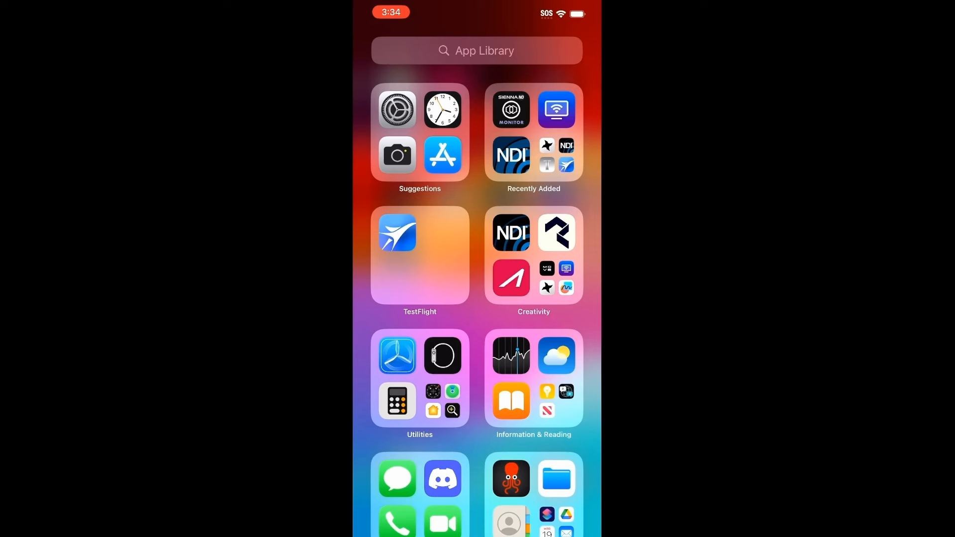
Search the App Store for "accsoon see" and launch the installed Accsoon SEE app.
left_click(442, 155)
type("accsoon")
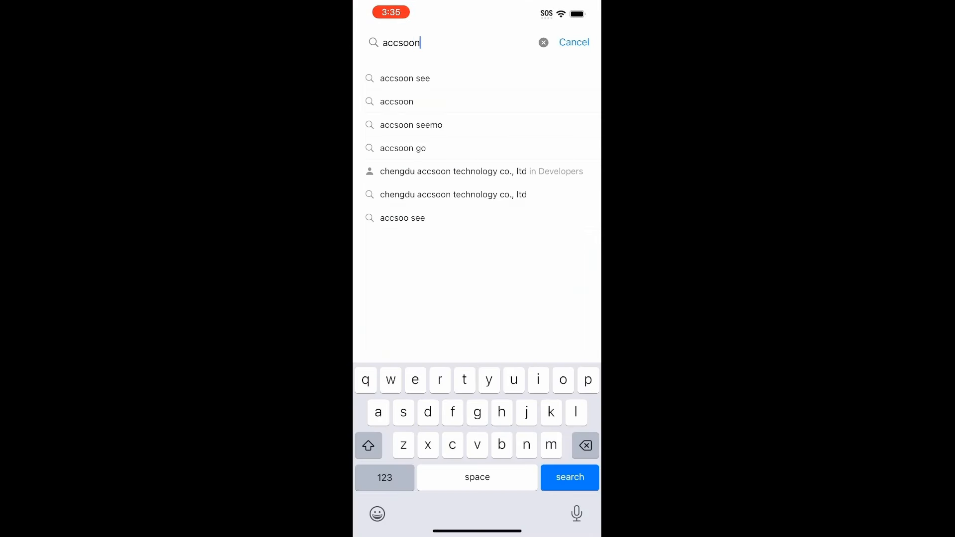
left_click(405, 79)
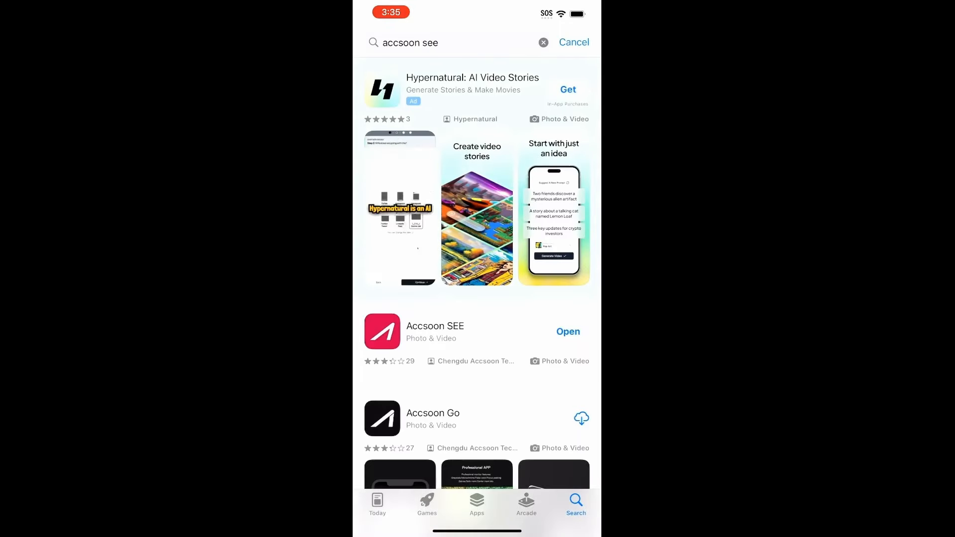
left_click(567, 331)
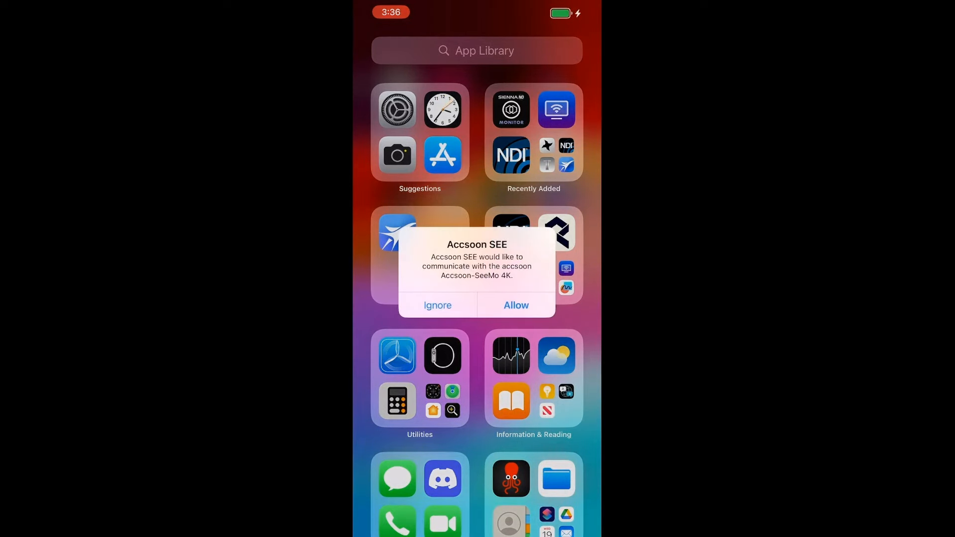
Allow the connection, select the SeeMo 4K device and go to its more-options page.
left_click(515, 305)
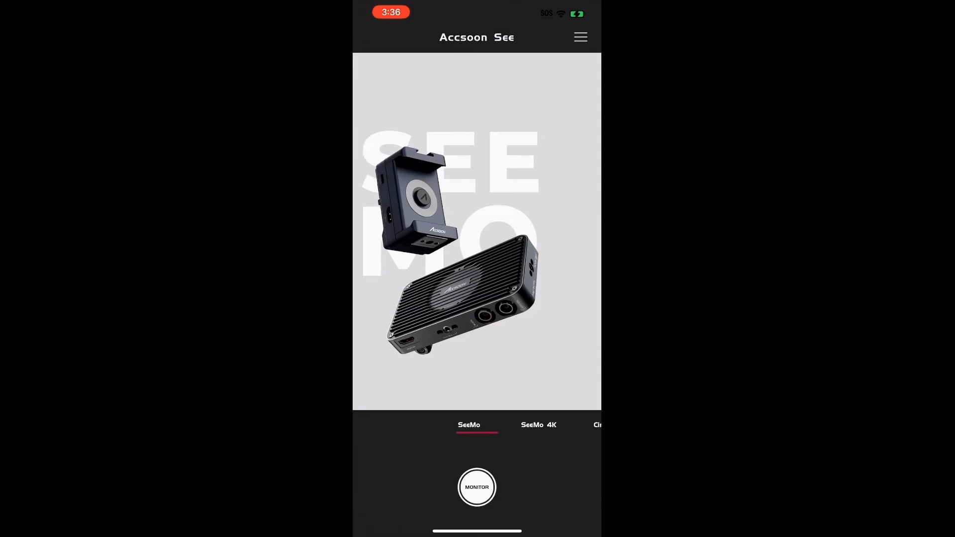
left_click(538, 424)
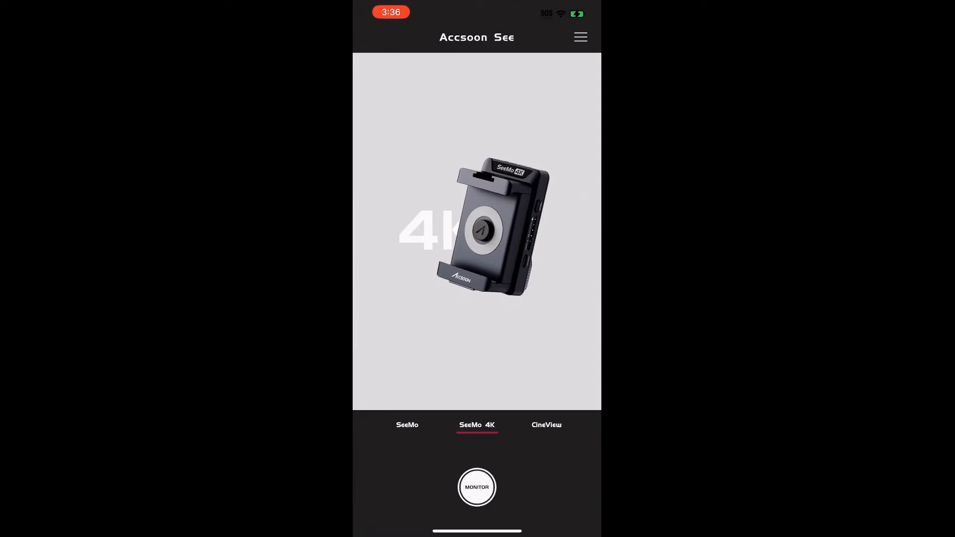
left_click(578, 37)
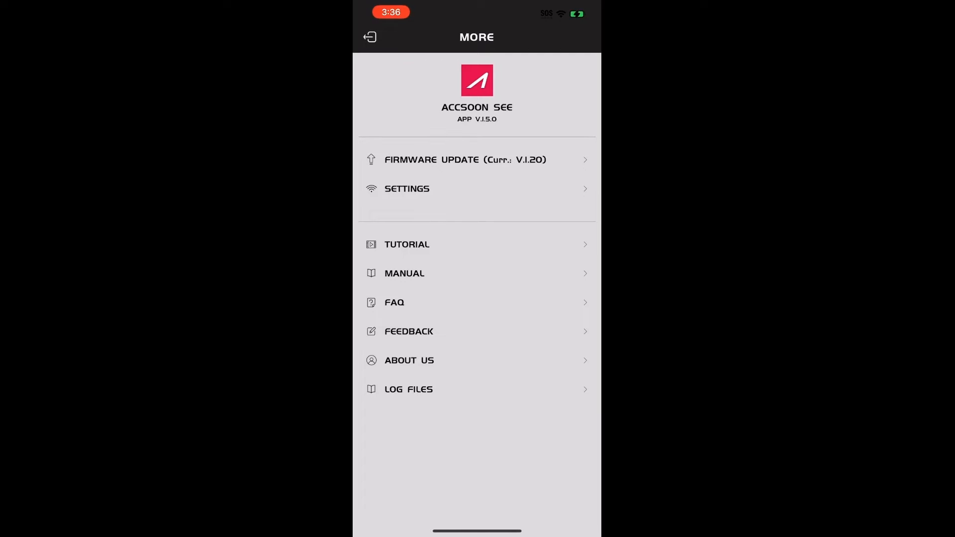
Run Firmware Update, confirm the SeeMo 4K is already on the latest version, and leave options.
left_click(464, 160)
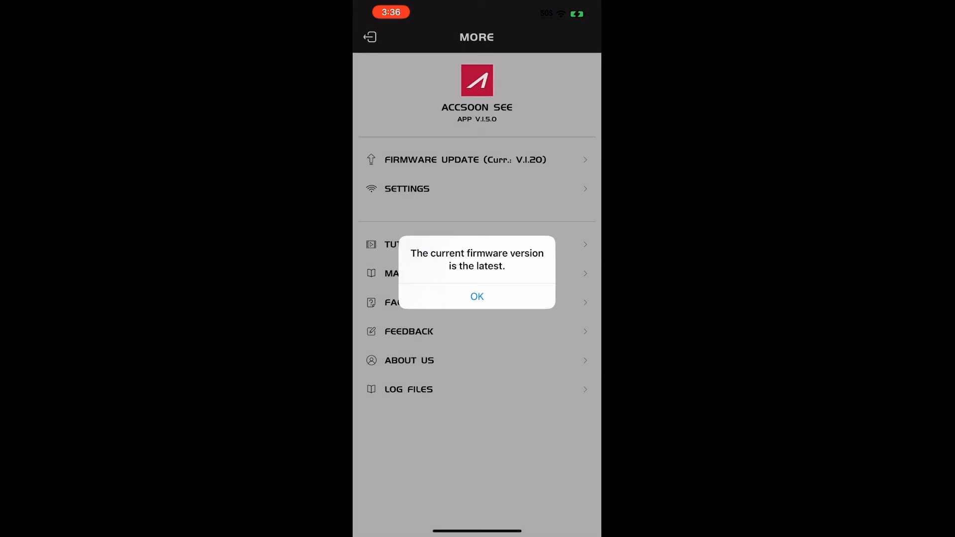
left_click(477, 296)
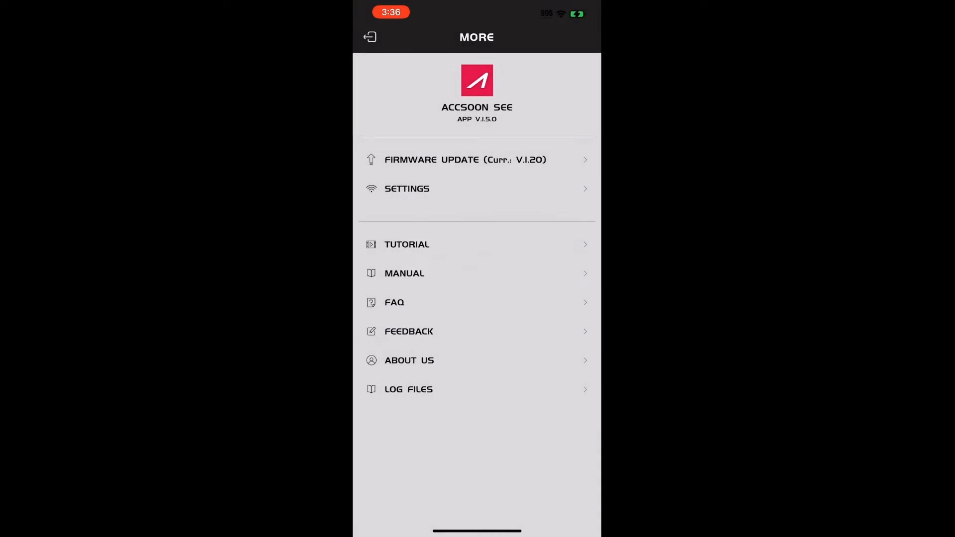
left_click(369, 36)
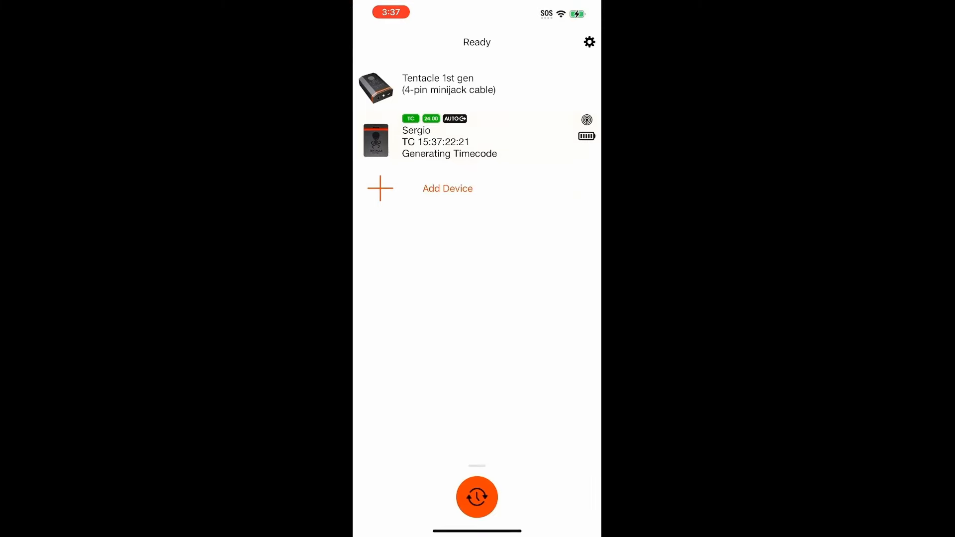
View the Tentacle device details showing timecode at 24 fps with full battery, then go back.
left_click(449, 142)
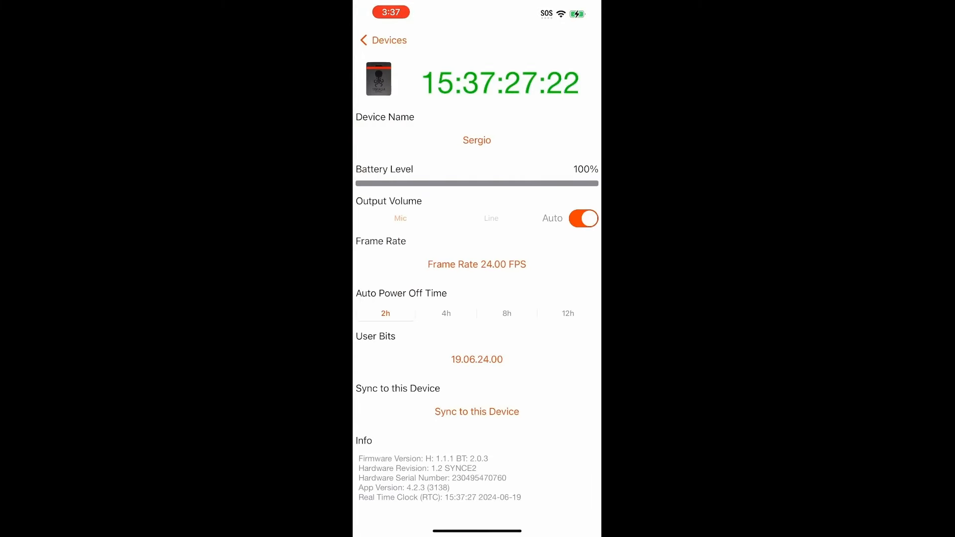
left_click(383, 40)
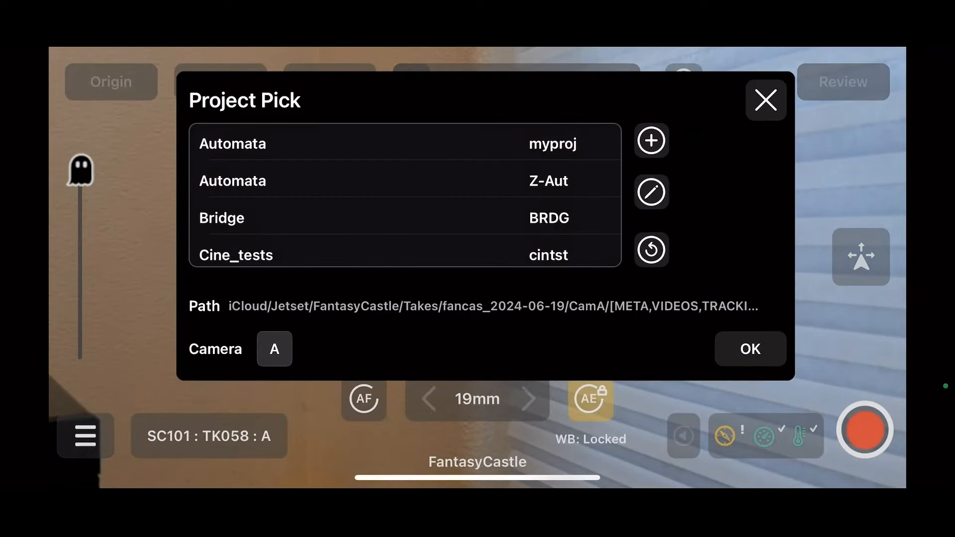
Rename the new Jetset project entry to CalTest (short name caltst) and confirm.
scroll("down", 3)
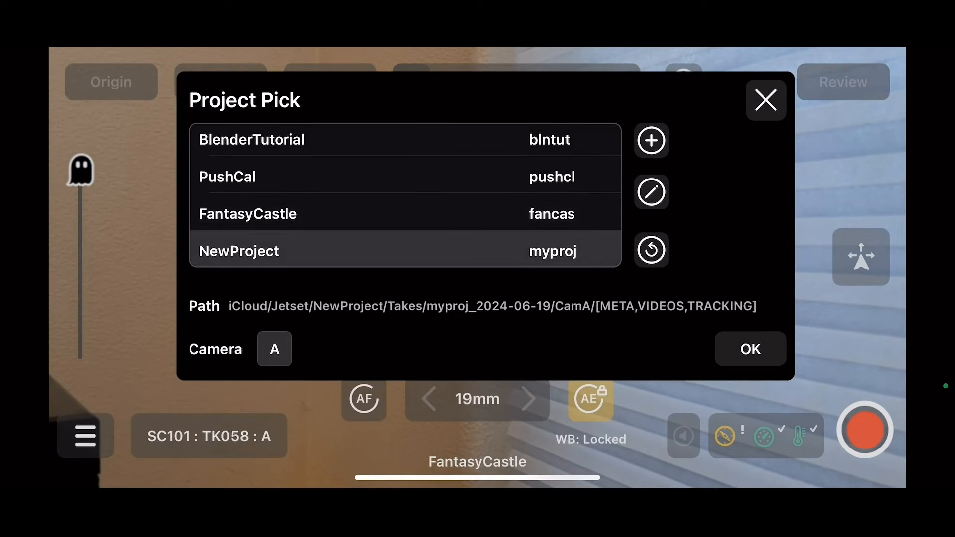
left_click(238, 251)
type("Ca")
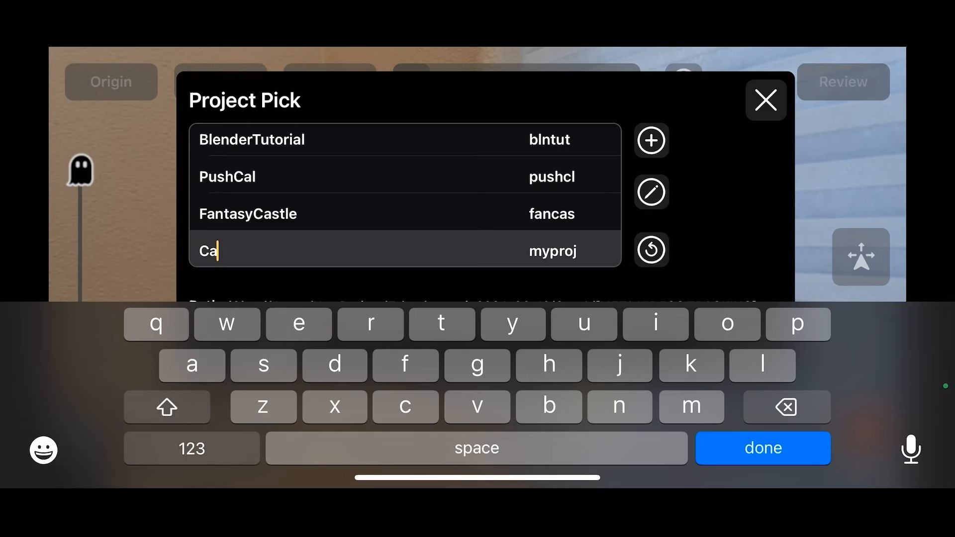
type("lTest")
left_click(571, 250)
type("caltst")
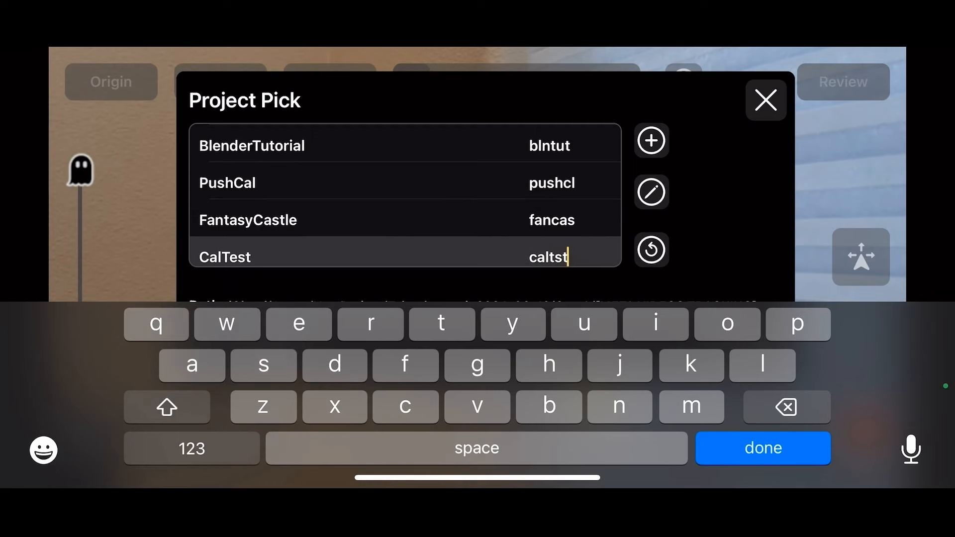
left_click(762, 448)
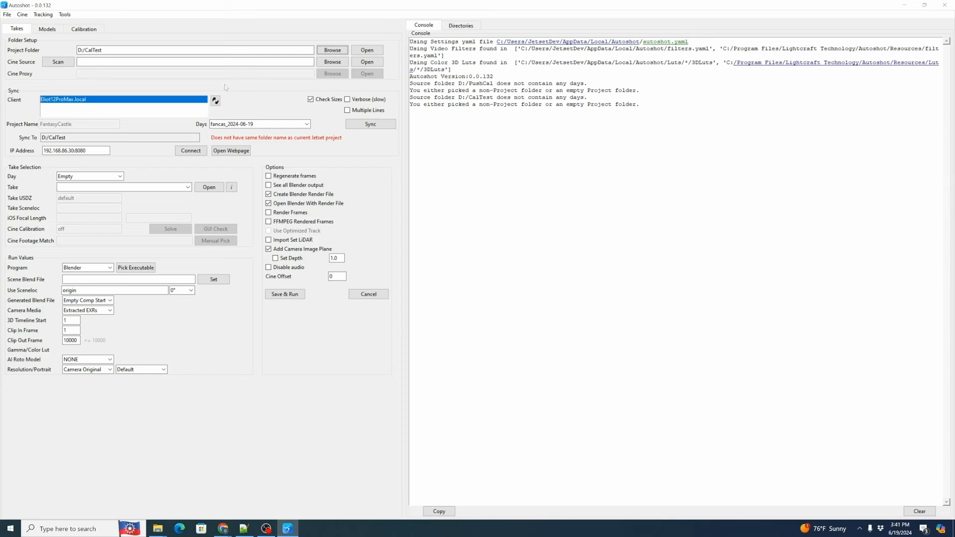
Set Autoshot's Project Folder to D:/CalTest.
left_click(215, 100)
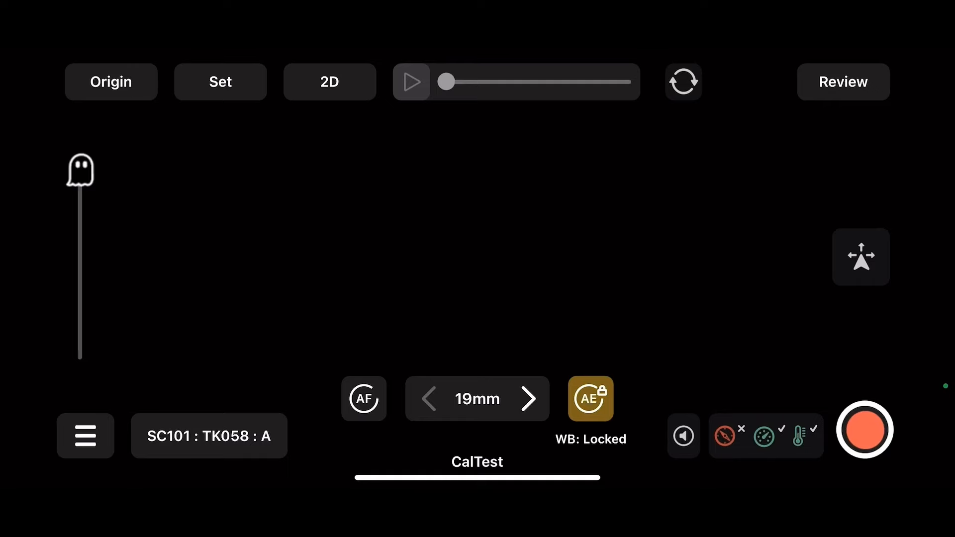
Check in Settings that Tentacle Bluetooth Timecode is enabled, then view the 24 fps timecode readout.
left_click(84, 436)
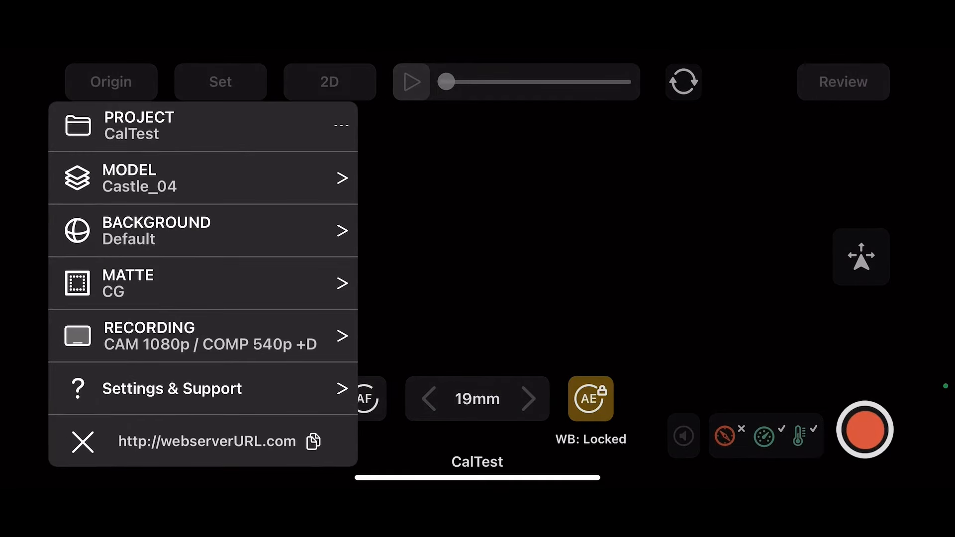
left_click(204, 388)
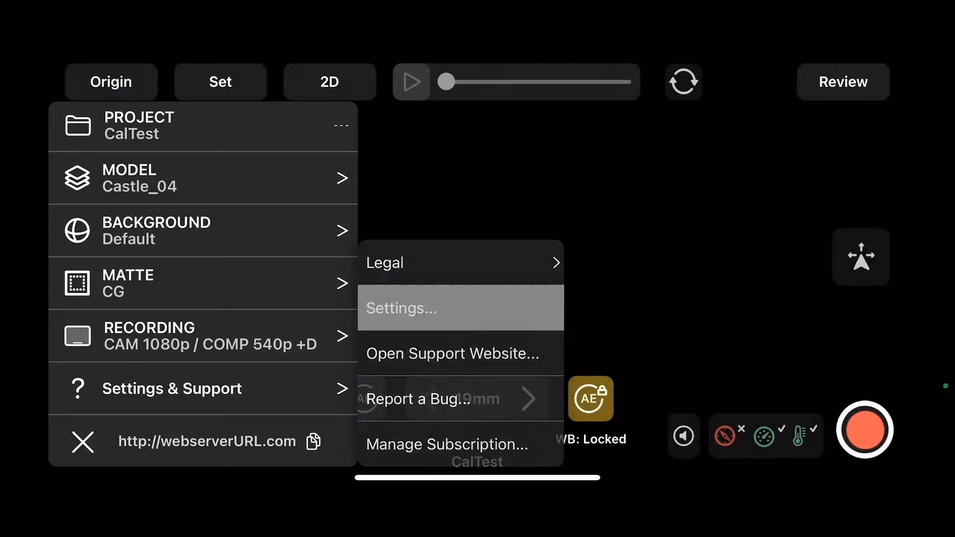
left_click(459, 308)
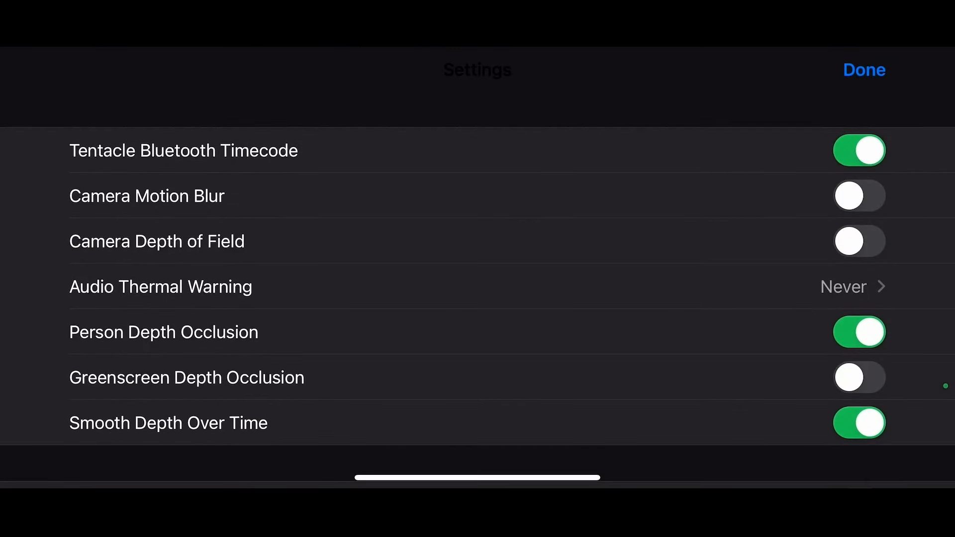
left_click(862, 70)
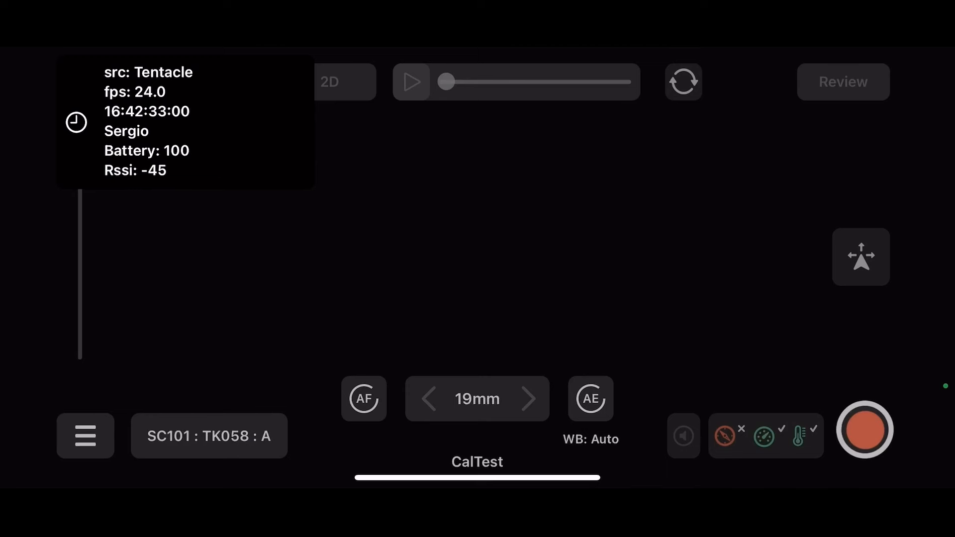
left_click(75, 122)
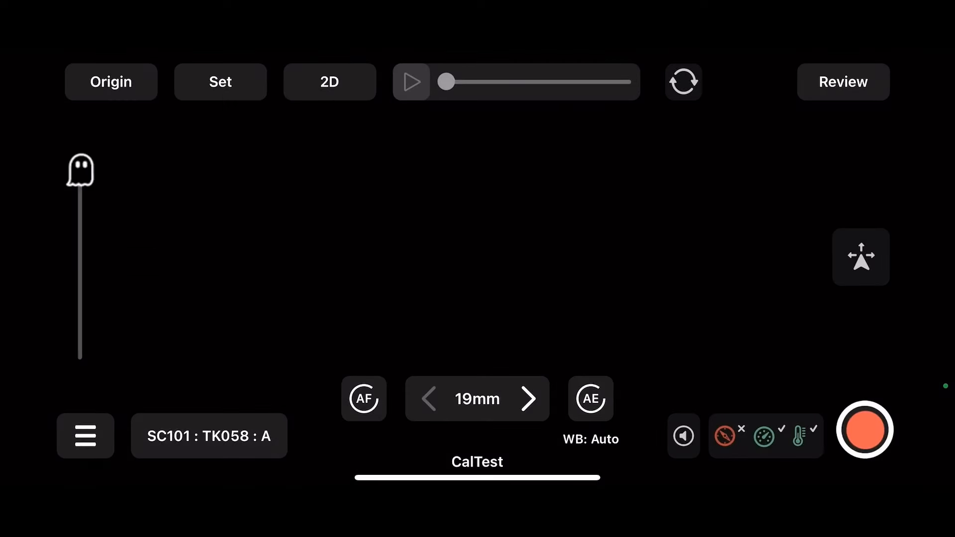
Set the scene origin by placing it on the floor grid of the room.
left_click(412, 81)
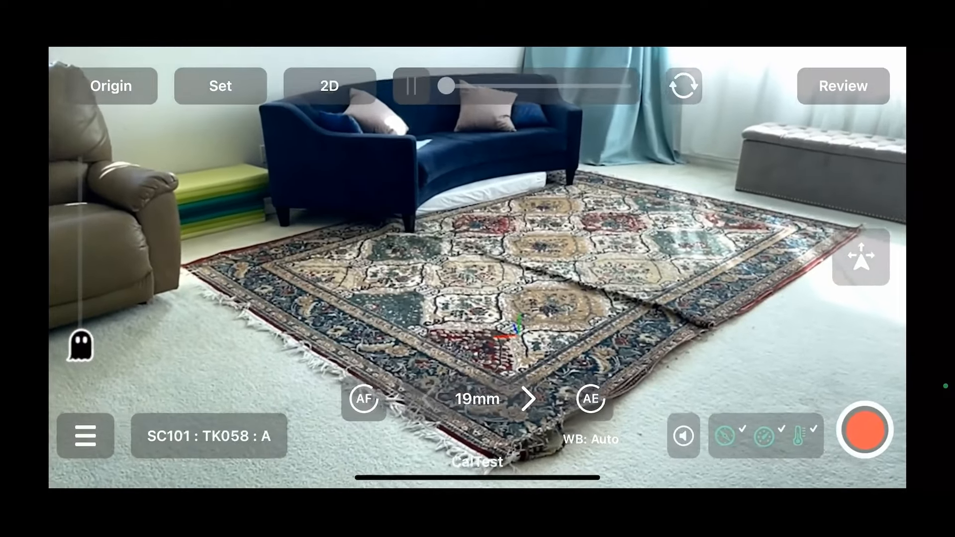
left_click(111, 85)
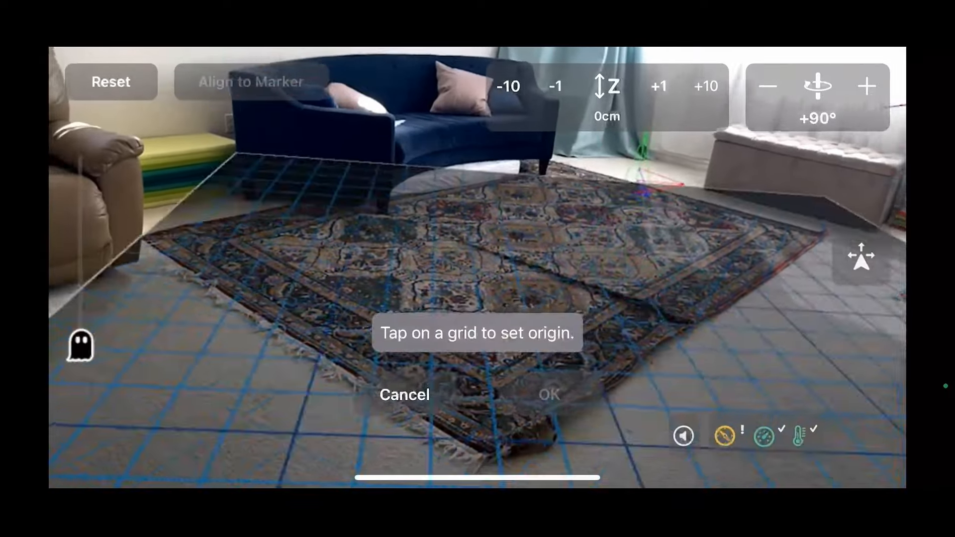
left_click(404, 395)
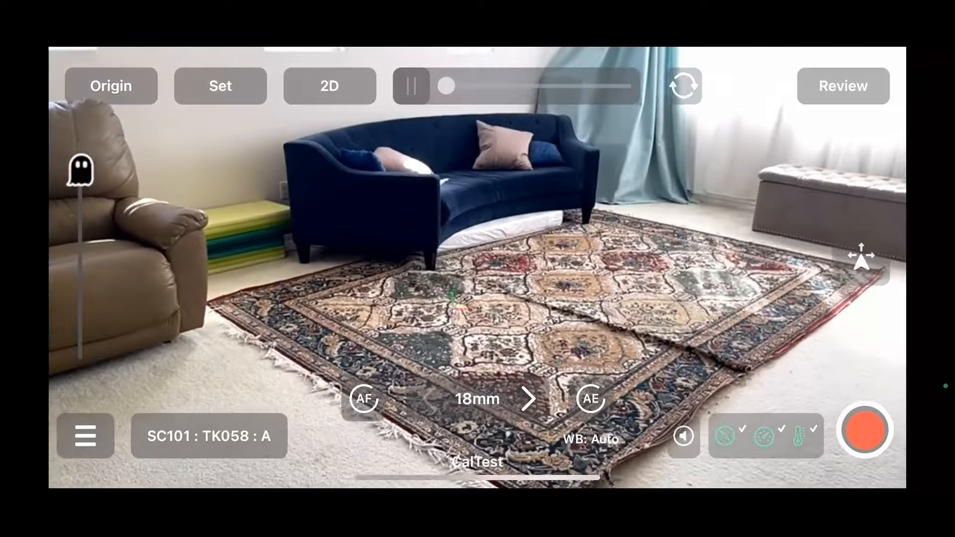
Start Cine Calibration from Settings & Support, showing ARKit and Cine camera panels.
left_click(85, 435)
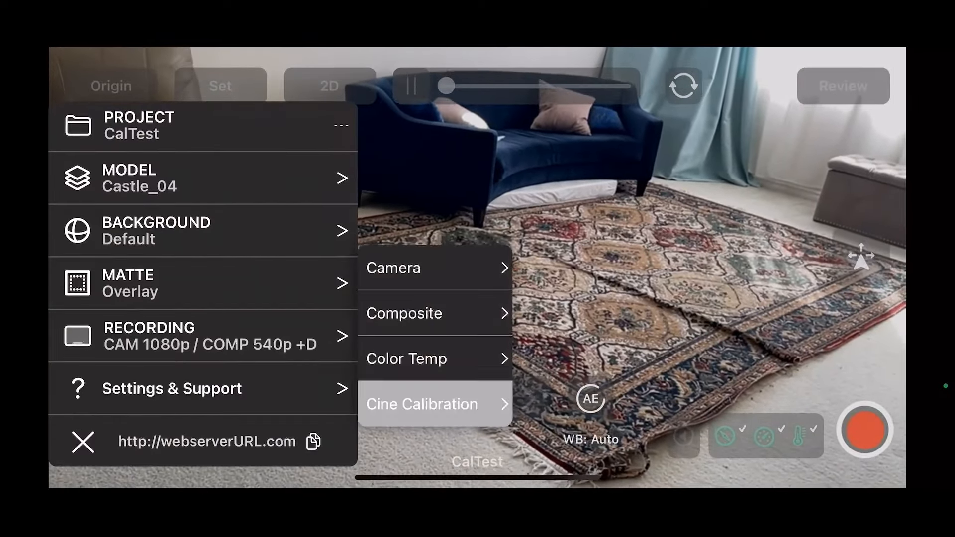
left_click(420, 403)
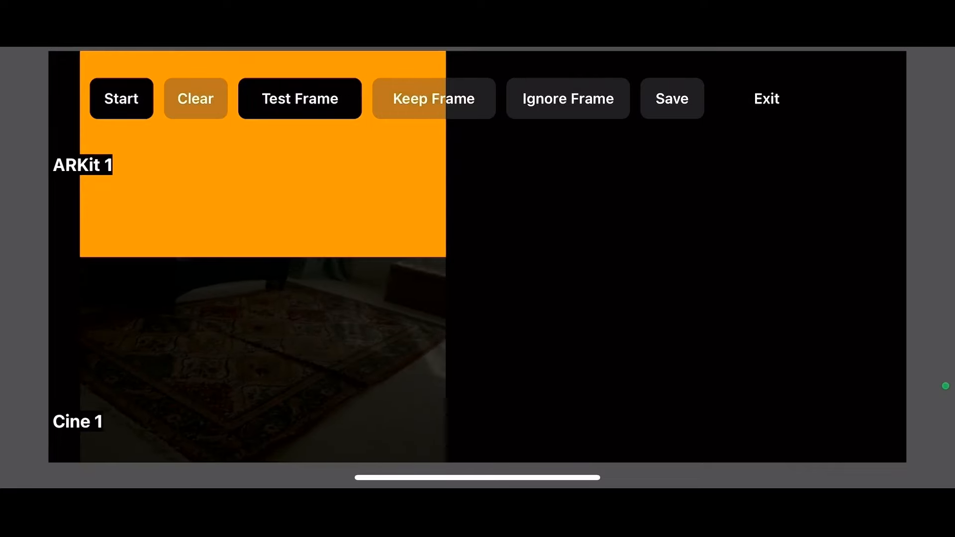
Begin calibration capture and keep the first phone/cine frame pairs.
left_click(299, 98)
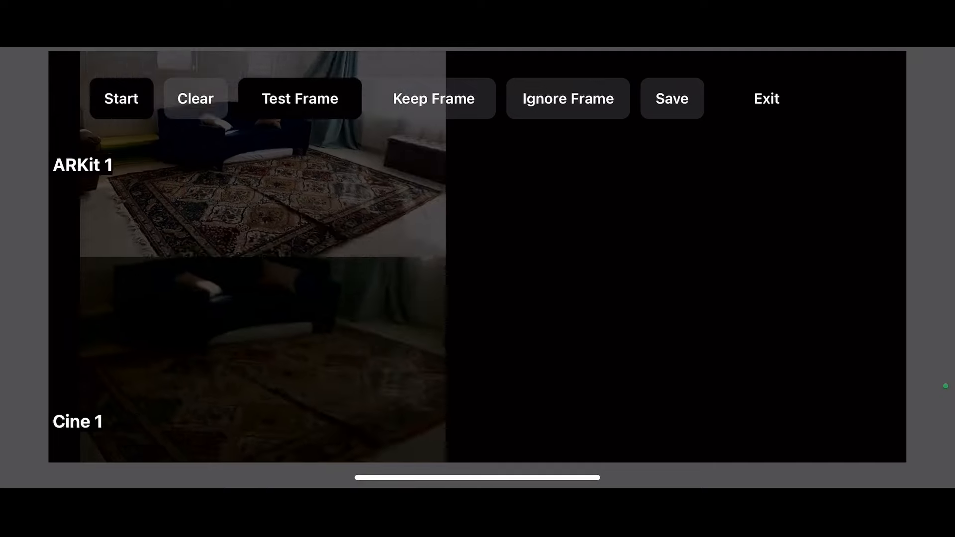
left_click(299, 98)
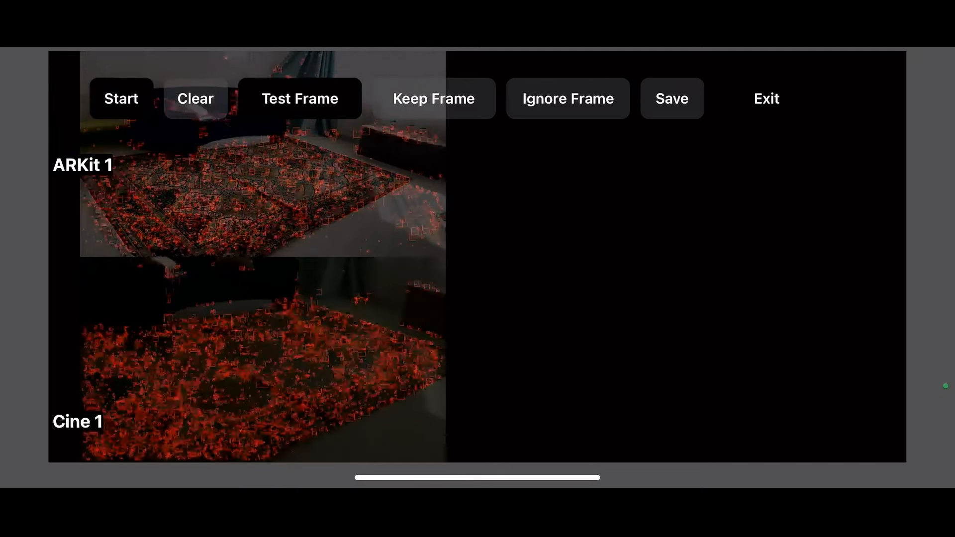
left_click(298, 98)
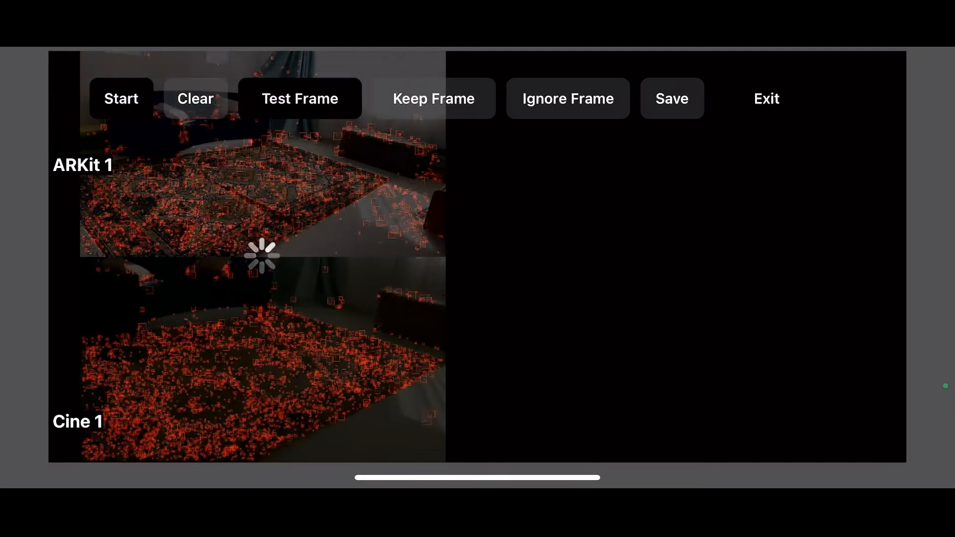
left_click(299, 98)
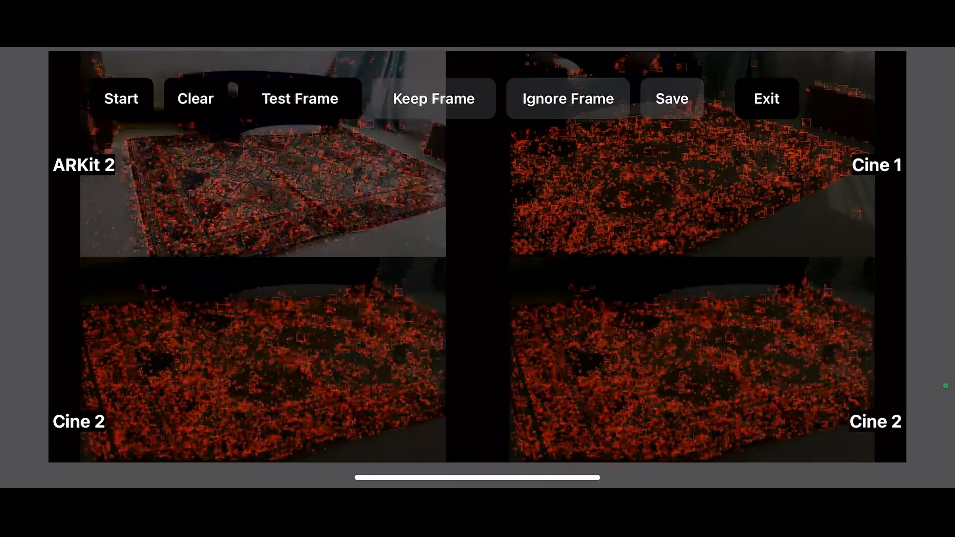
Test feature matches on further frames and keep them, reaching ARKit 4 / Cine 4 pairs.
left_click(299, 98)
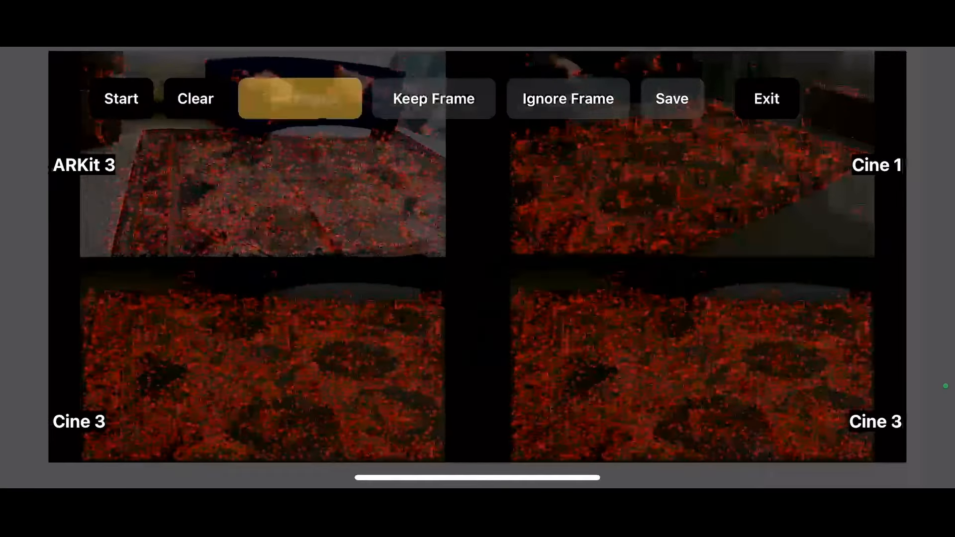
left_click(299, 97)
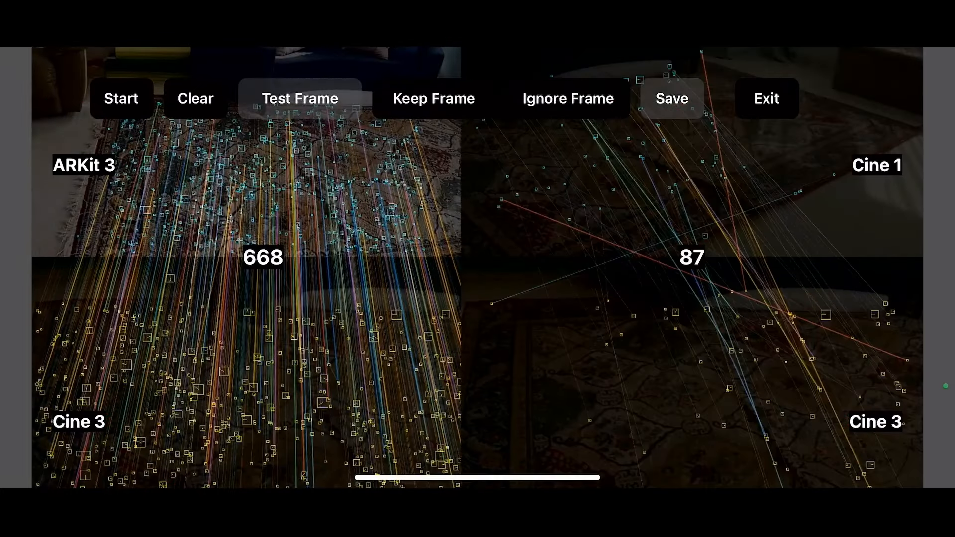
left_click(433, 98)
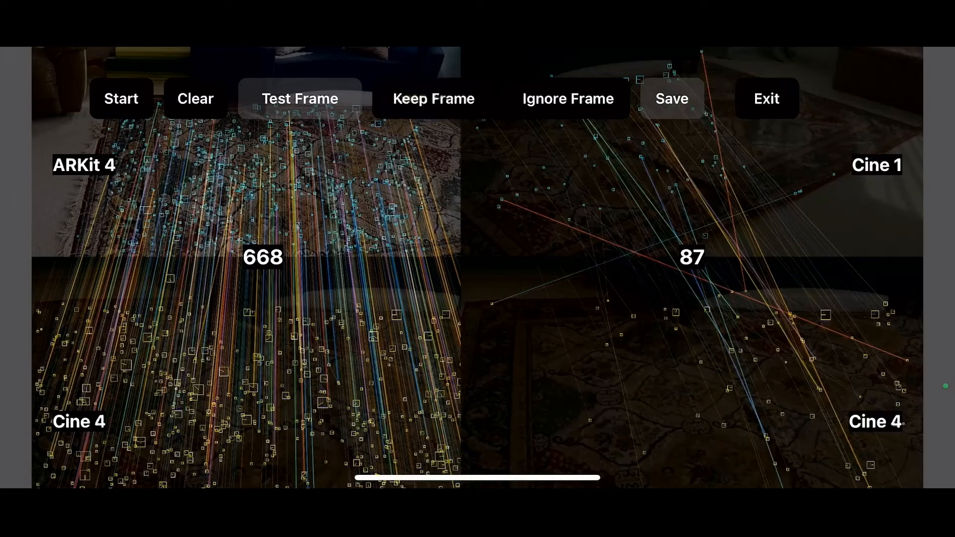
left_click(300, 98)
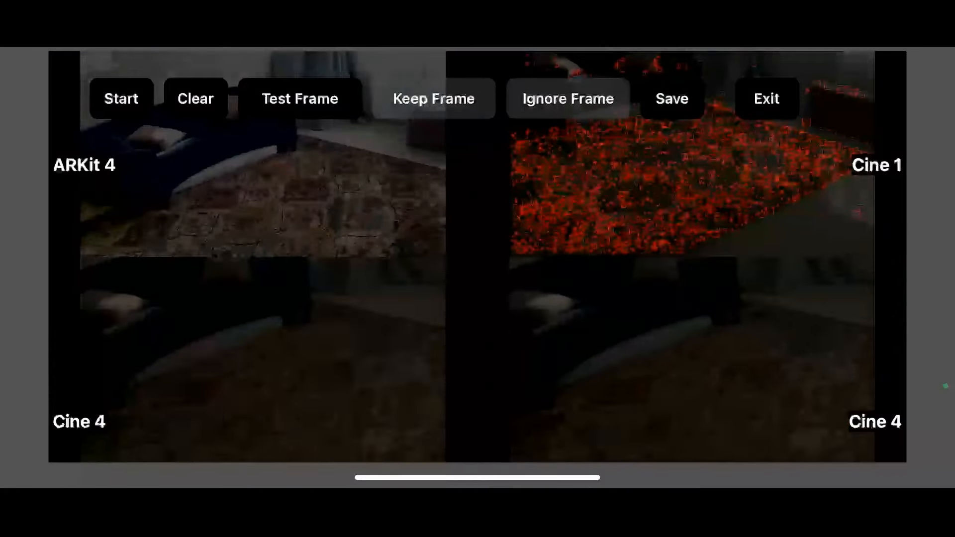
Capture, test and keep more frame pairs from new angles around the rug.
left_click(434, 98)
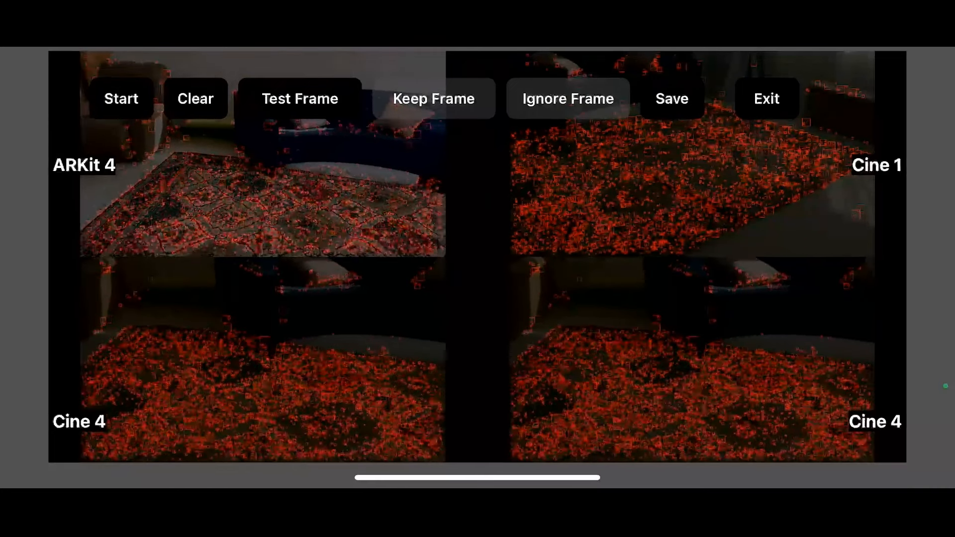
left_click(299, 99)
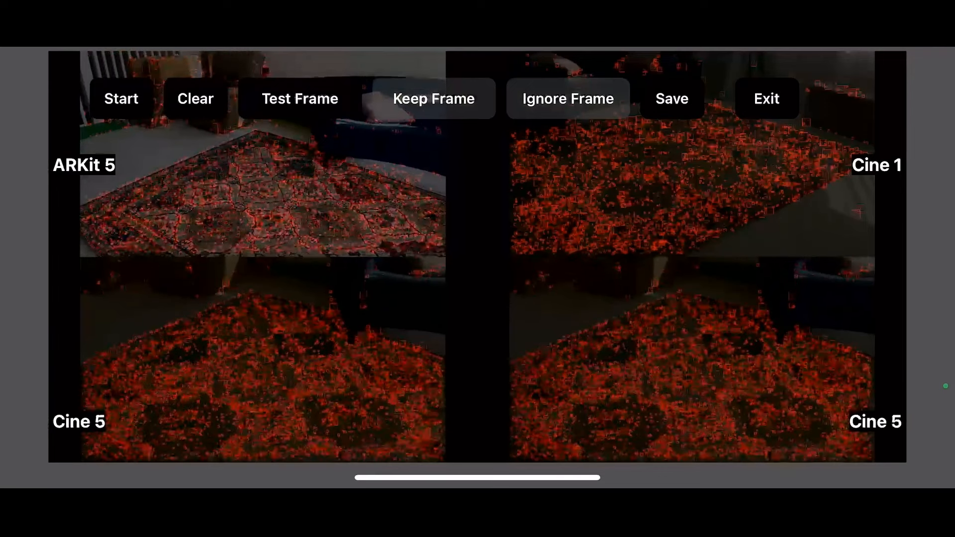
left_click(299, 98)
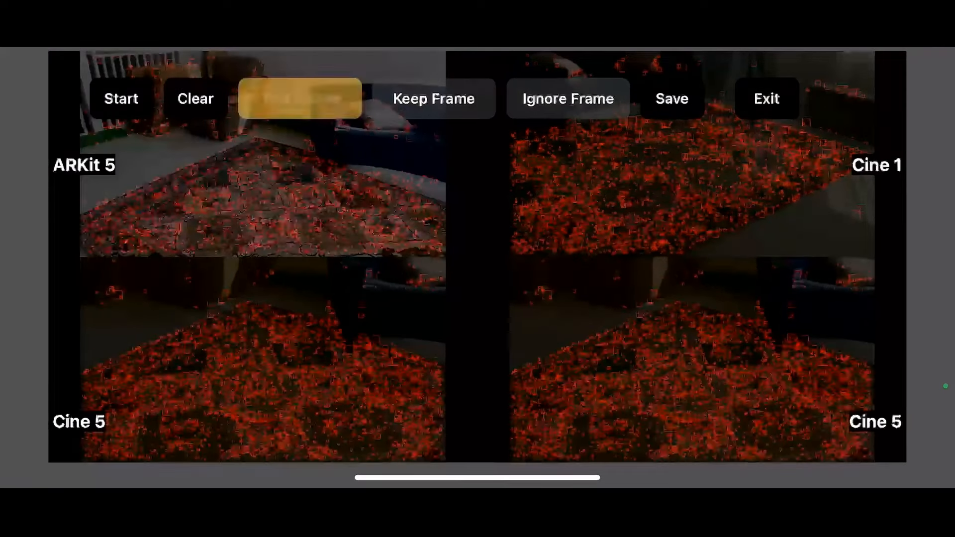
left_click(299, 98)
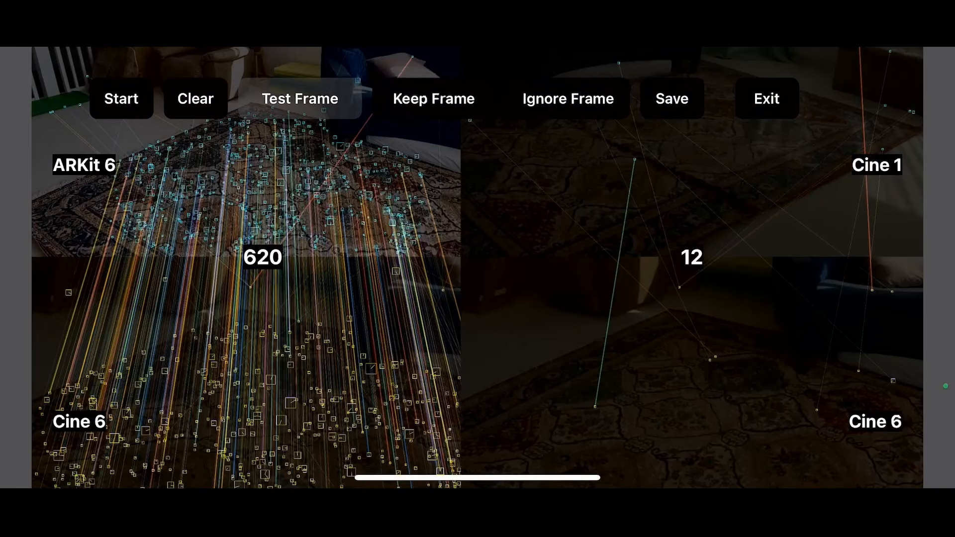
Capture and keep the seventh and eighth calibration frame pairs (ARKit 8 / Cine 8).
left_click(433, 98)
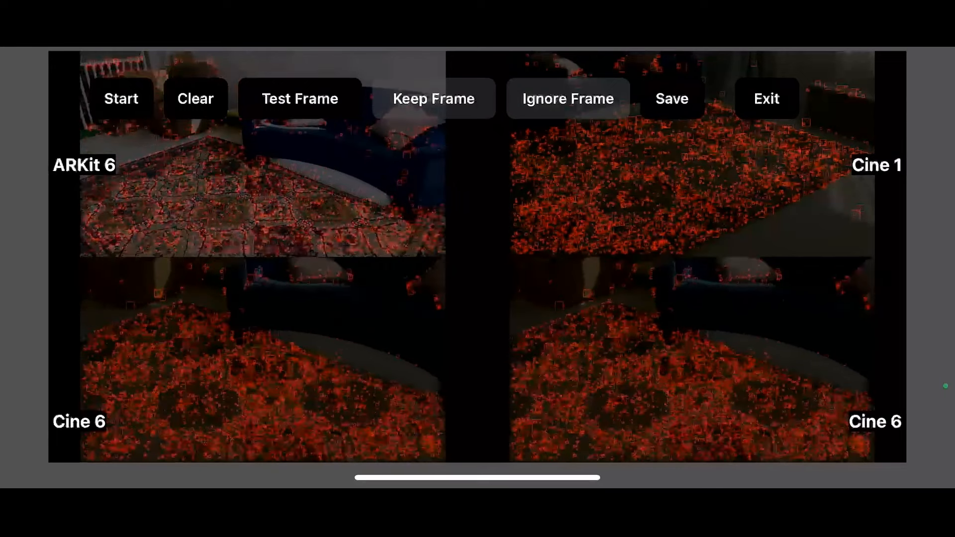
left_click(299, 98)
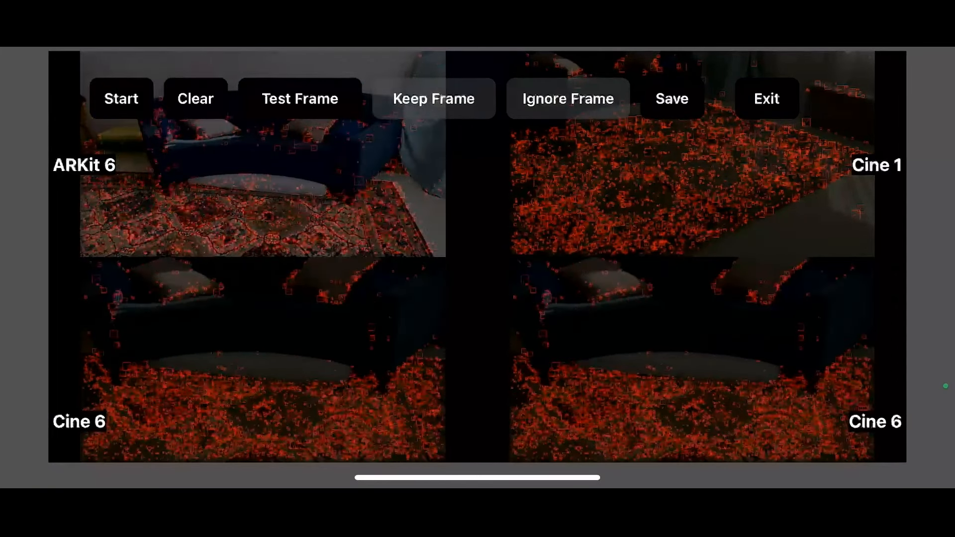
left_click(300, 98)
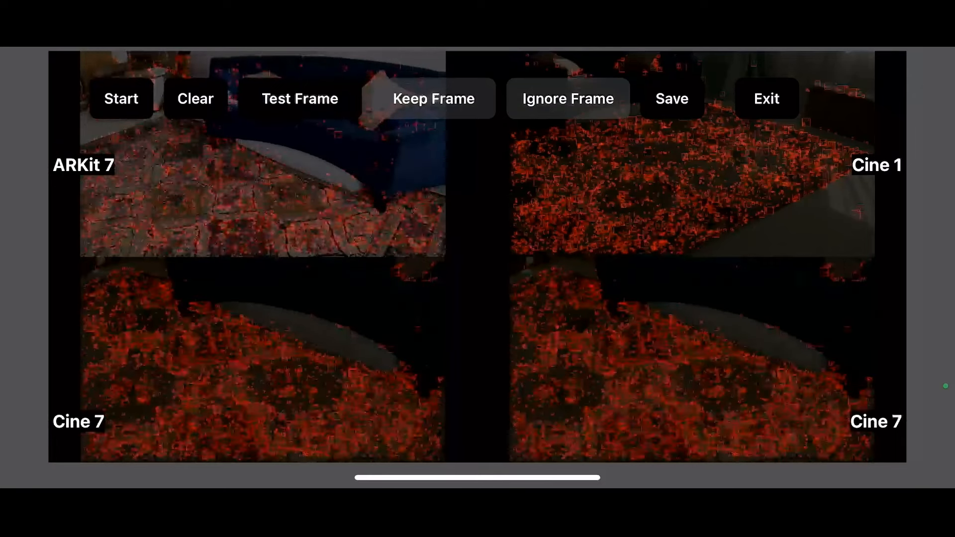
left_click(299, 98)
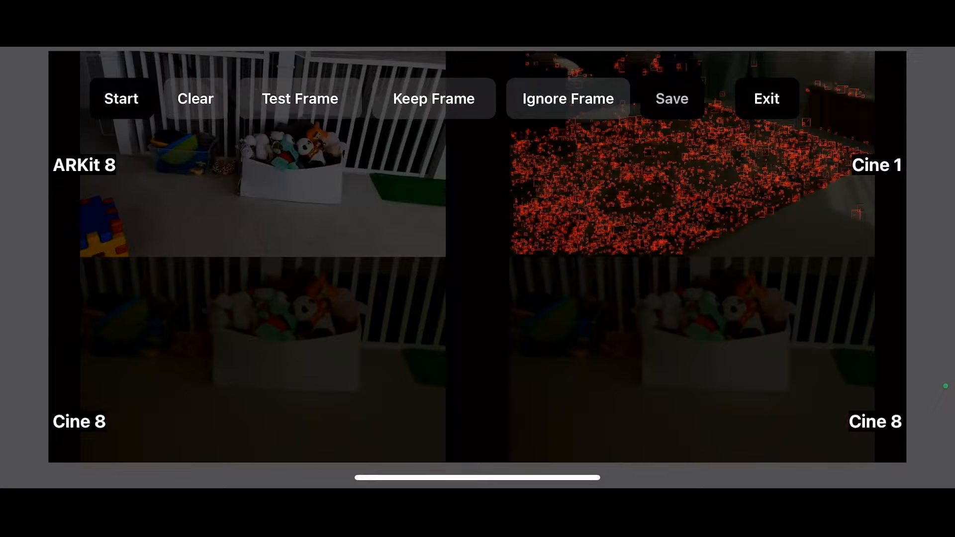
Save the calibration zip to iCloud/Jetset/CalTest/Calib under a new bmpc_ file name.
left_click(670, 98)
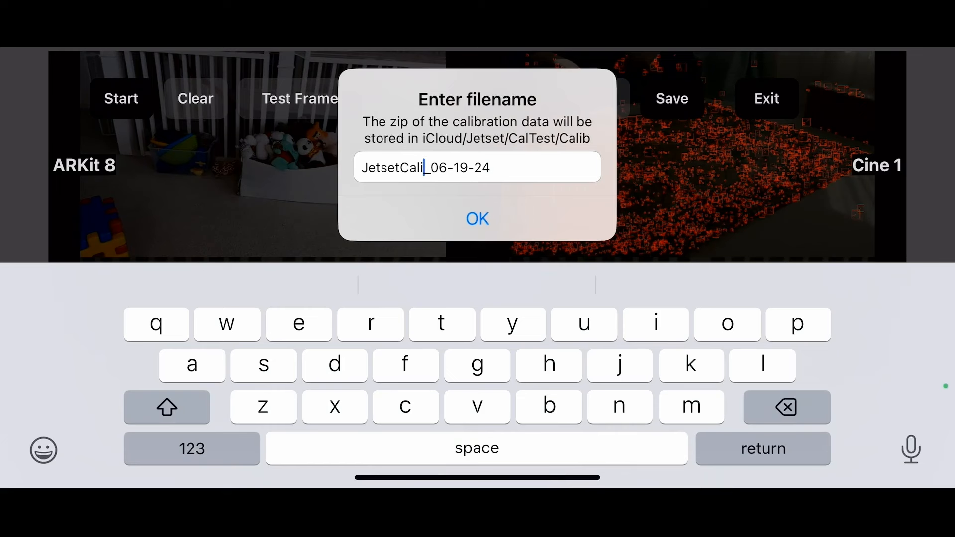
left_click(786, 407)
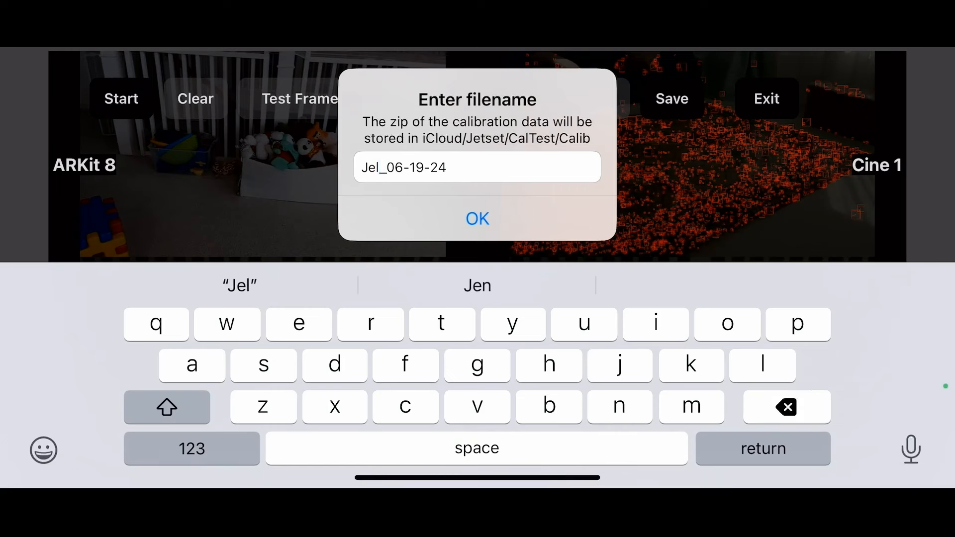
left_click(786, 407)
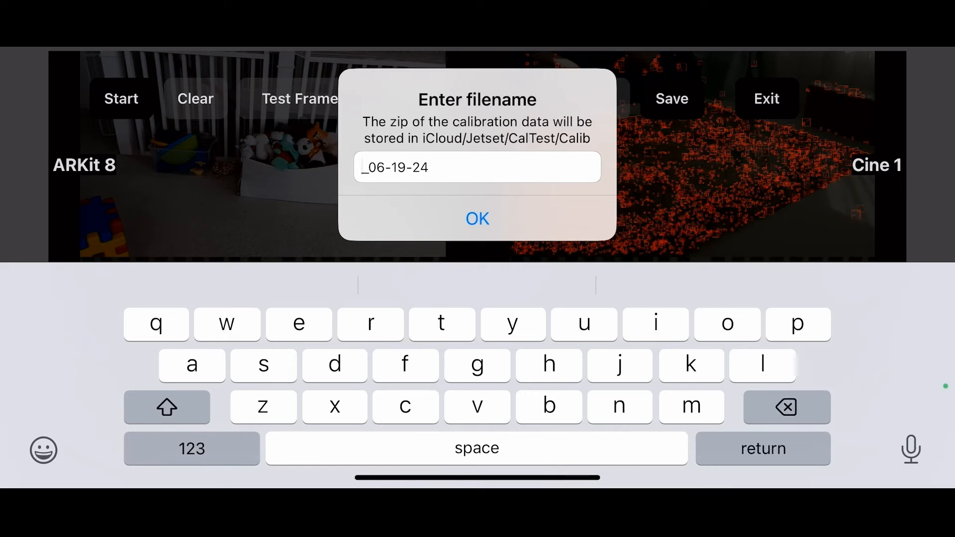
type("bmpc_")
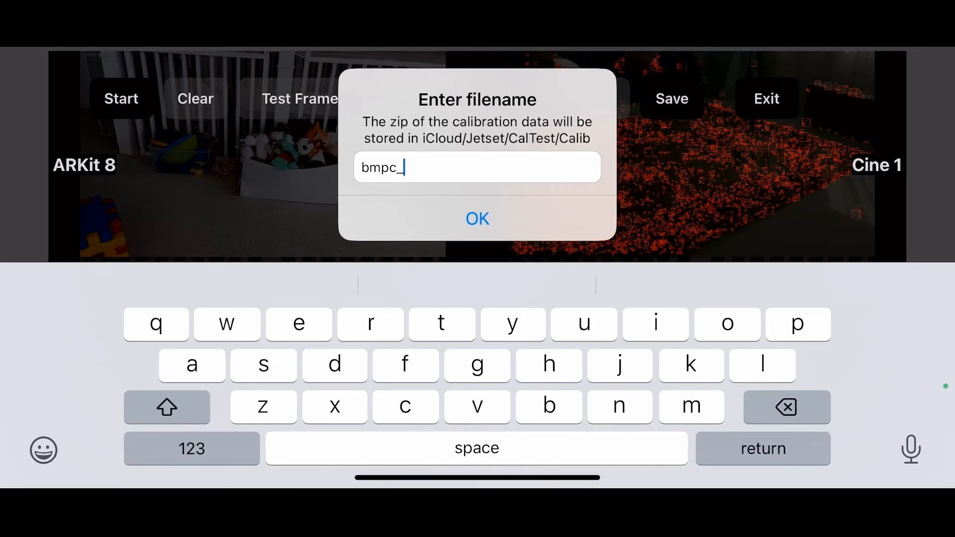
left_click(477, 219)
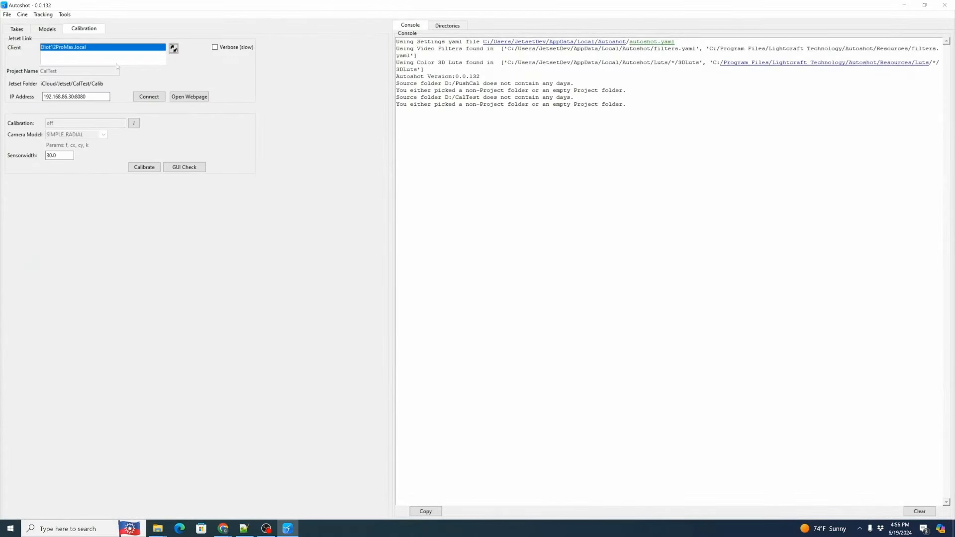
mouse_move(61, 56)
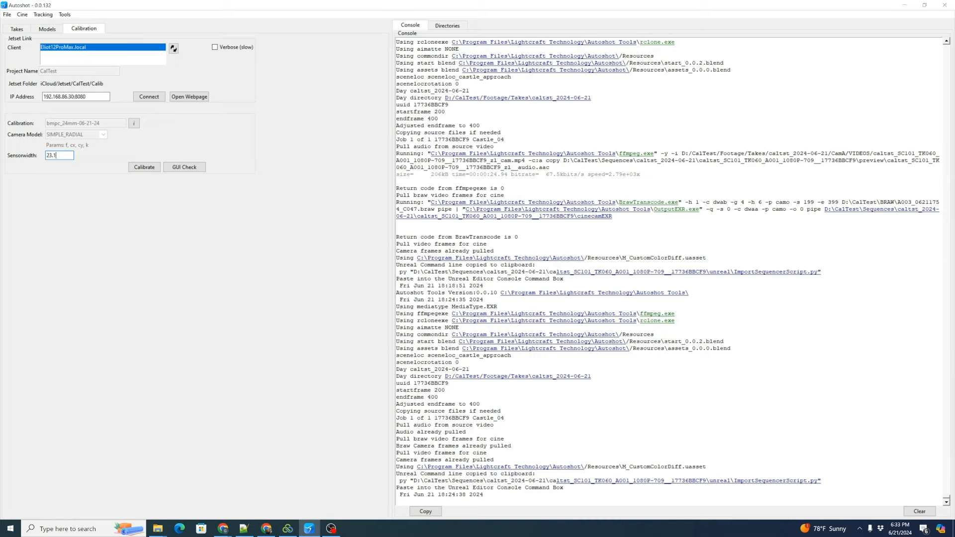
Start calibrating the bmpc_24mm-06-21-24 lens at 23.1 sensor width and watch feature extraction.
left_click(144, 167)
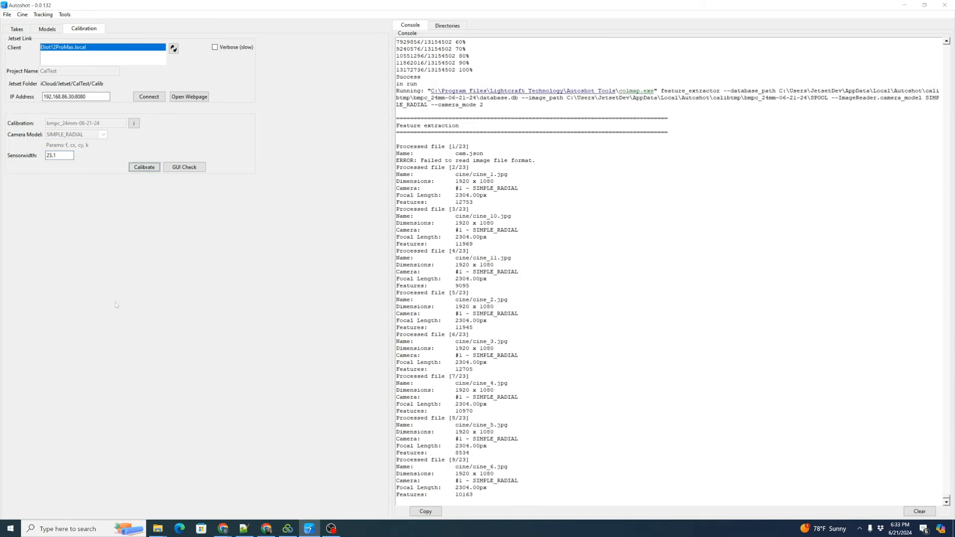
scroll("down", 3)
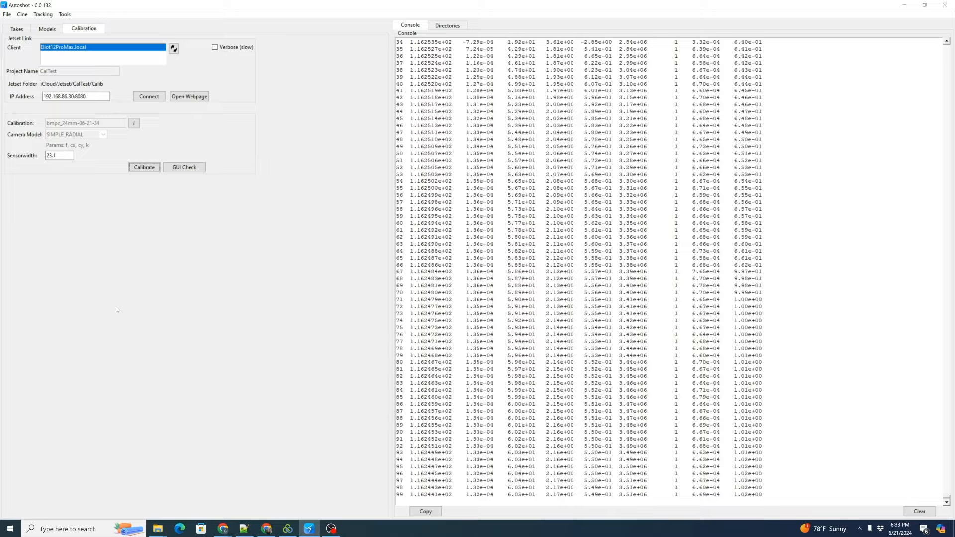
Let COLMAP finish solving 22 images, review the model and close it without saving.
left_click(184, 167)
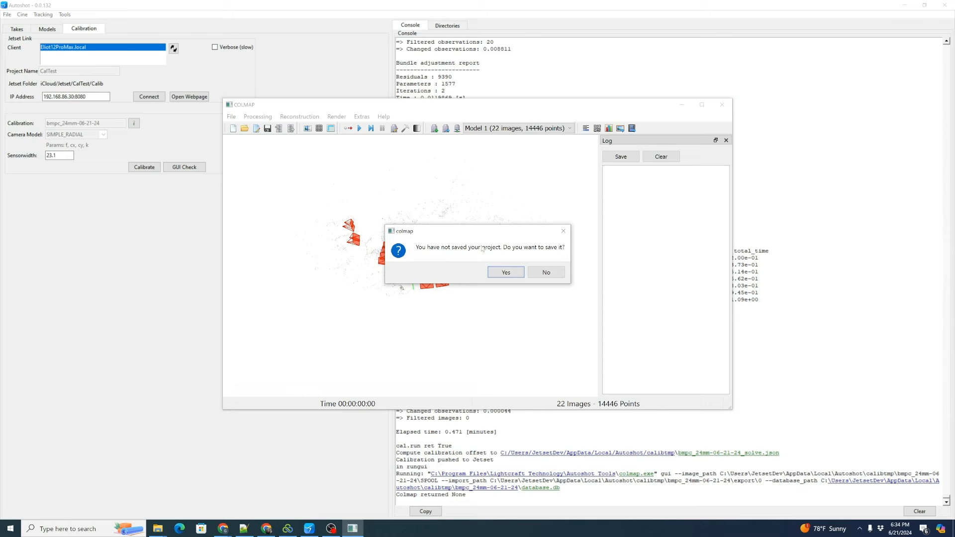
left_click(545, 272)
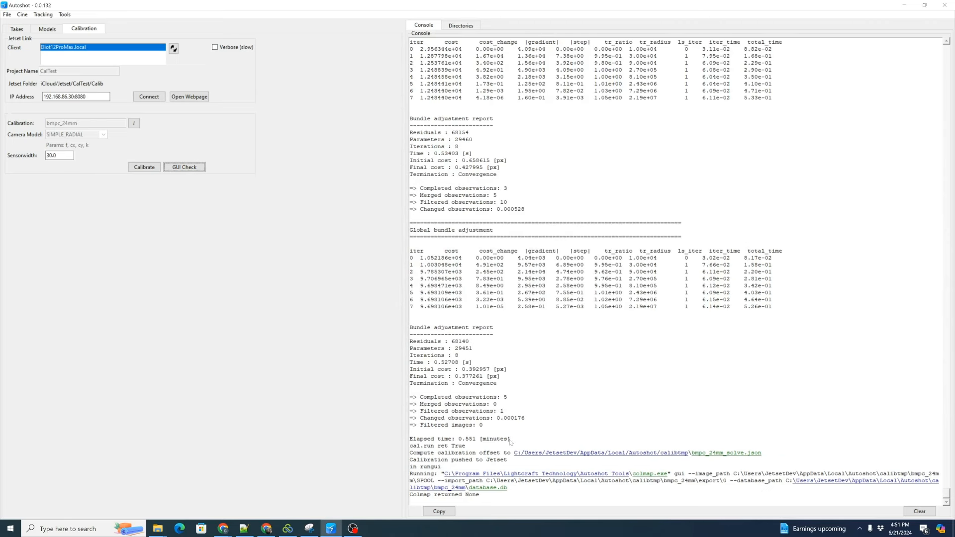
double_click(476, 376)
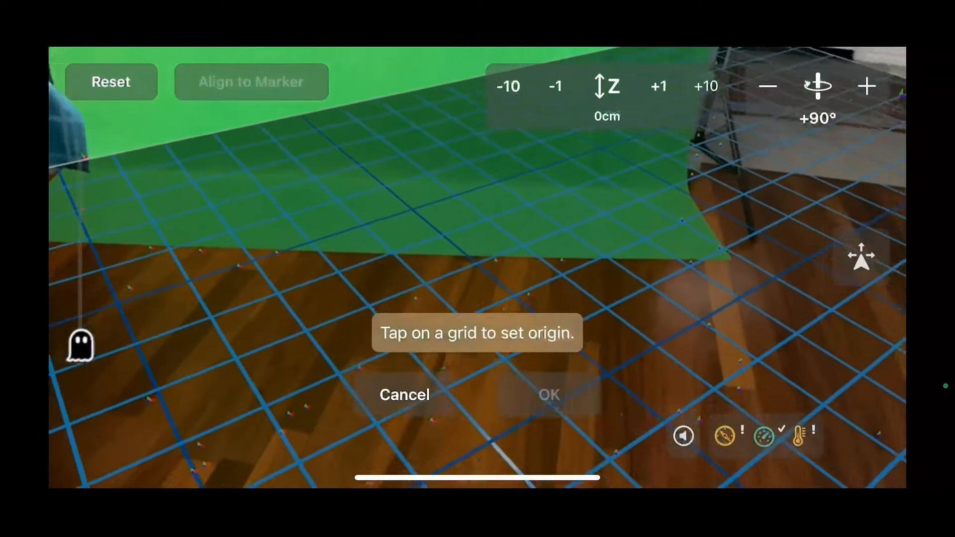
Place the scene origin on the floor grid and confirm it.
left_click(503, 253)
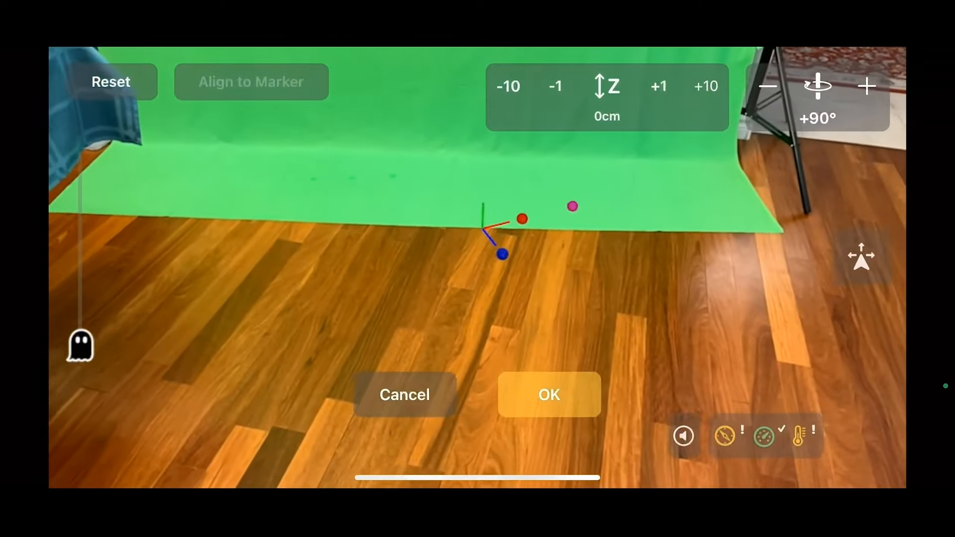
left_click(547, 394)
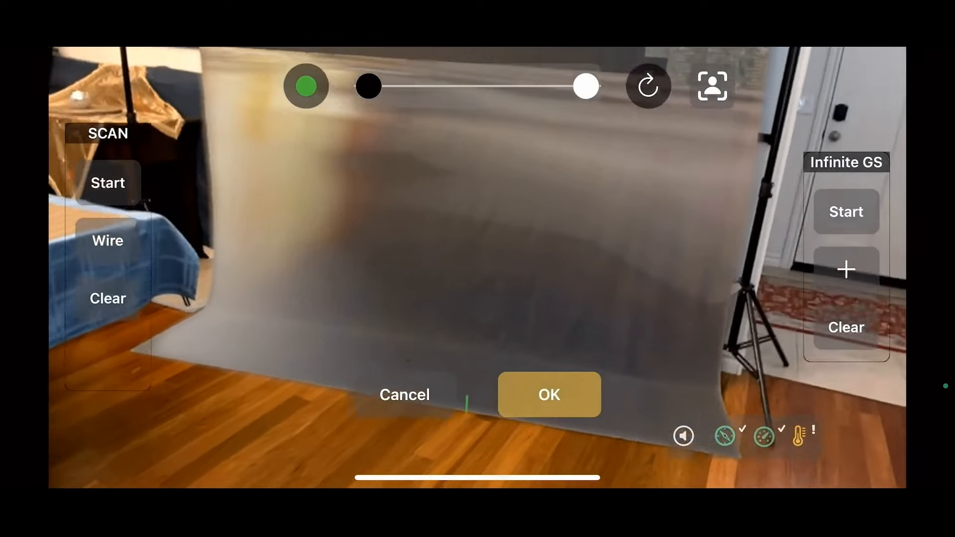
left_click(108, 182)
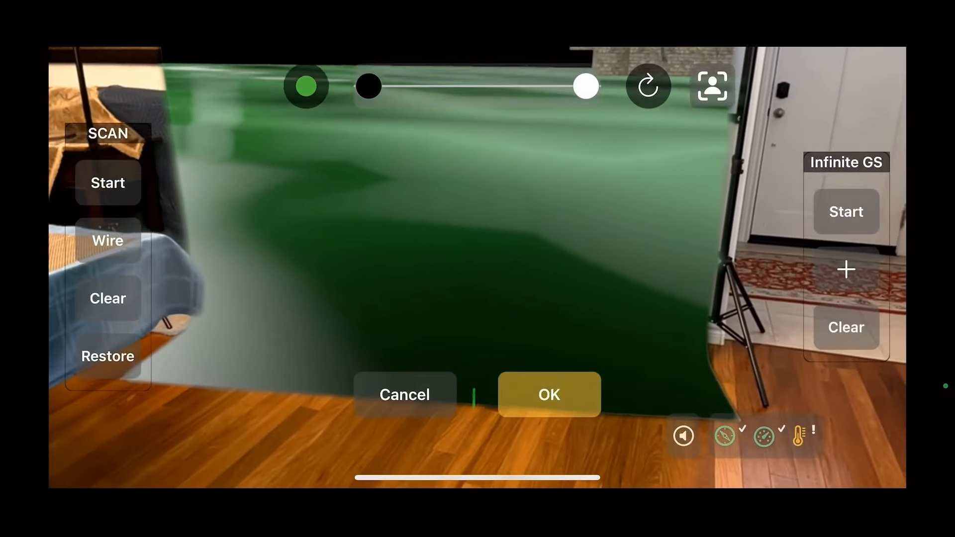
Accept the Infinite GS green screen region and bring up the Project CalTest menu.
left_click(845, 211)
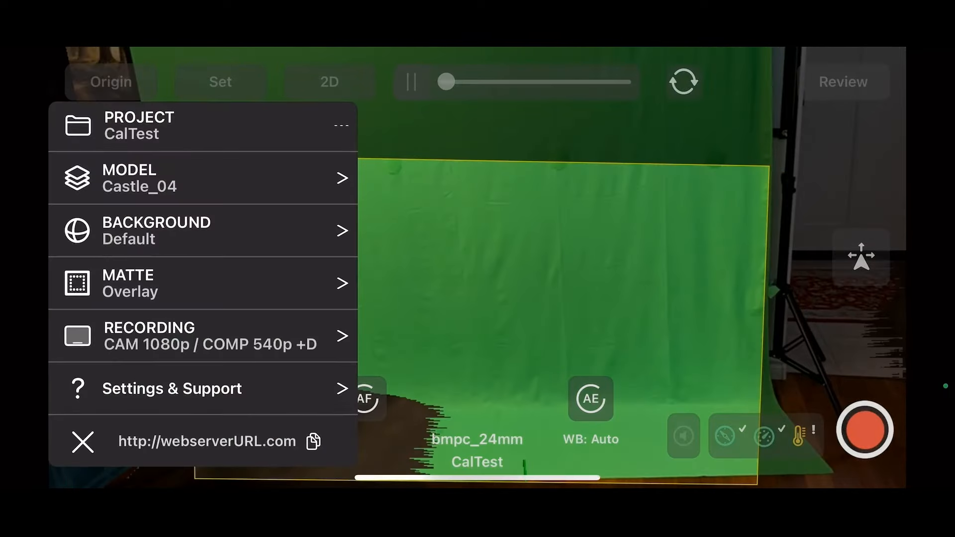
left_click(202, 282)
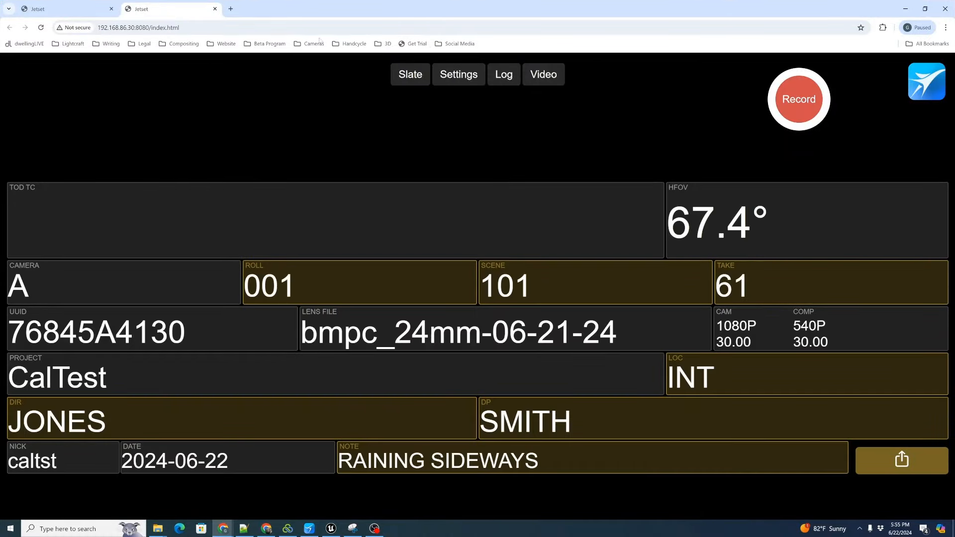
Show the web slate for scene 101, roll 001, note RAINING SIDEWAYS in the browser.
left_click(458, 74)
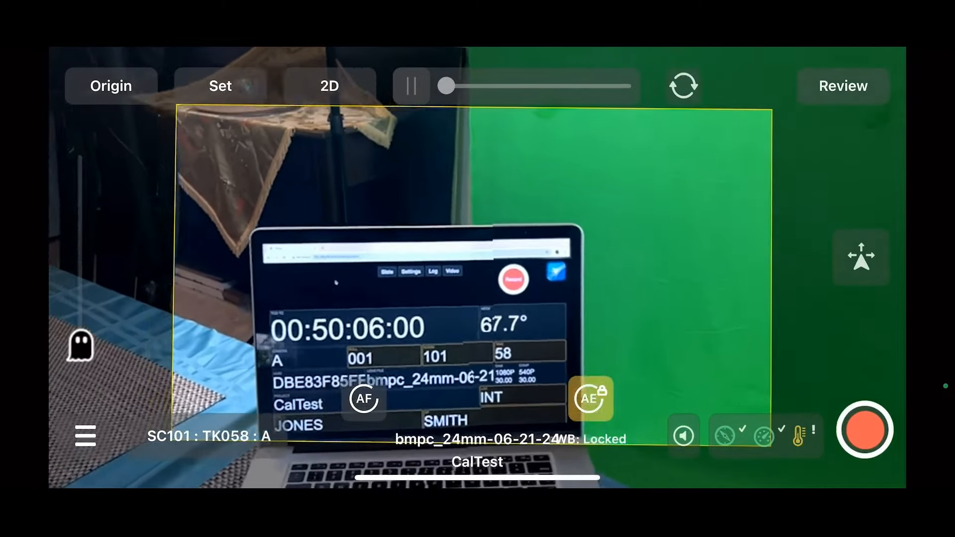
Record take 58 panning across the castle composite, then stop the take.
left_click(864, 430)
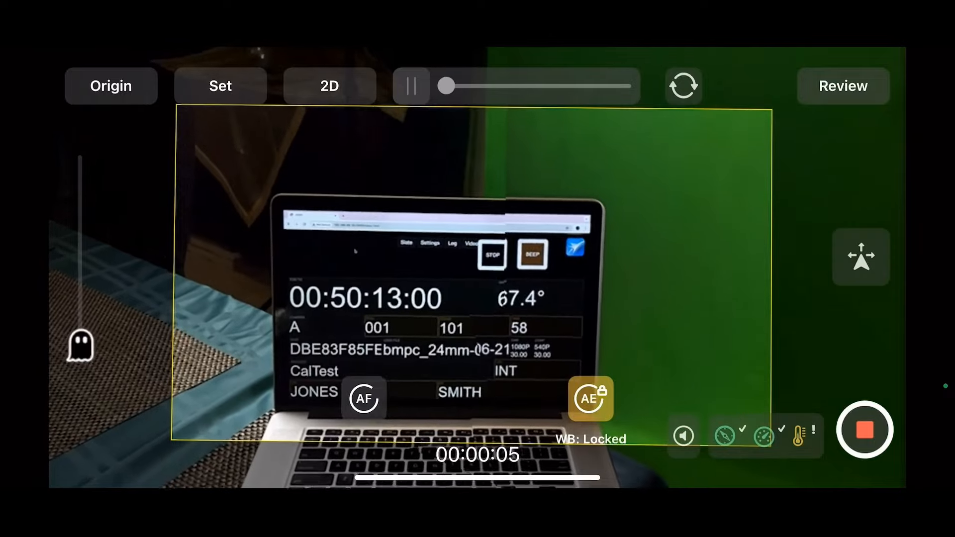
left_click(590, 398)
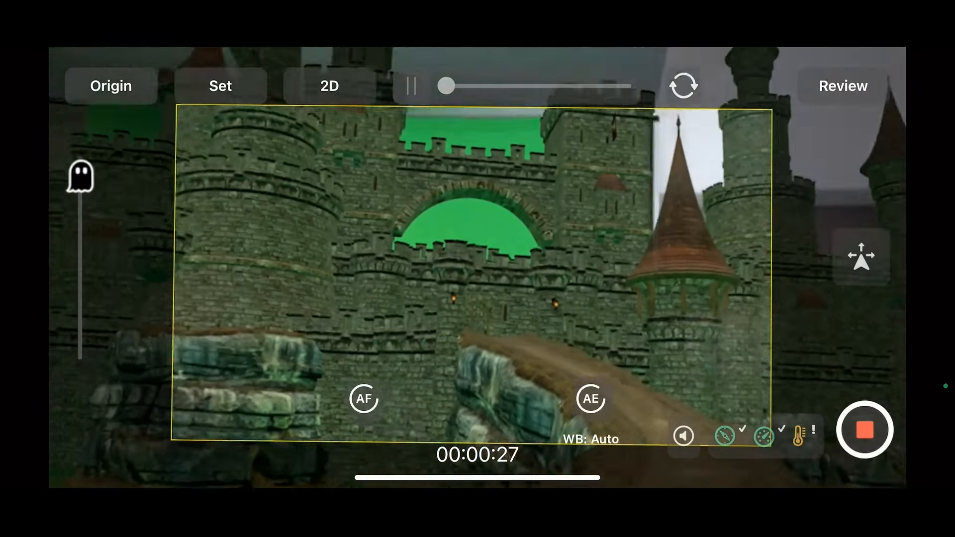
left_click(862, 431)
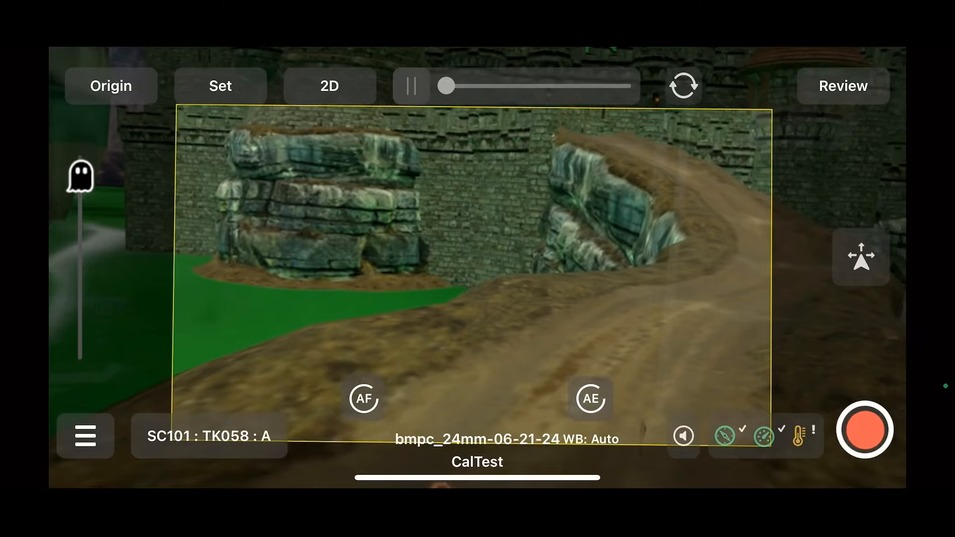
left_click(85, 435)
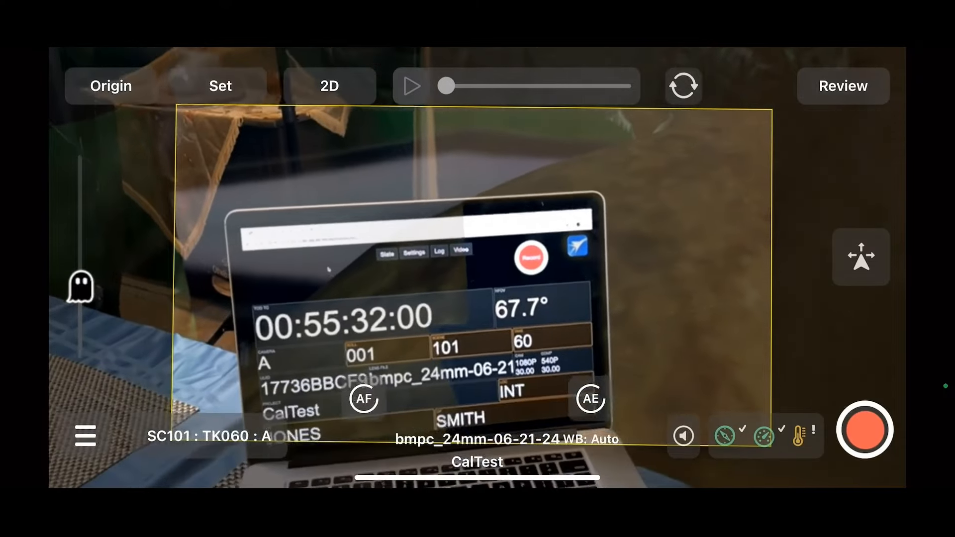
Record take TK060 moving the camera through the castle scene.
left_click(863, 429)
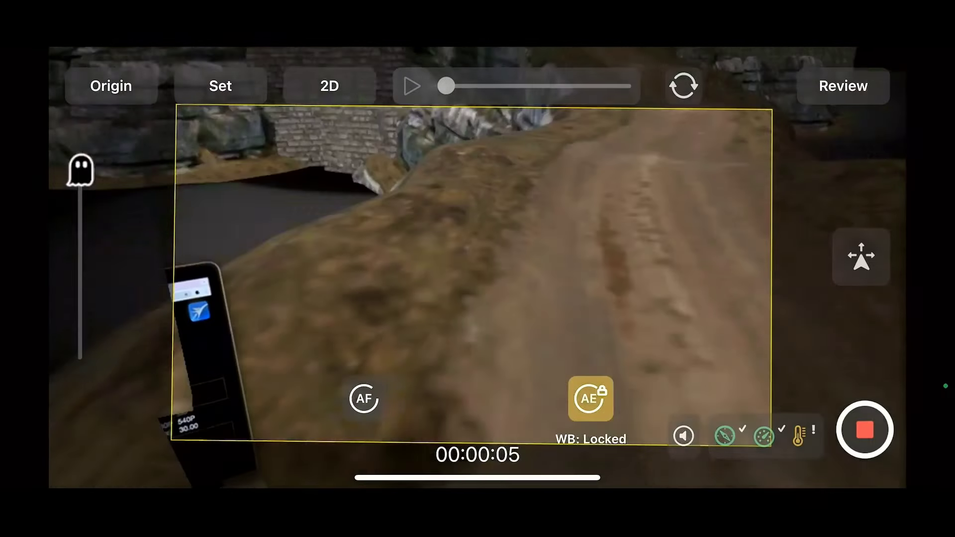
left_click(589, 399)
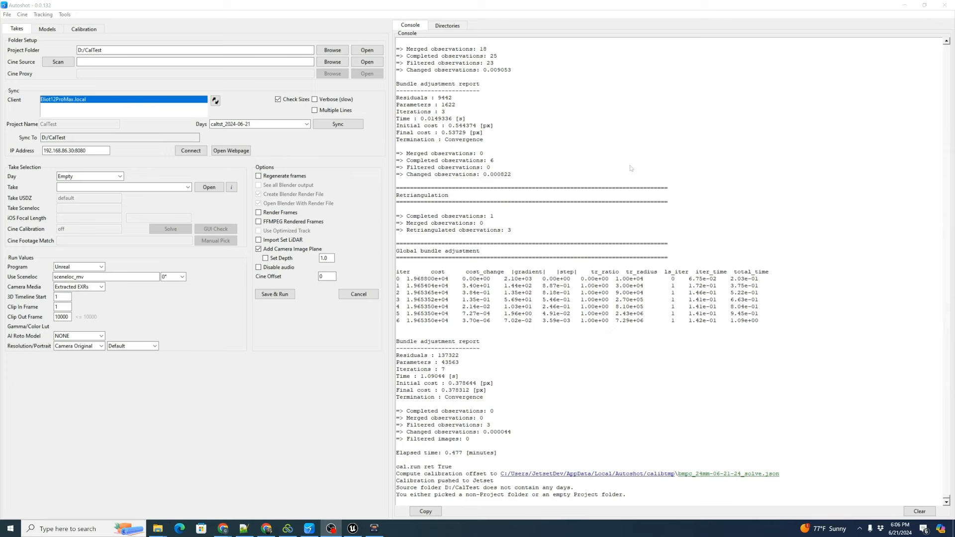
mouse_move(155, 254)
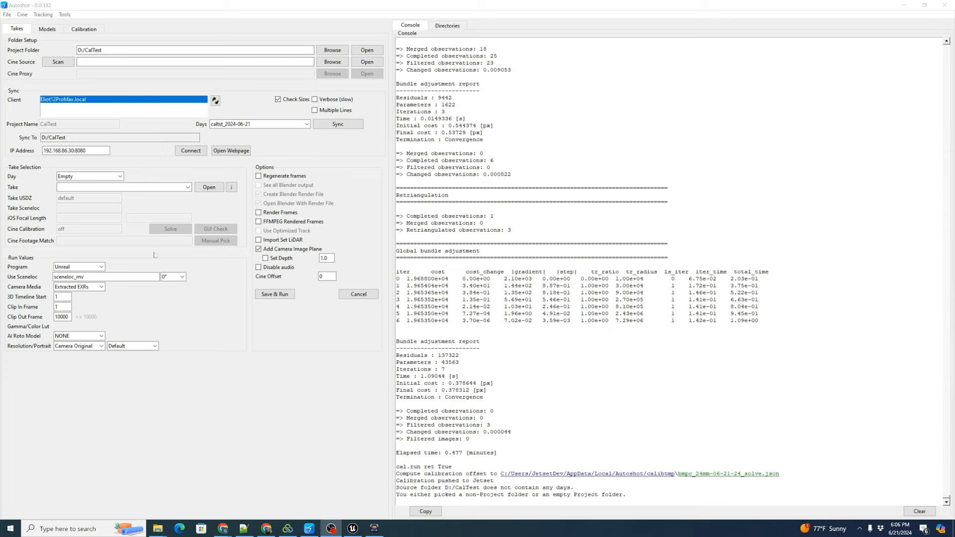
mouse_move(177, 107)
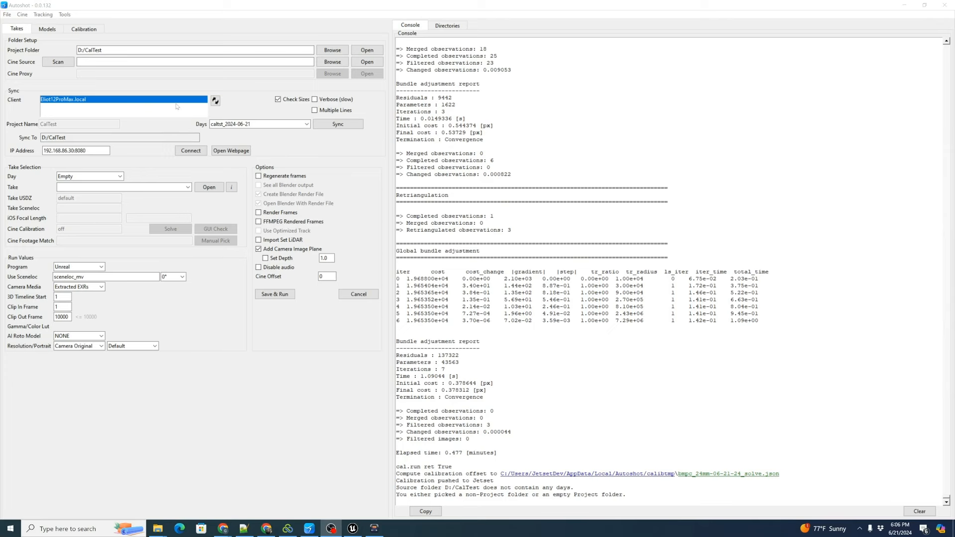
mouse_move(205, 100)
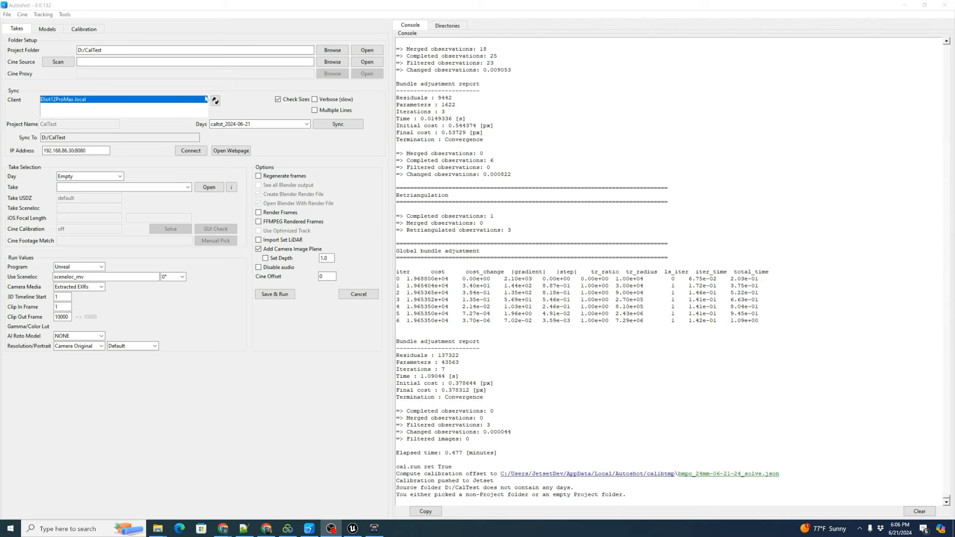
Sync day caltst_2024-06-21 from the phone and load its takes.
left_click(307, 123)
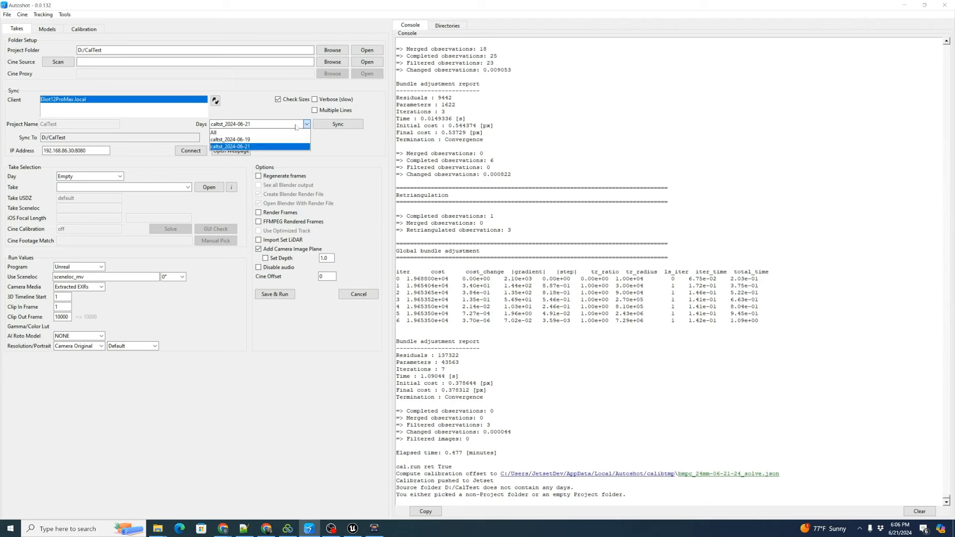
left_click(230, 147)
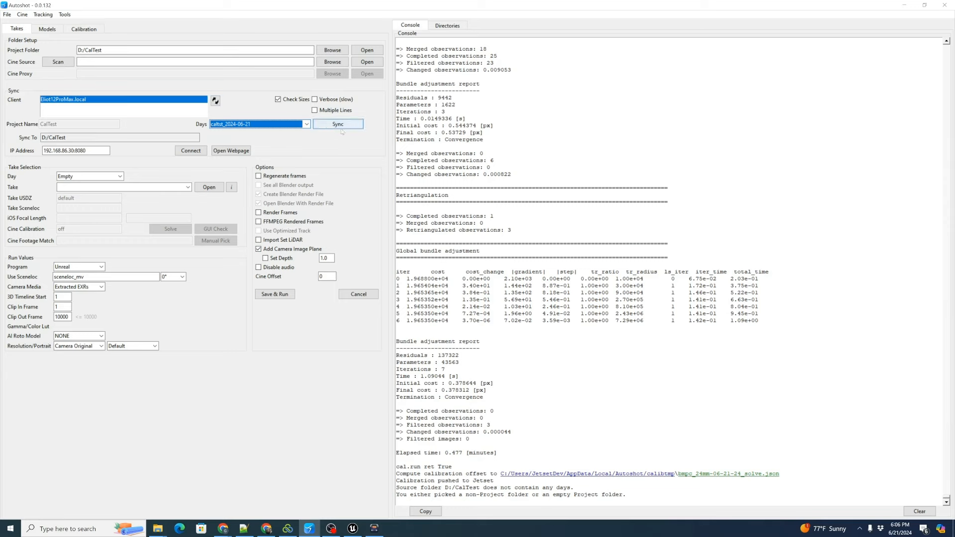
left_click(337, 124)
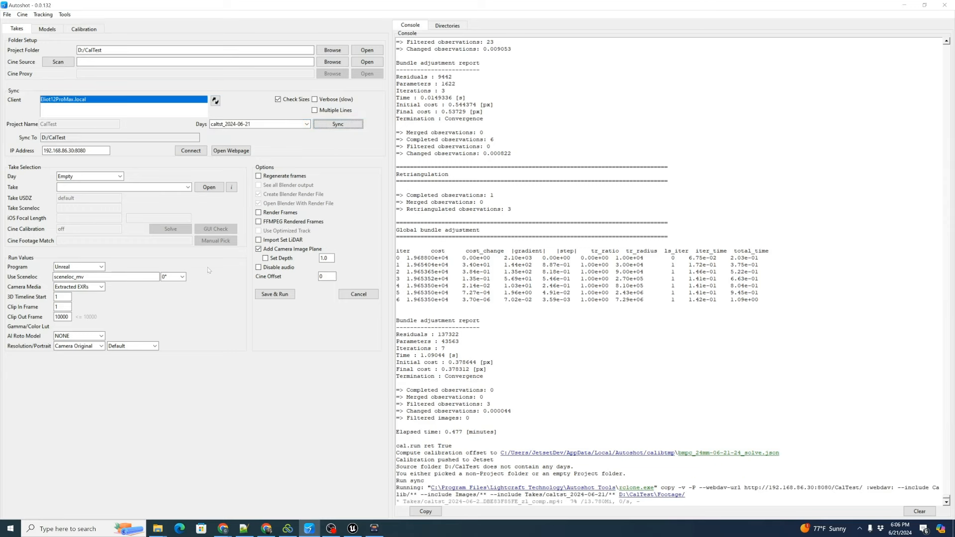
left_click(57, 61)
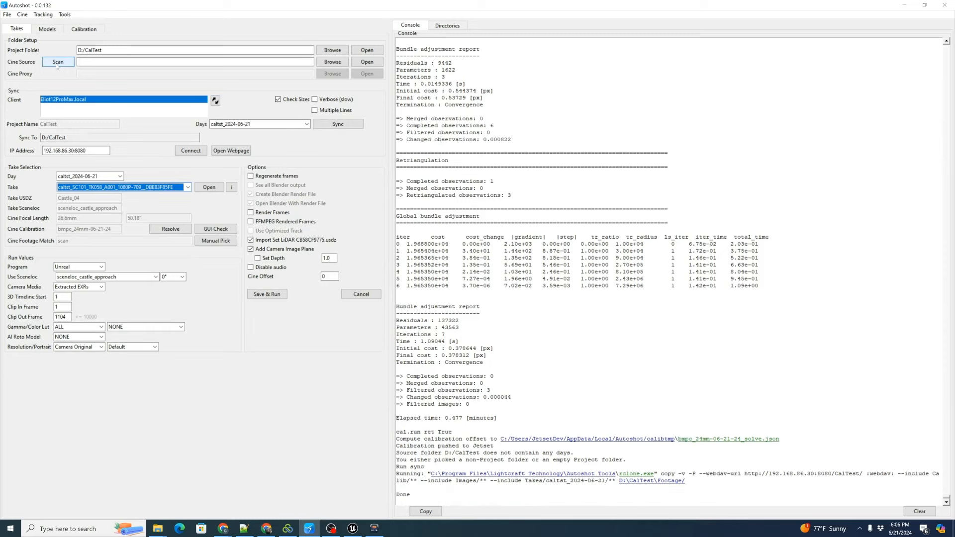
mouse_move(332, 62)
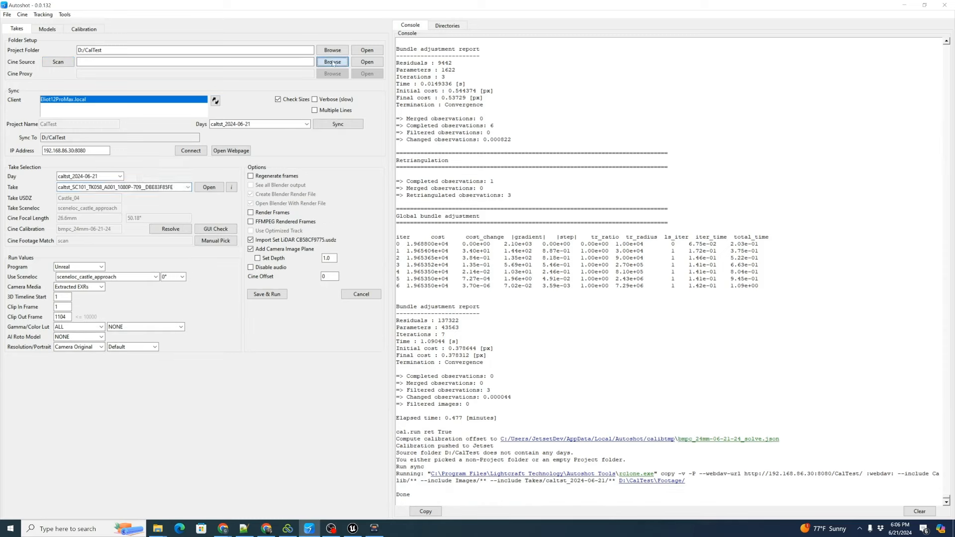
Make a new D:/CalTest/BRAW folder and set it as the cine source.
left_click(331, 61)
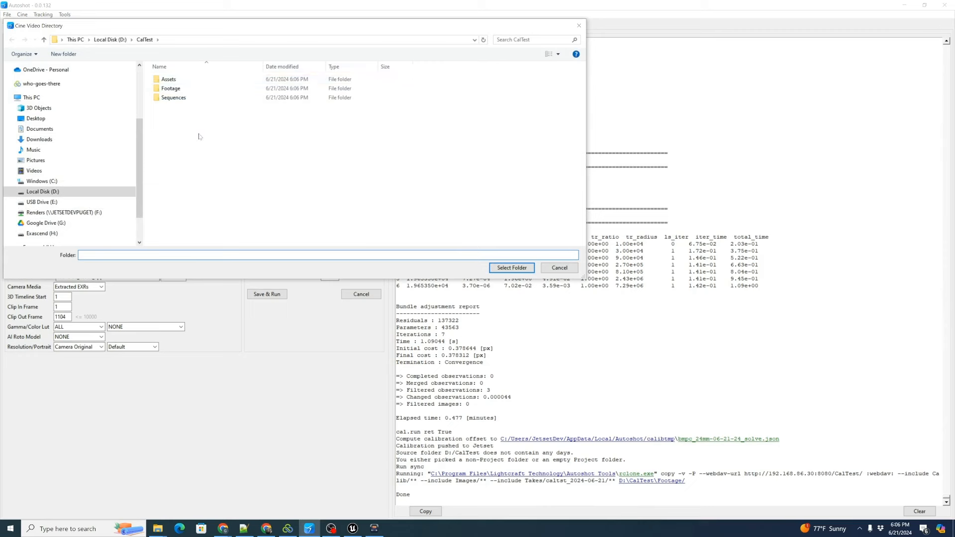
right_click(198, 136)
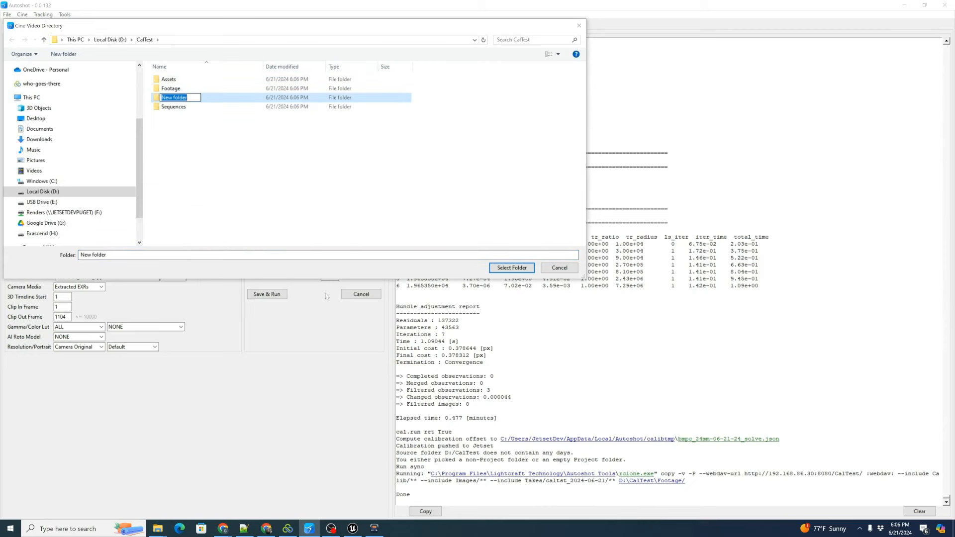
type("BRAW")
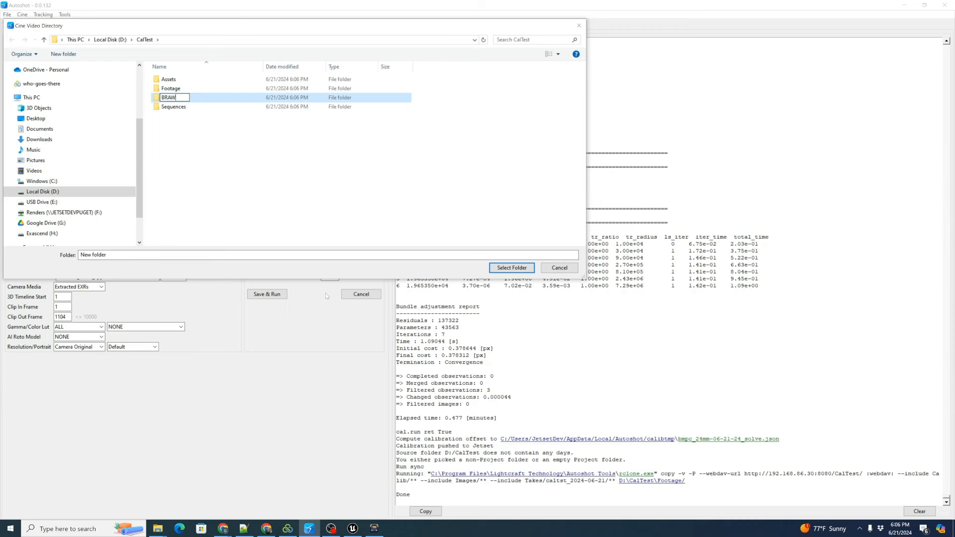
left_click(510, 268)
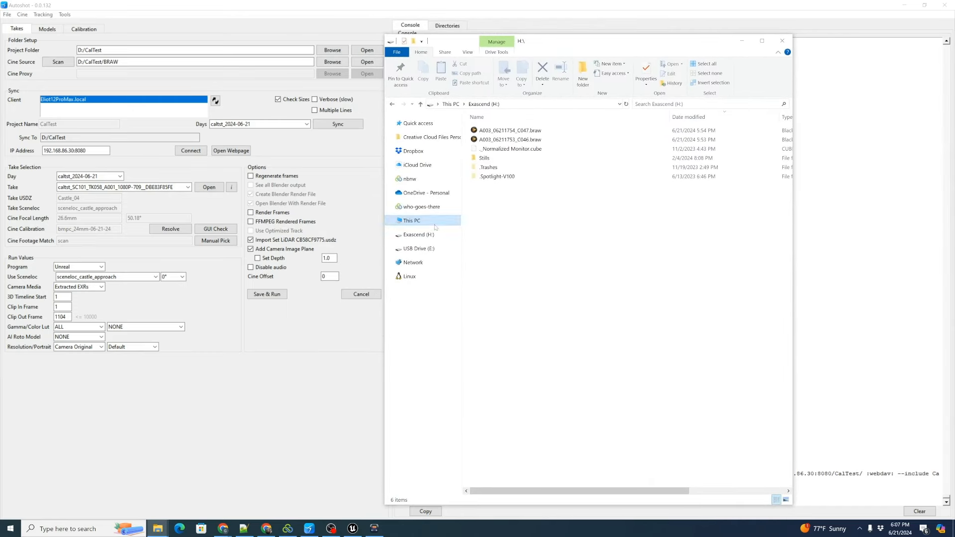
Copy the .braw clips C046 and C047 from Exascend (H:) into D:/CalTest/BRAW.
left_click(417, 247)
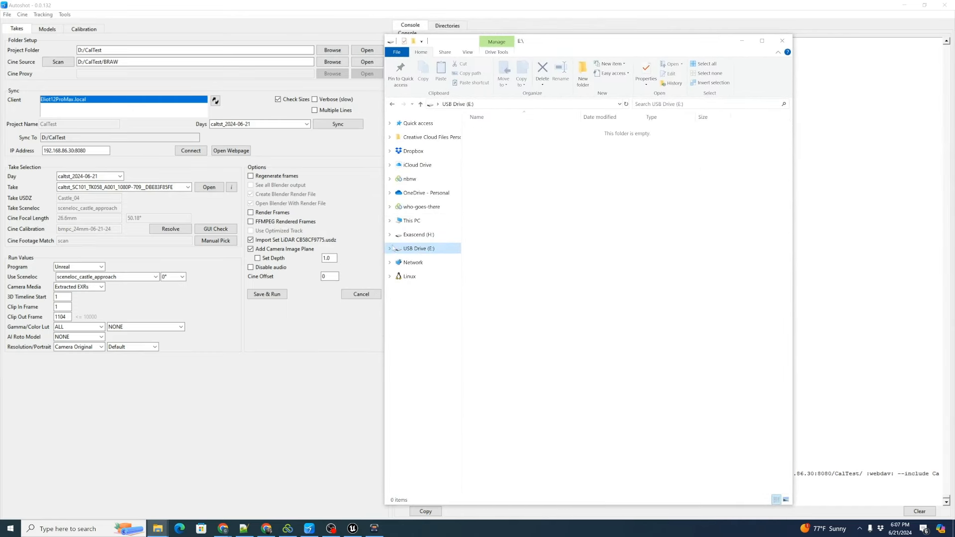
left_click(416, 234)
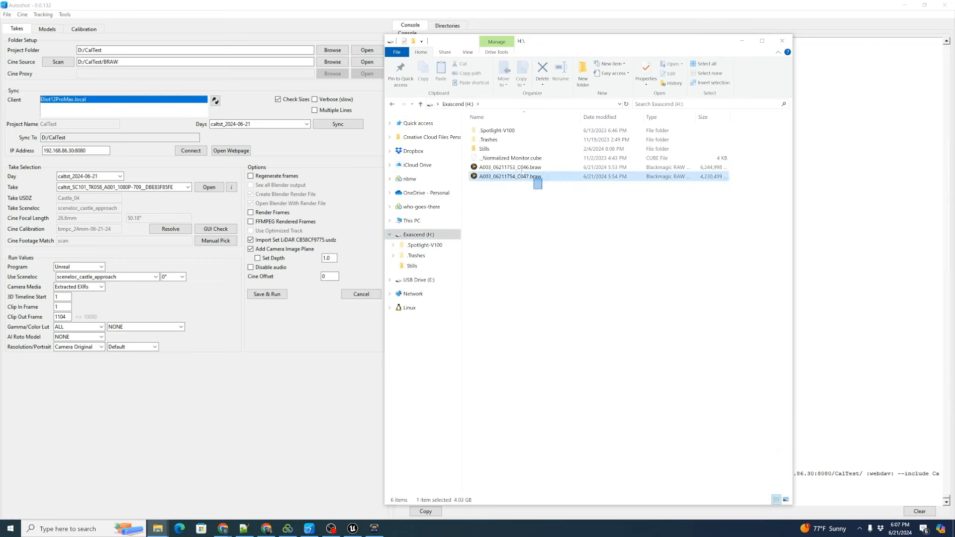
left_click(512, 166)
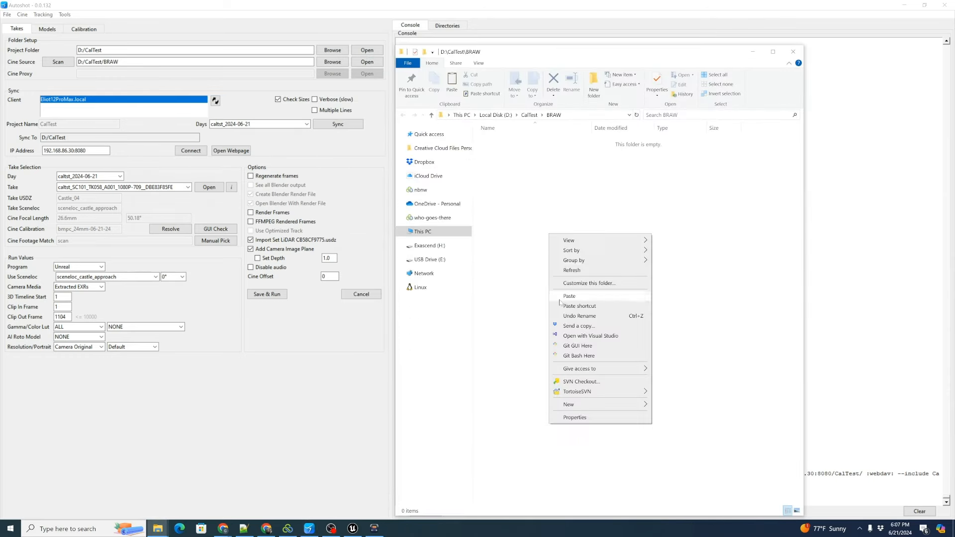
left_click(568, 296)
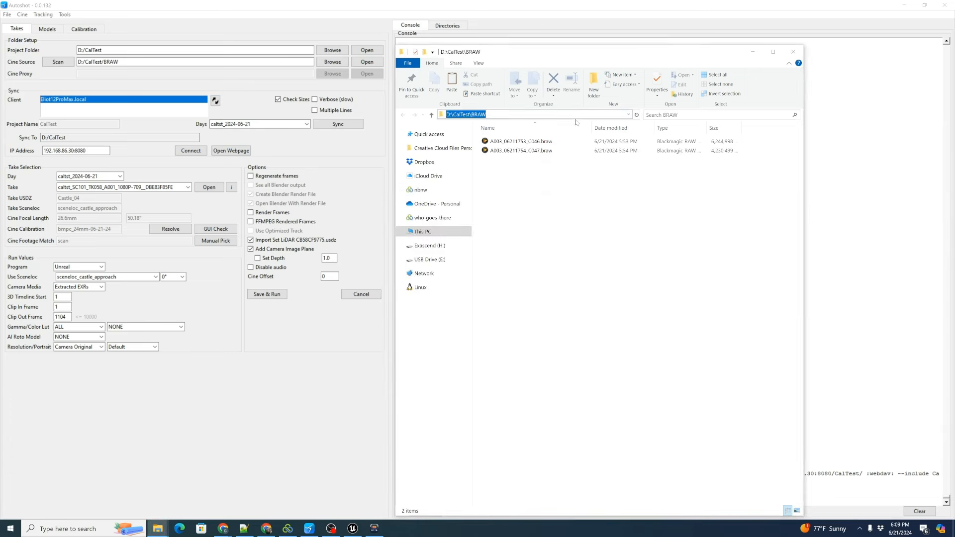
mouse_move(794, 52)
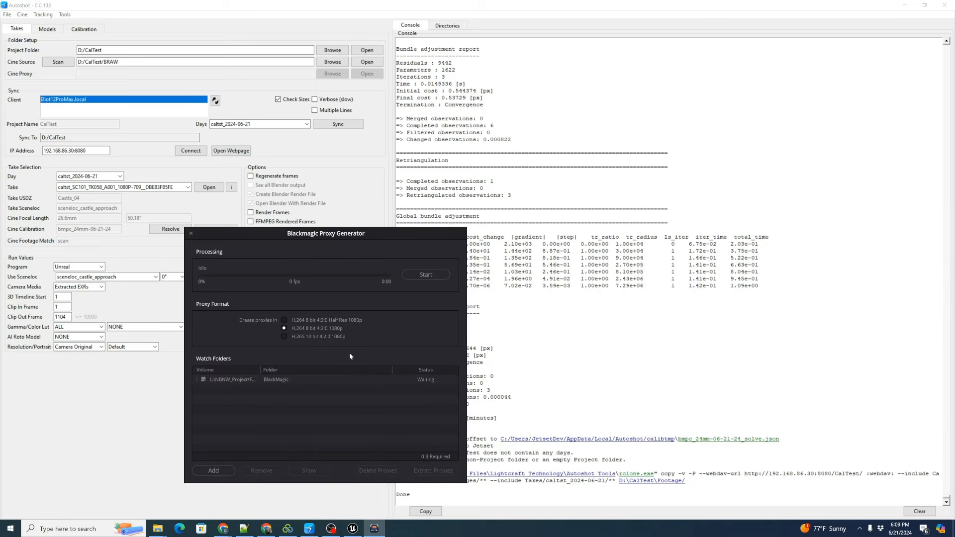
mouse_move(382, 346)
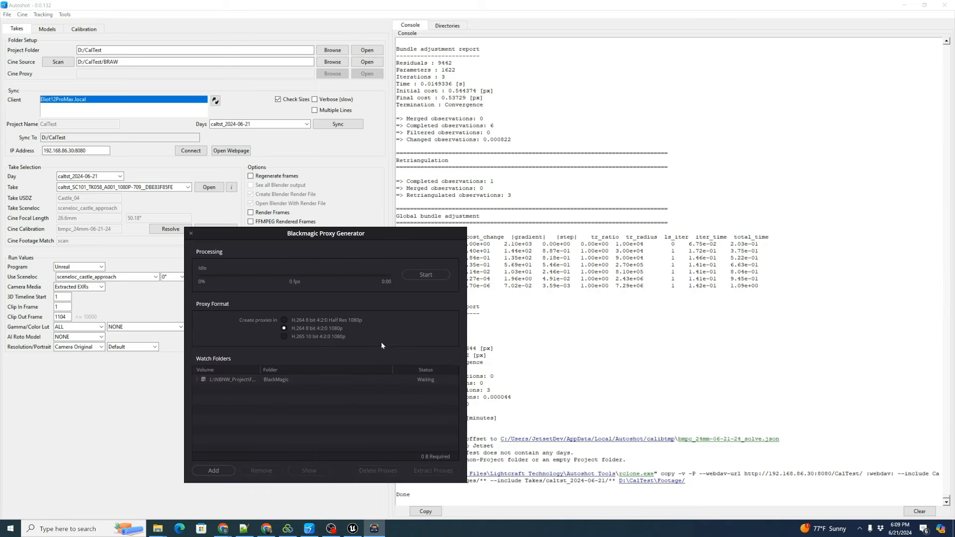
mouse_move(393, 345)
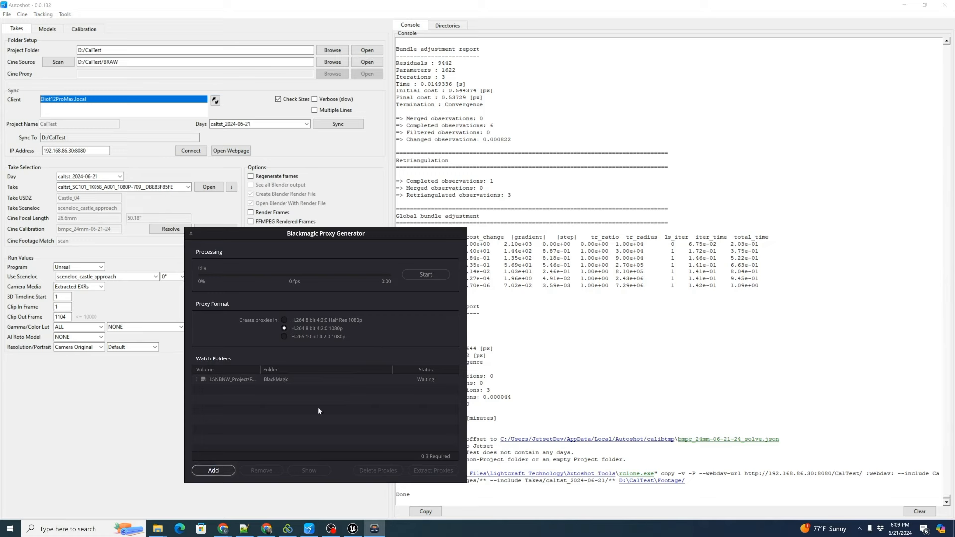
Watch D:/CalTest/BRAW for H.264 1080p proxies and start generating them.
left_click(213, 470)
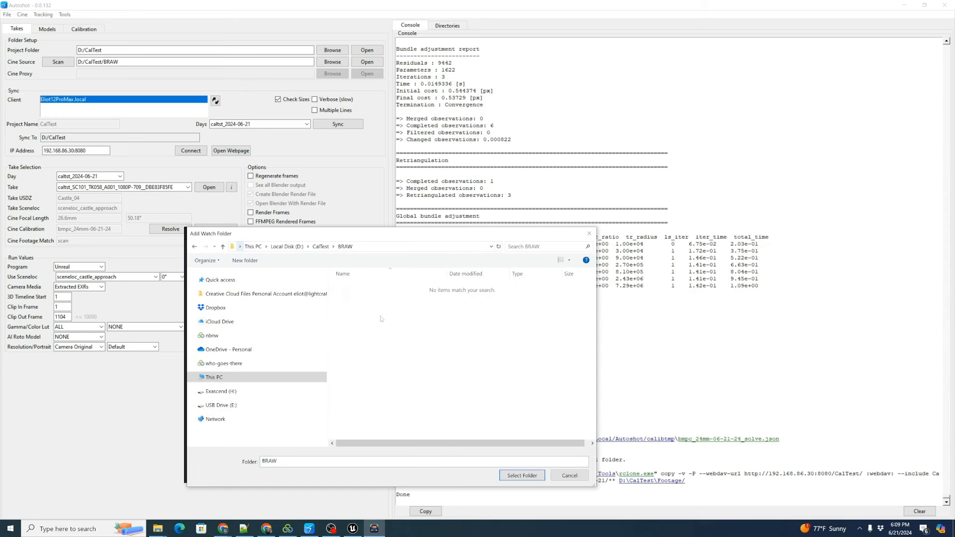
left_click(520, 475)
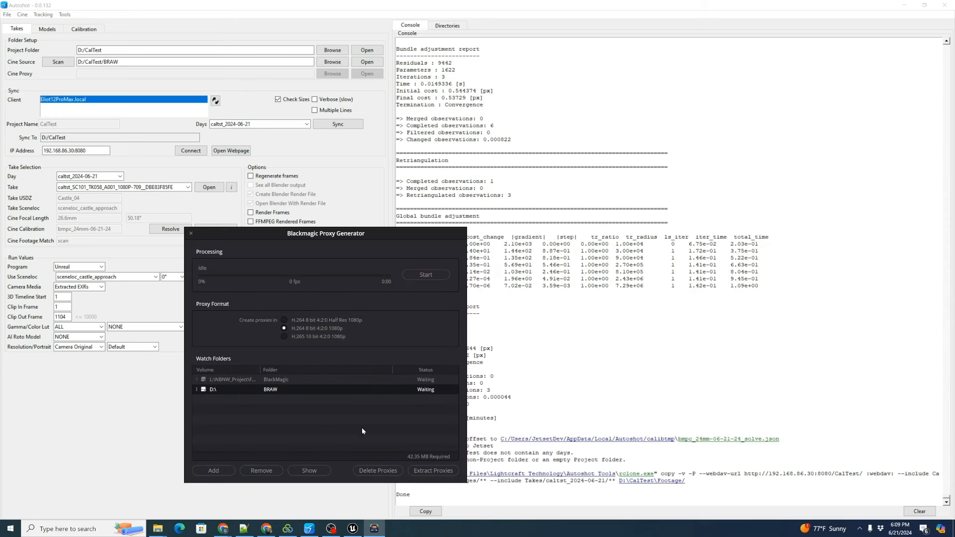
mouse_move(426, 280)
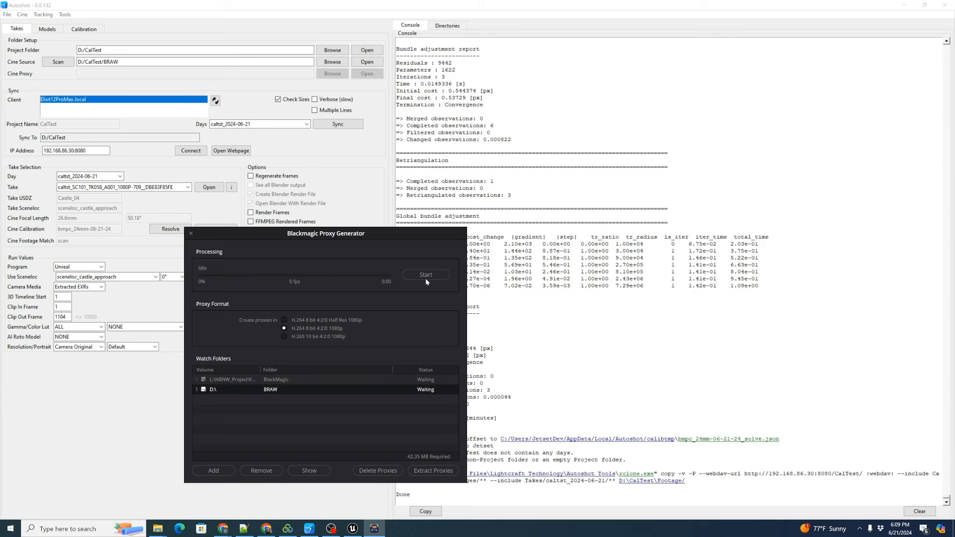
left_click(426, 274)
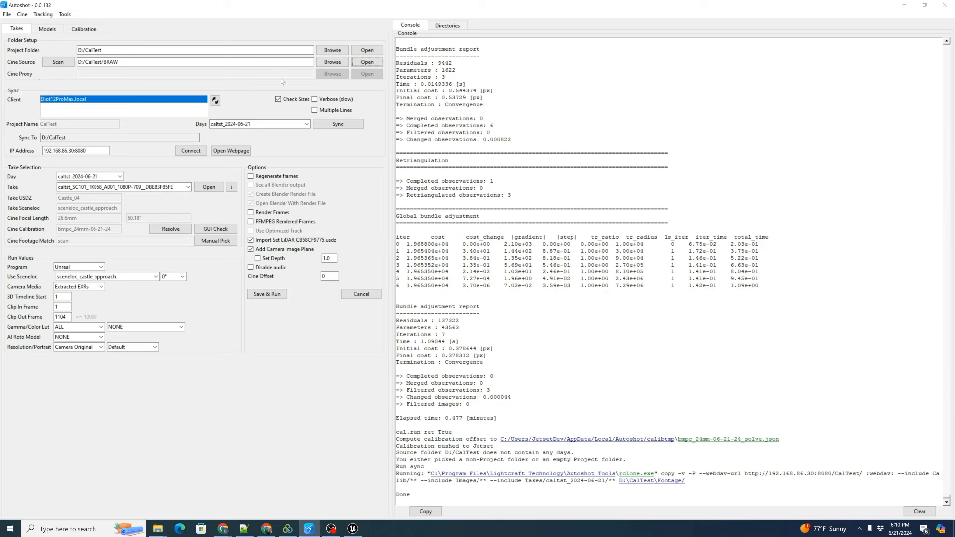
mouse_move(78, 79)
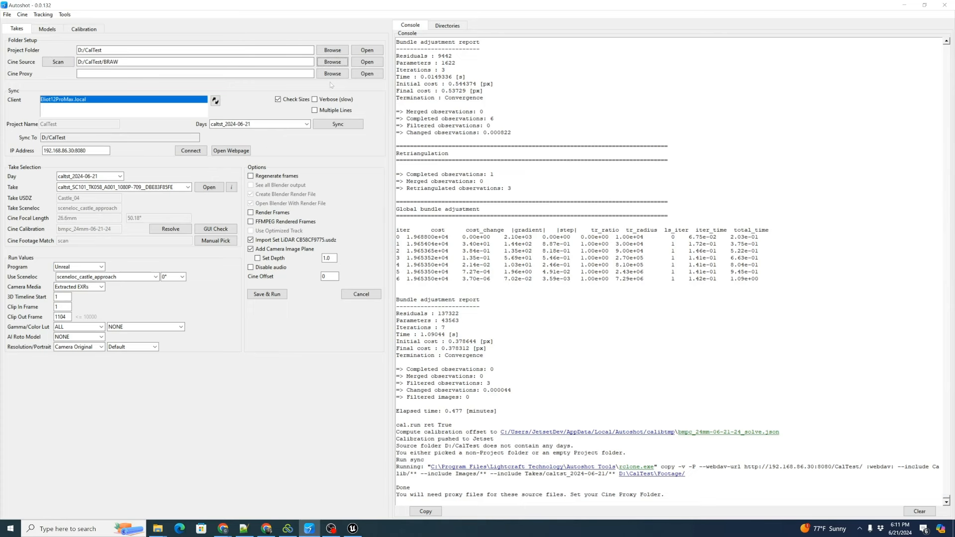
Set the cine proxy folder to BRAW/Proxy and scan its clips for markers.
left_click(332, 73)
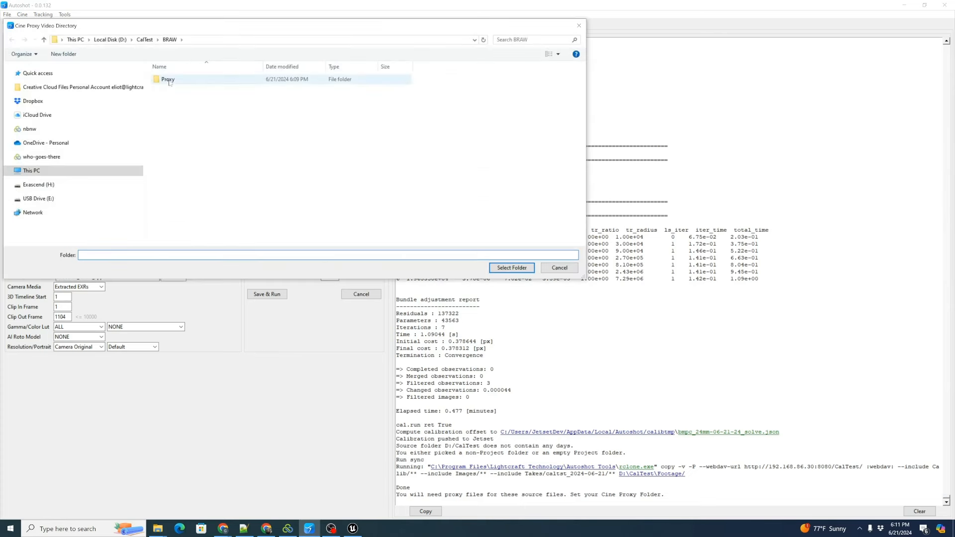
left_click(510, 267)
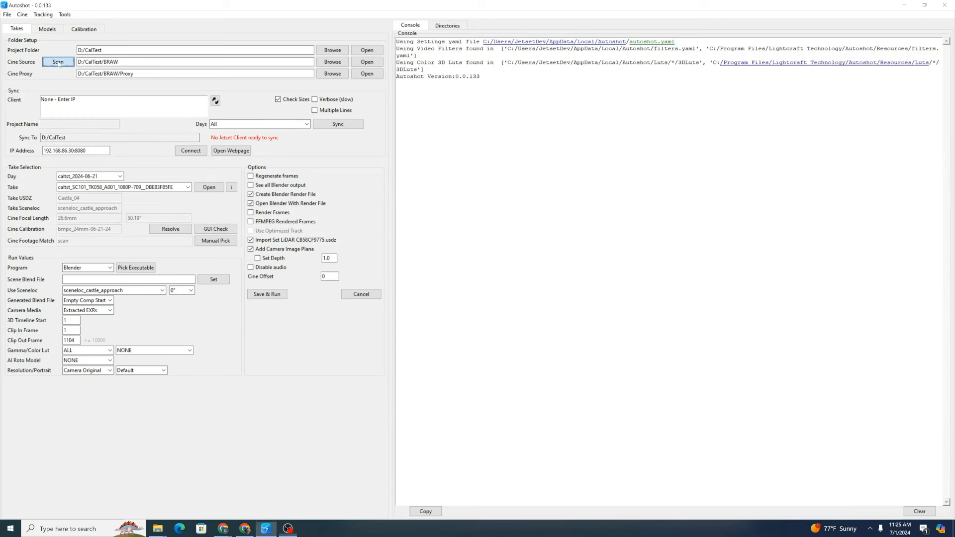
left_click(58, 61)
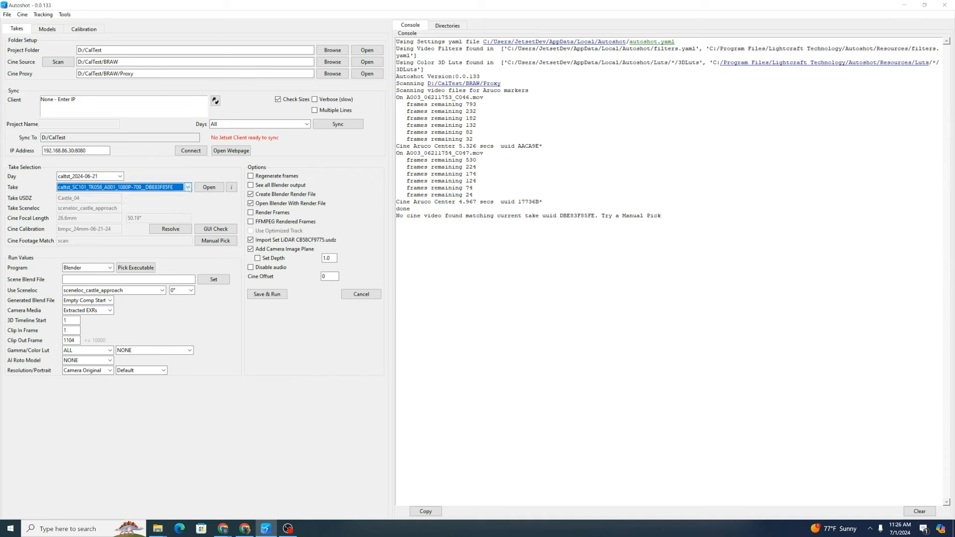
Match take TK059 to clip C046, yielding a 2.361 cine offset.
left_click(187, 187)
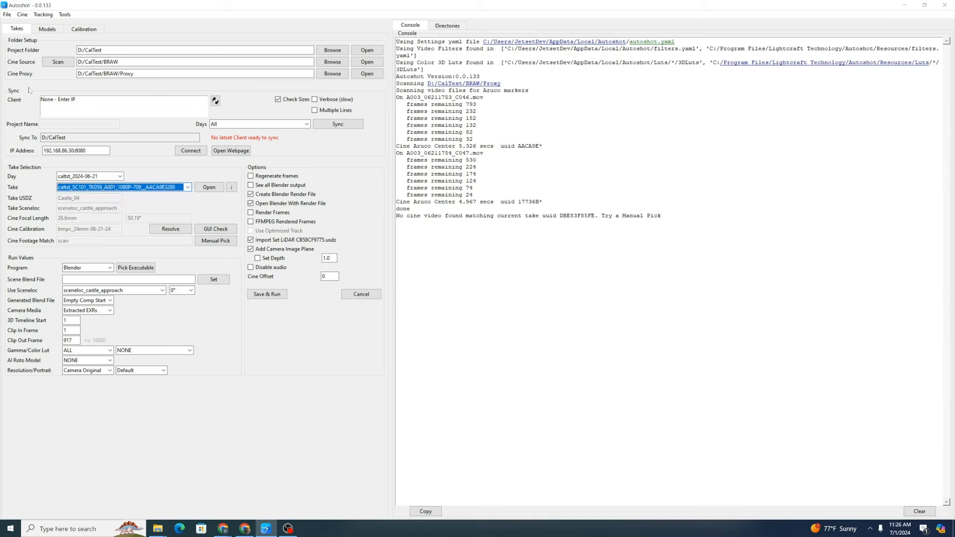
left_click(59, 61)
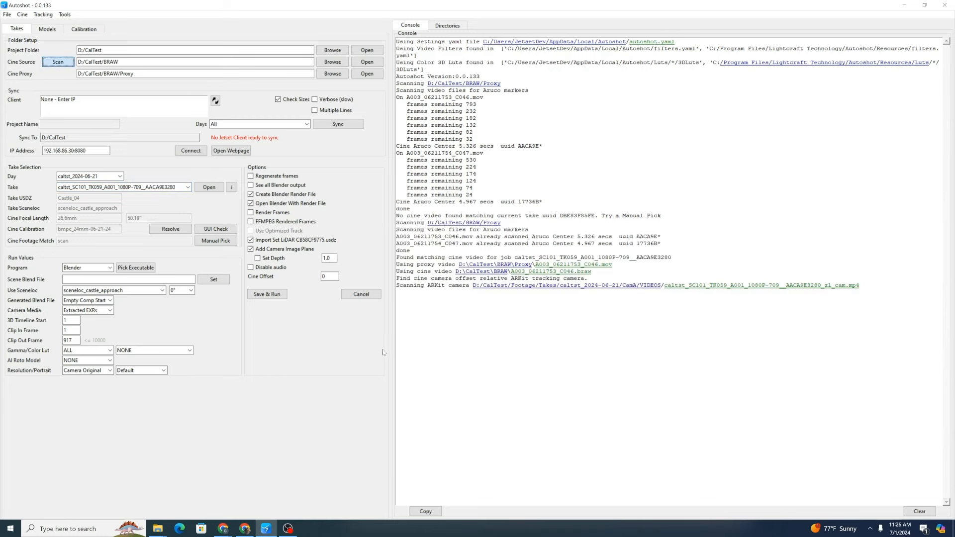
left_click(215, 240)
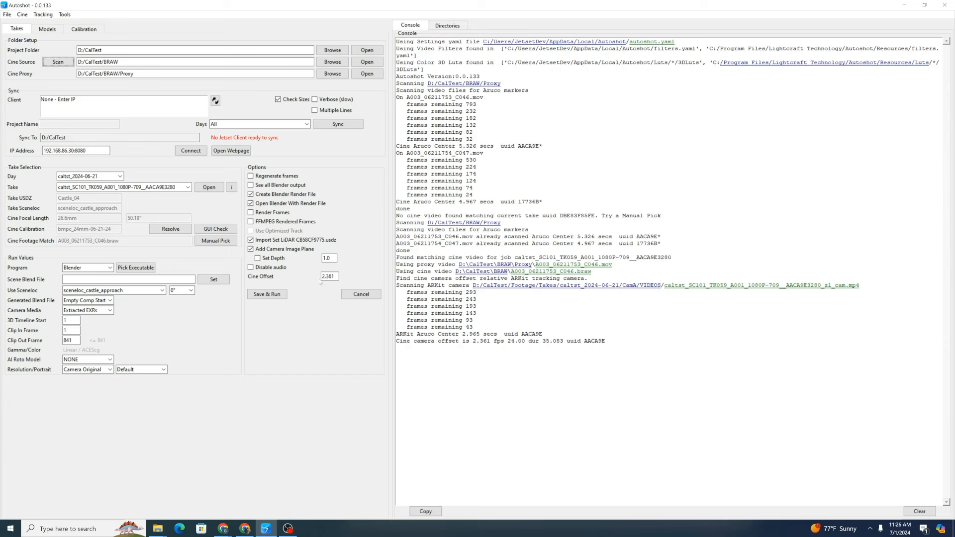
double_click(480, 340)
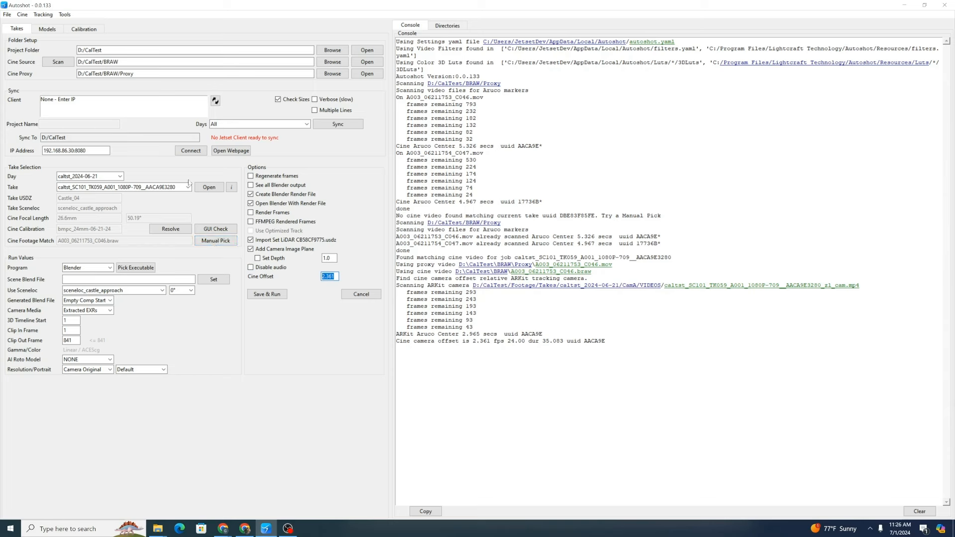
Select take TK060 and manually match it to clip A003_06211754_C047.braw, giving a 1.970 cine offset.
left_click(188, 187)
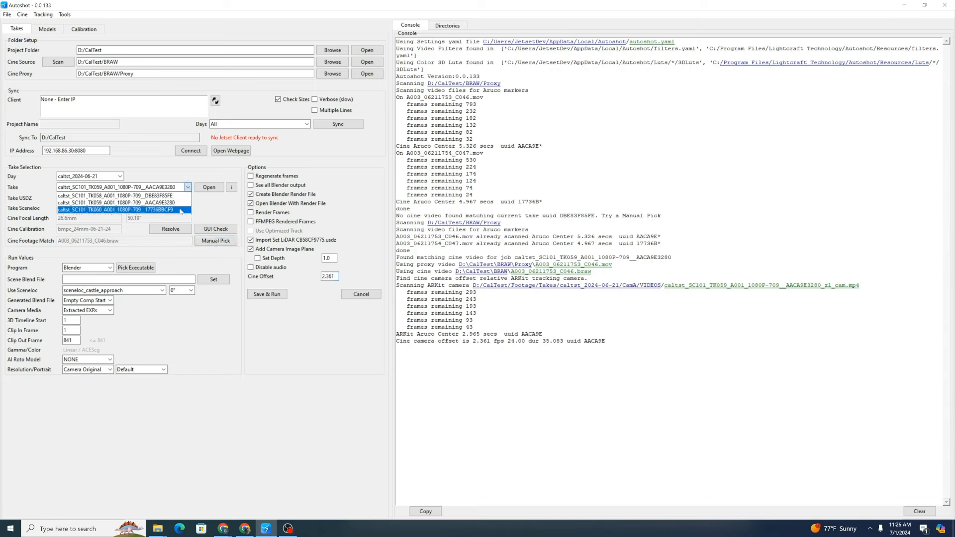
left_click(124, 210)
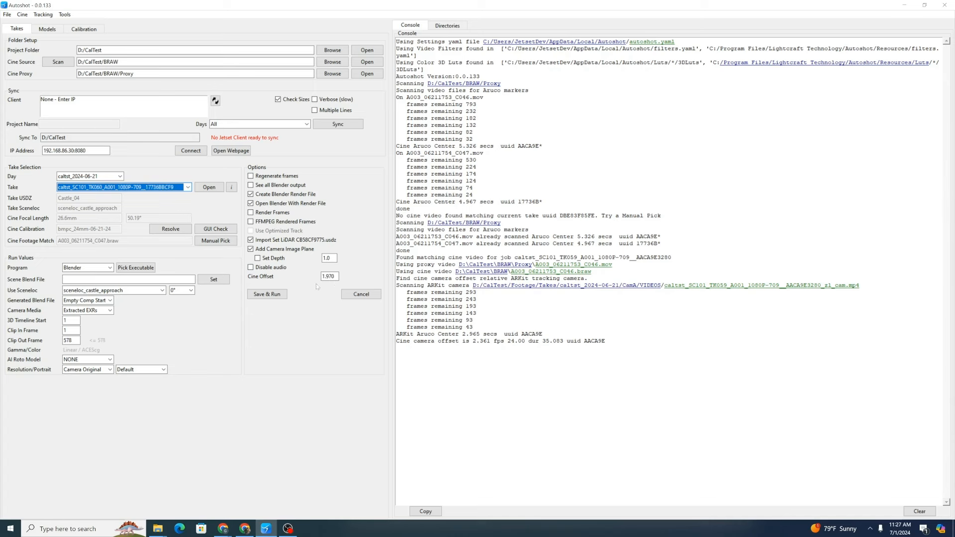
mouse_move(229, 252)
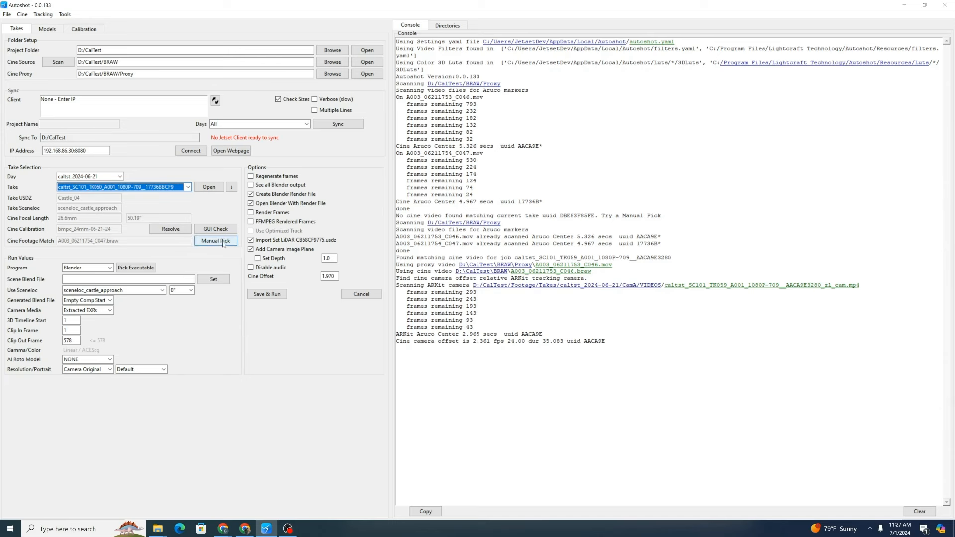
left_click(215, 240)
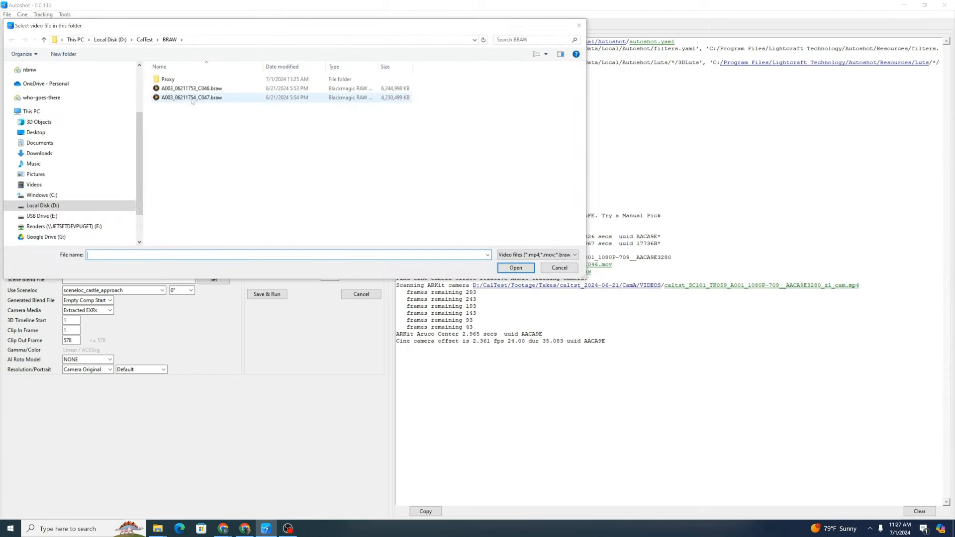
left_click(515, 268)
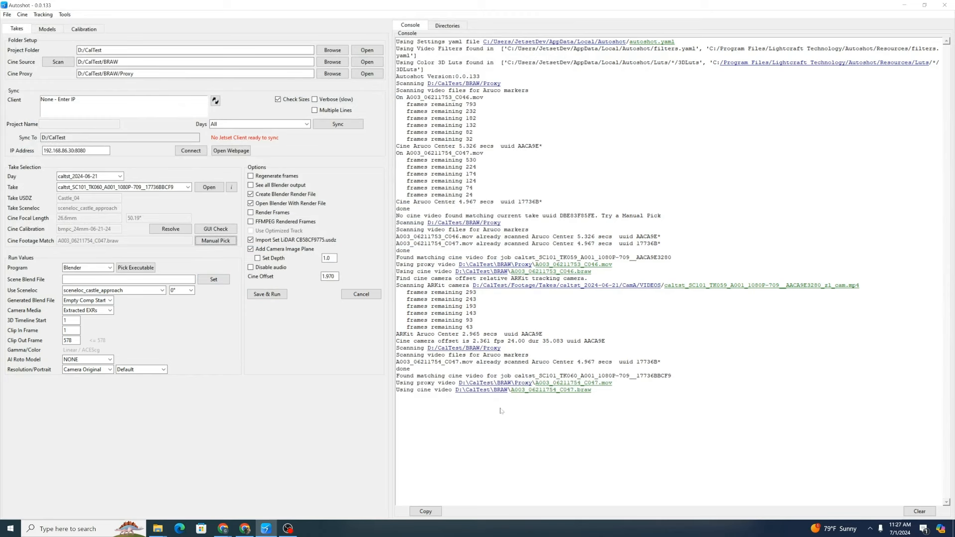
mouse_move(417, 388)
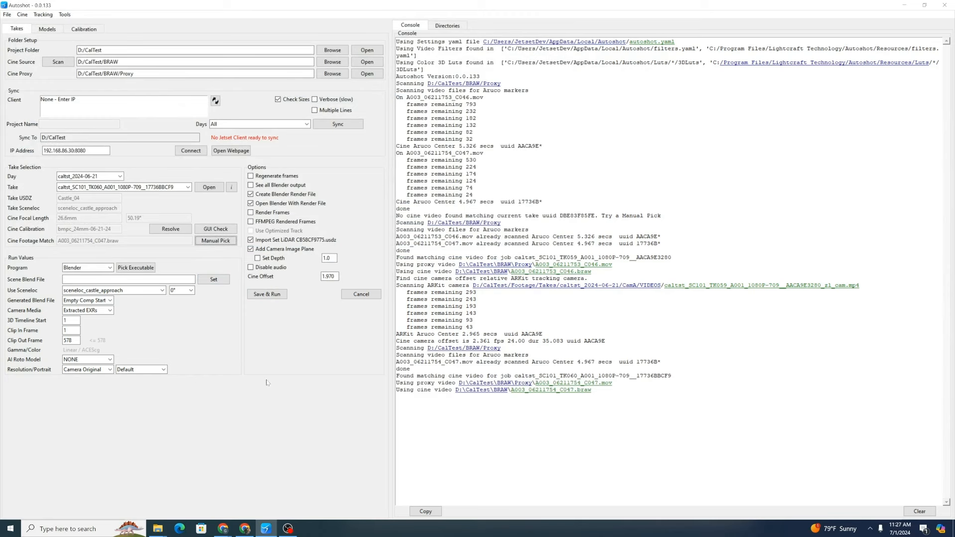
Show the Matches table and inspect the matched clip, take and day entries.
left_click(425, 510)
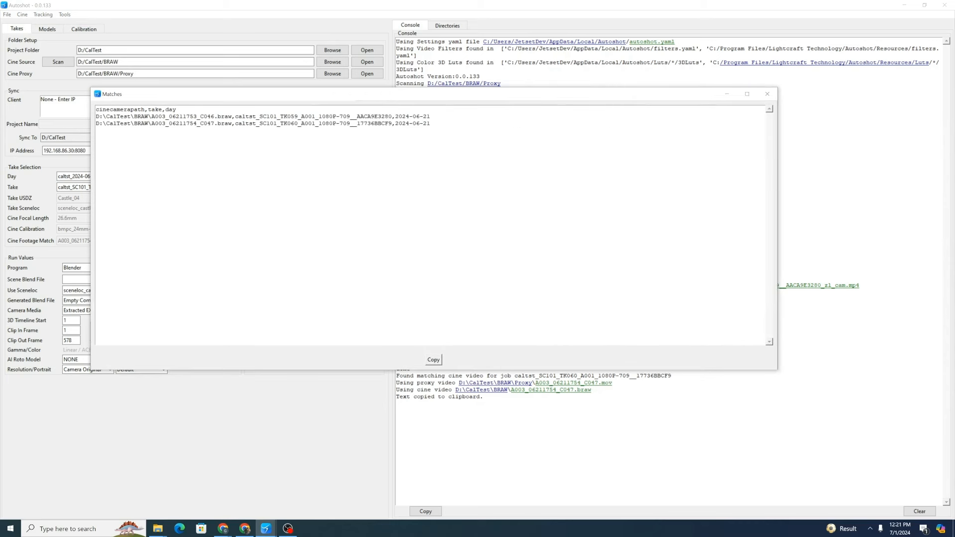
double_click(207, 116)
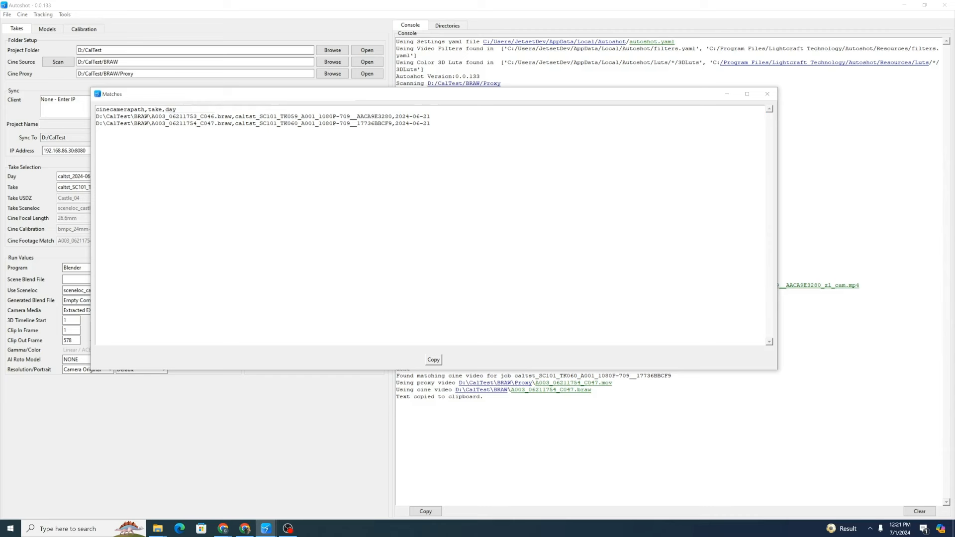
double_click(169, 123)
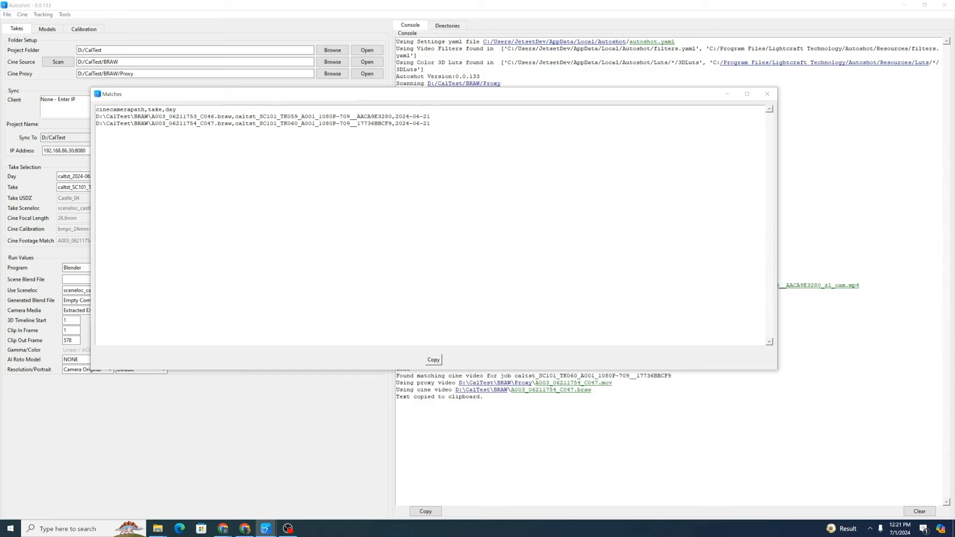
double_click(195, 122)
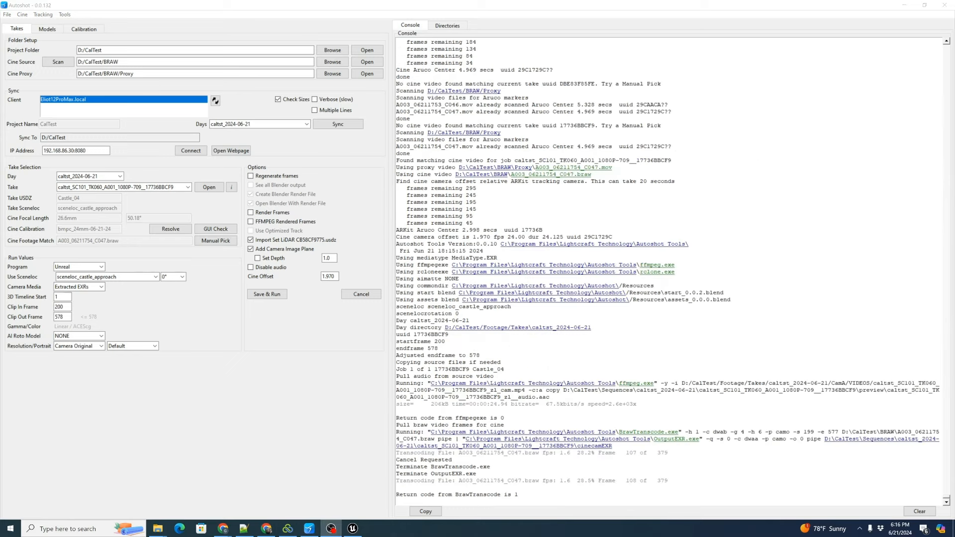
Set Clip Out Frame to 400, enable Regenerate frames, and Save & Run the TK060 export.
triple_click(62, 316)
type("400")
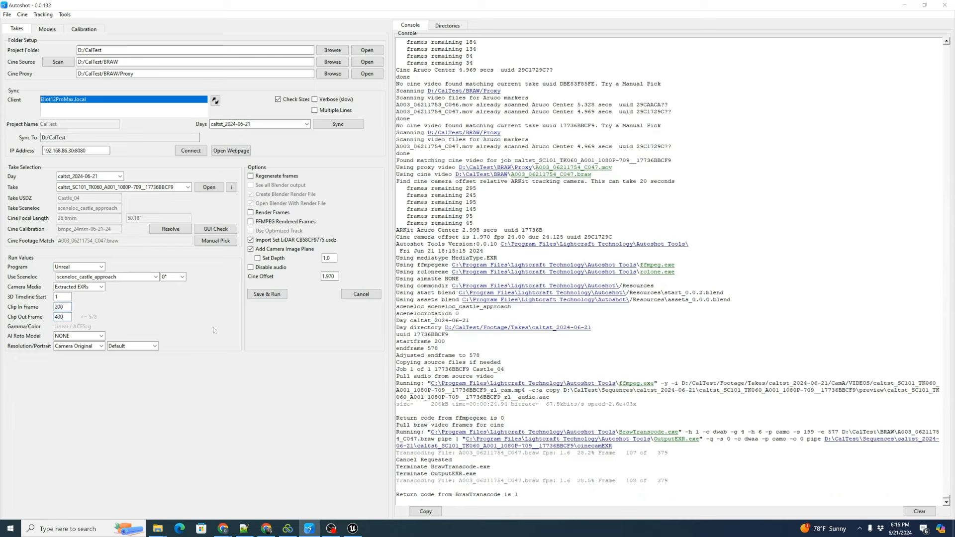
left_click(249, 176)
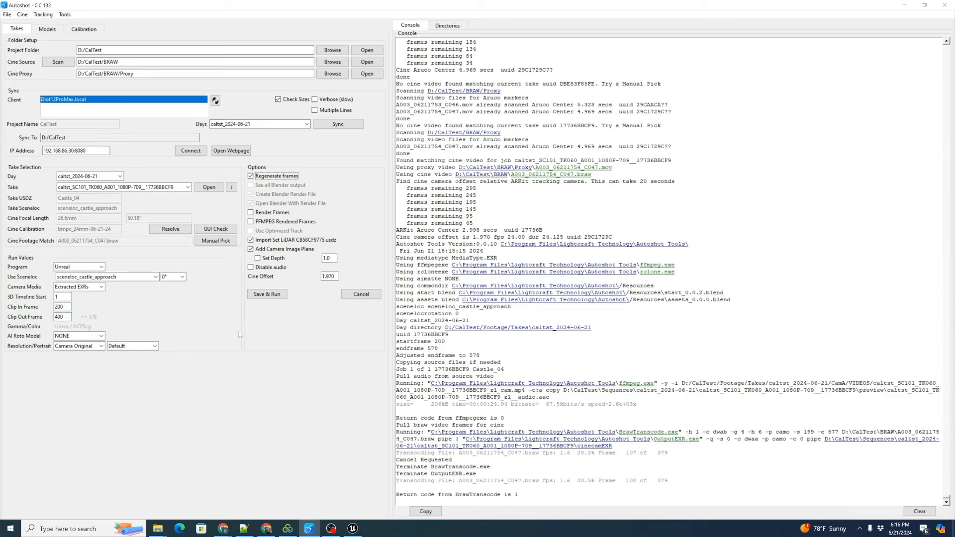
left_click(266, 294)
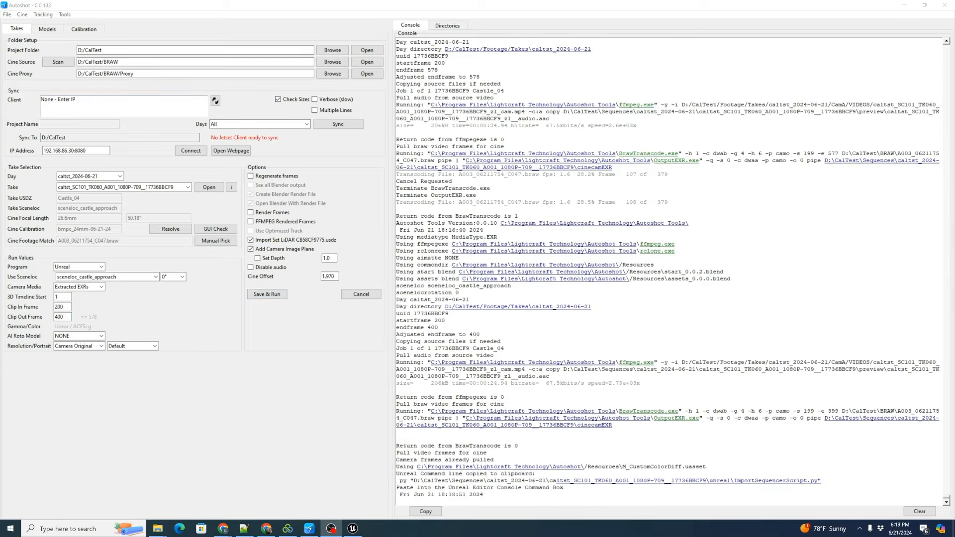
mouse_move(363, 529)
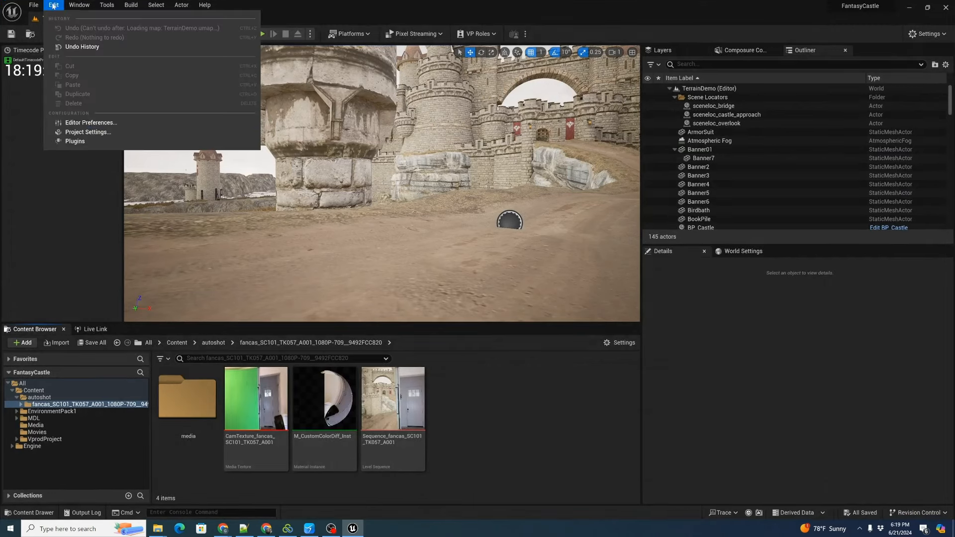
Search the Plugins list for 'python' and 'movie render queue' to confirm both plugins are enabled.
left_click(74, 141)
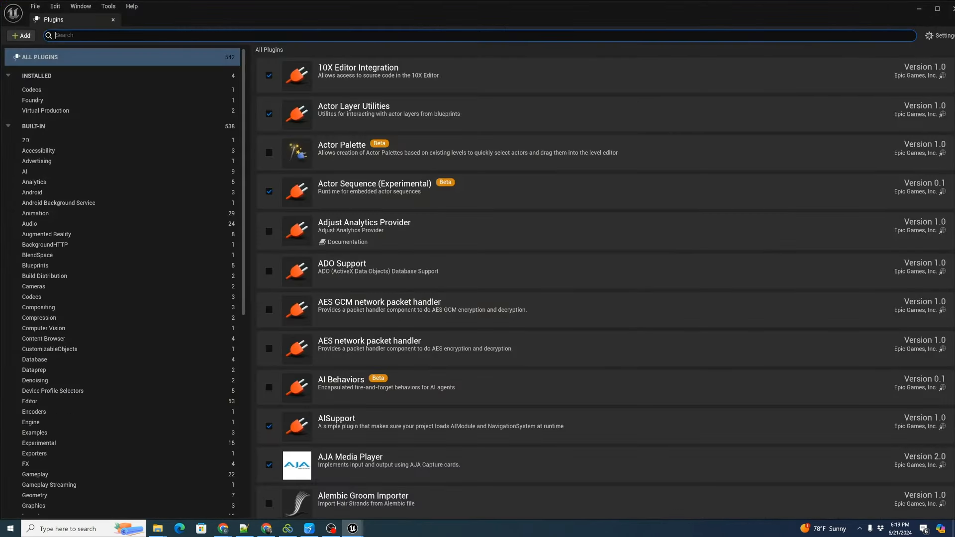
type("image pla")
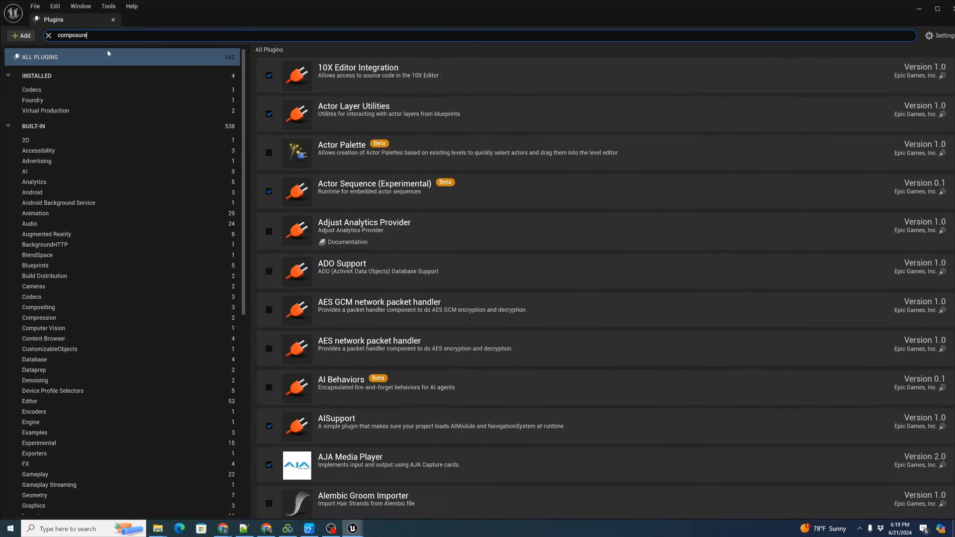
left_click(47, 35)
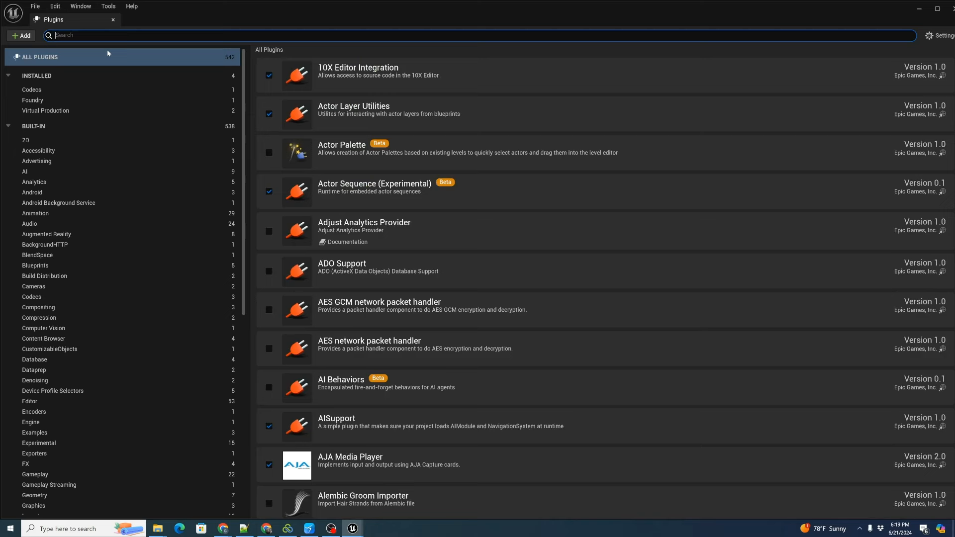
type("python")
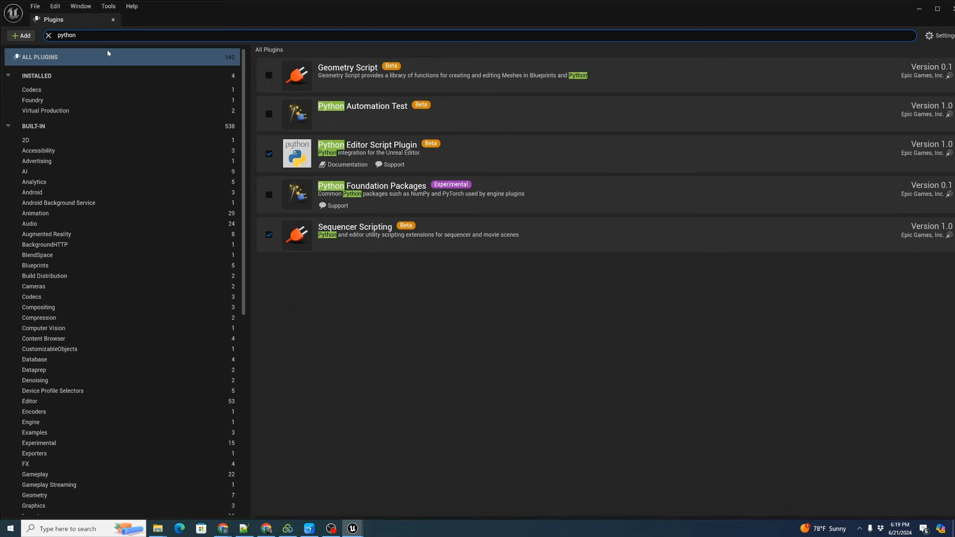
type("movie rend")
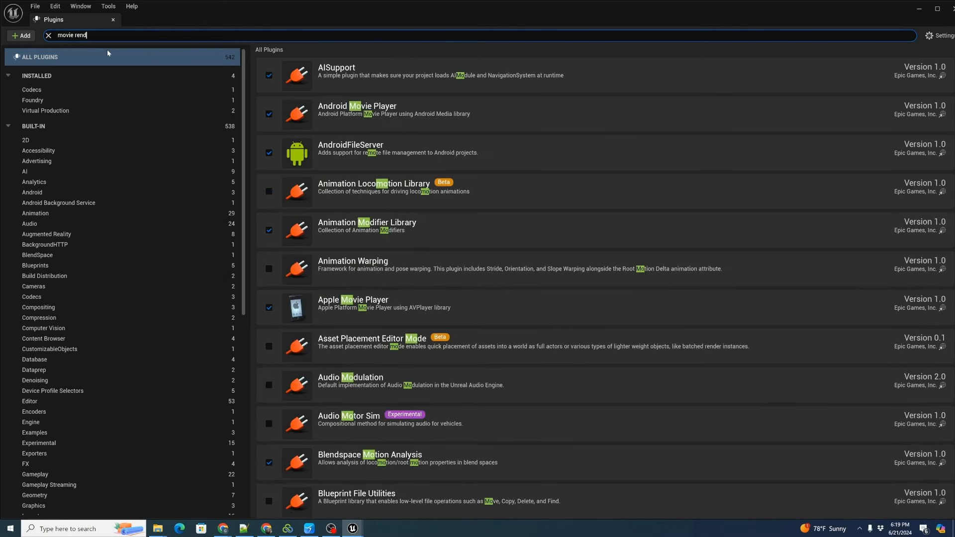
type("er queue")
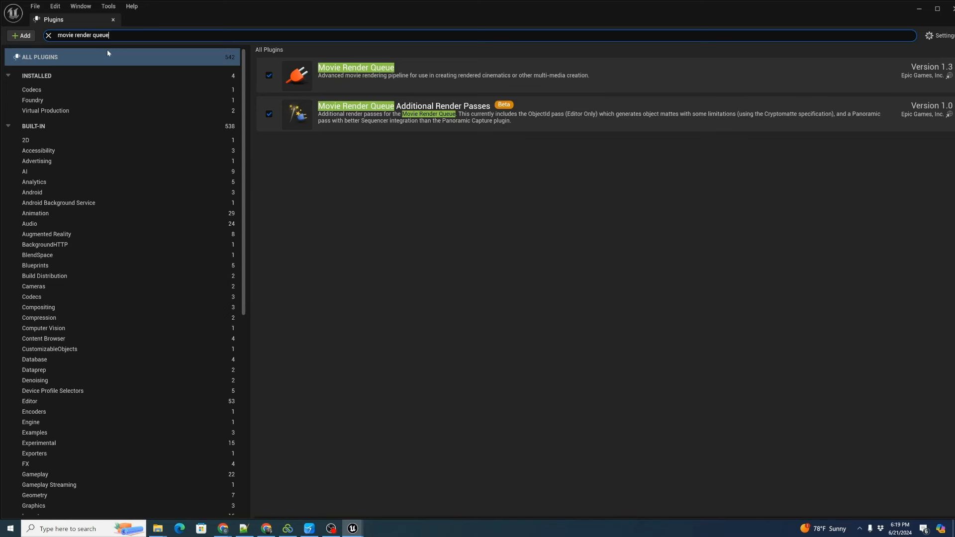
mouse_move(285, 24)
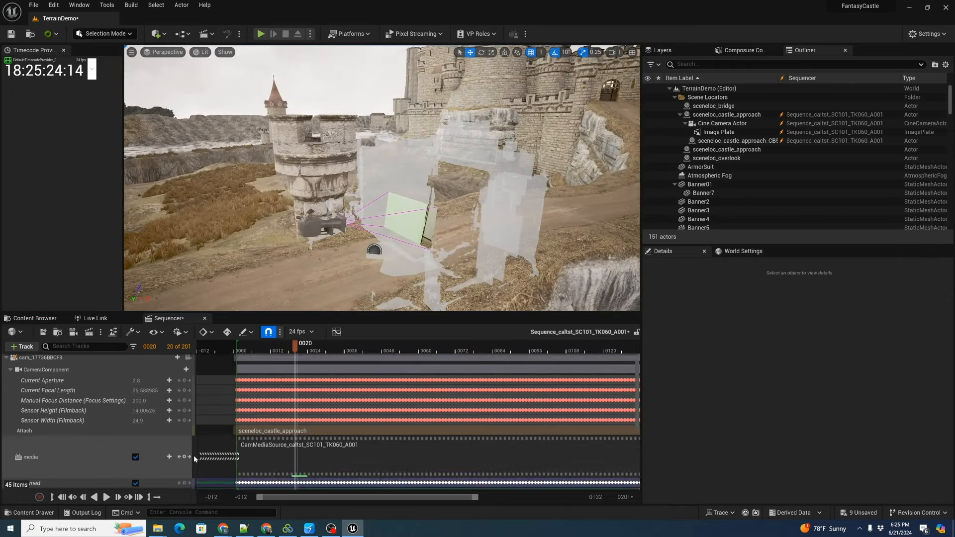
Scrub the Sequencer to watch the camera and image plate along the castle approach, then show the Content Browser.
scroll("down", 3)
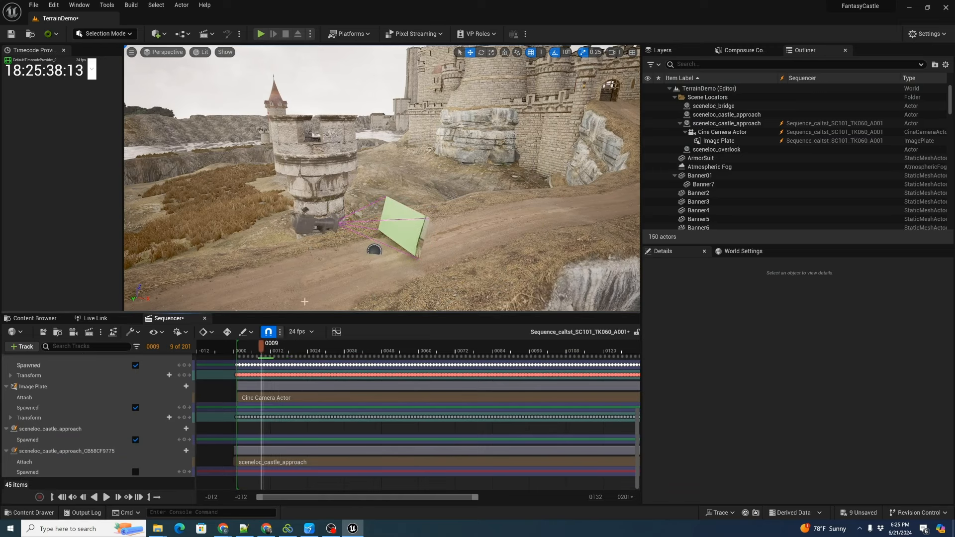
left_click(700, 169)
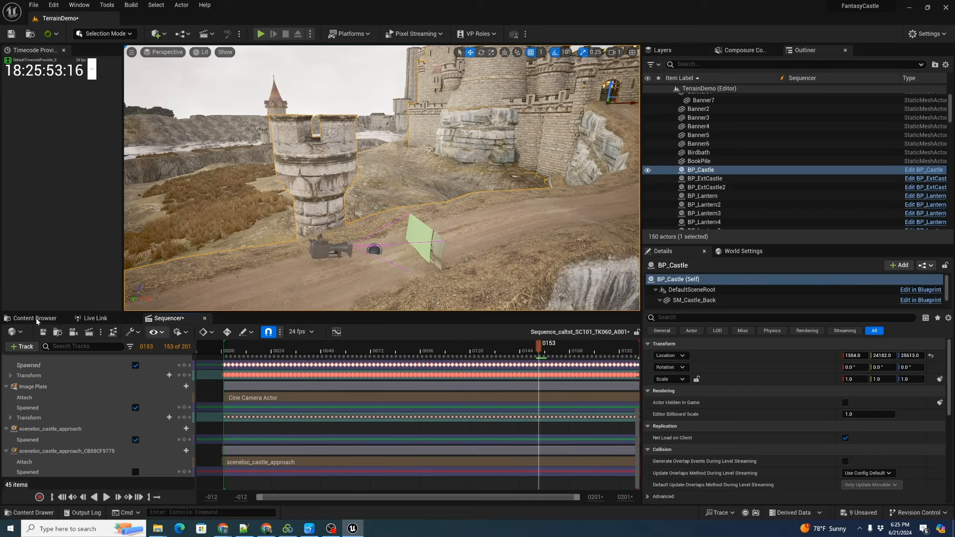
left_click(32, 318)
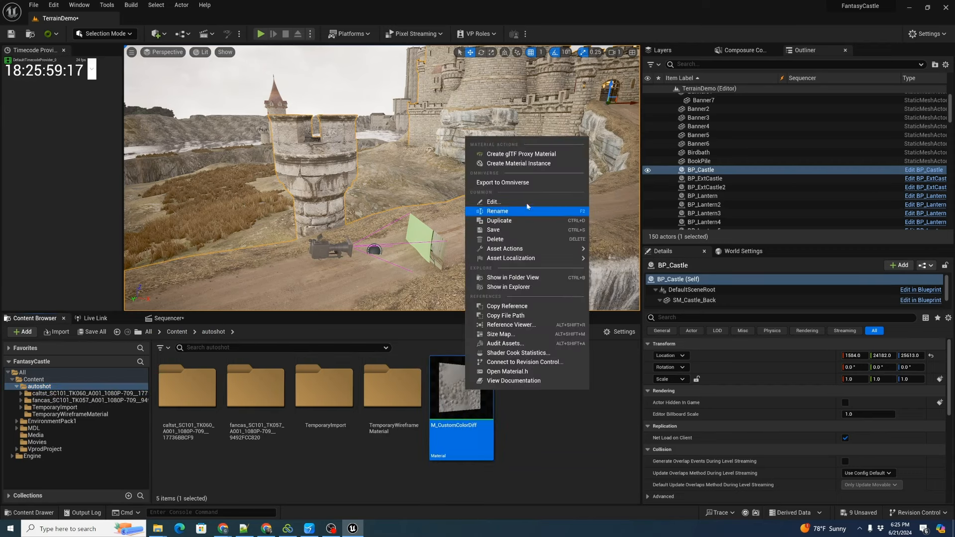
Browse the caltst TK060 folder, review the green-keyed material instance, and load its level sequence.
left_click(518, 163)
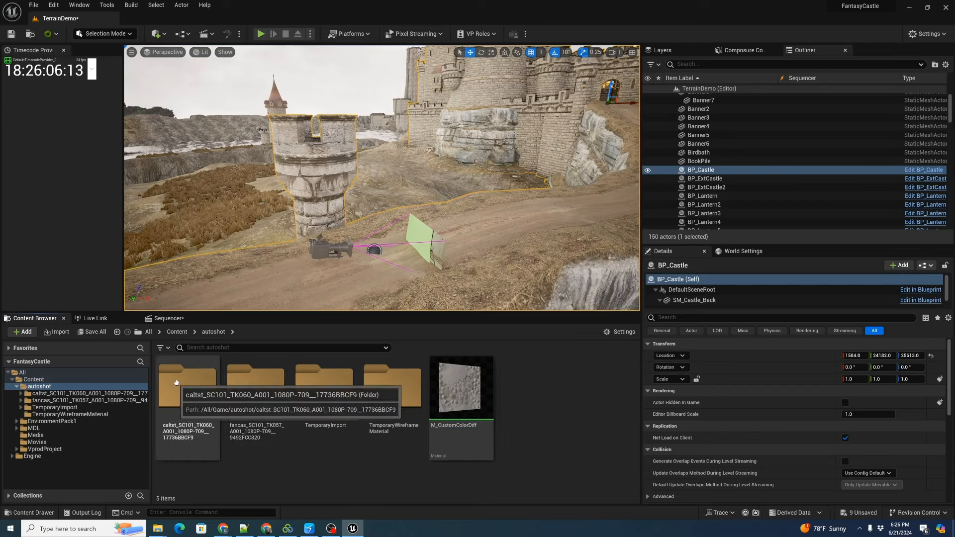
double_click(187, 384)
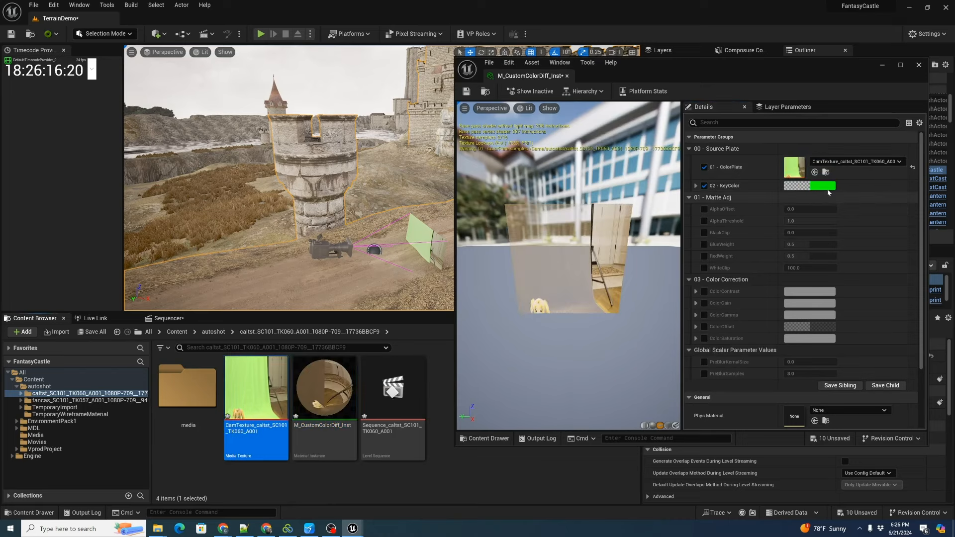
left_click(822, 186)
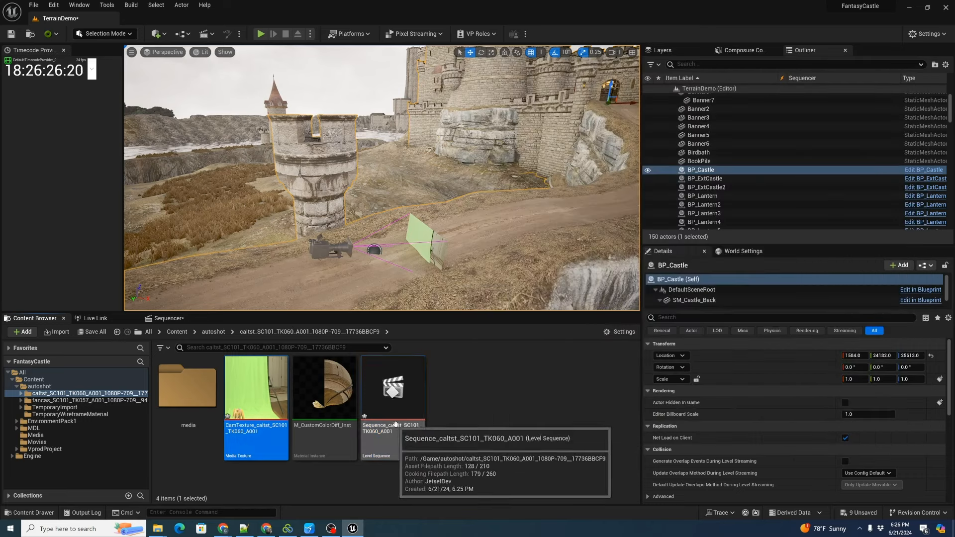
double_click(392, 387)
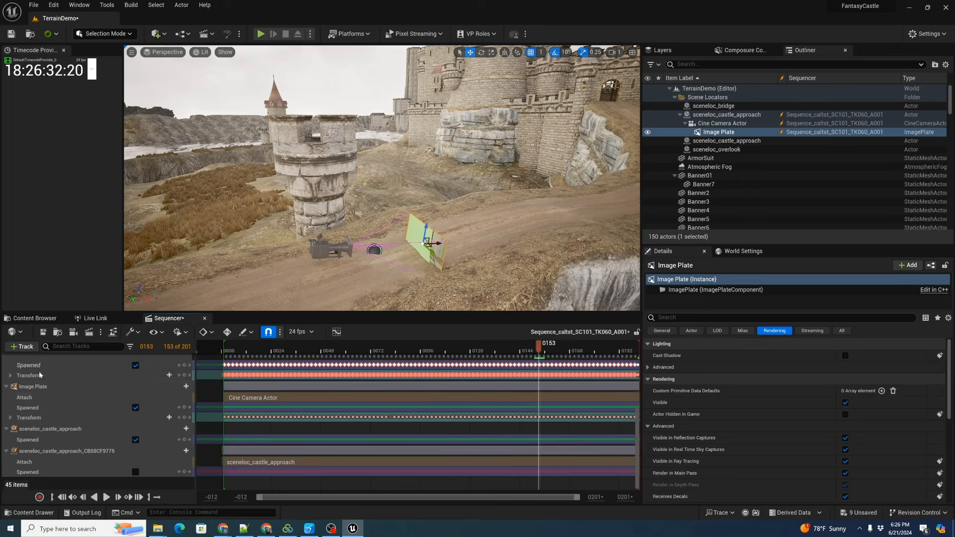
Assign M_CustomColorDiff_Inst as the Image Plate's material and jump to an early frame to check the keyed view.
left_click(32, 386)
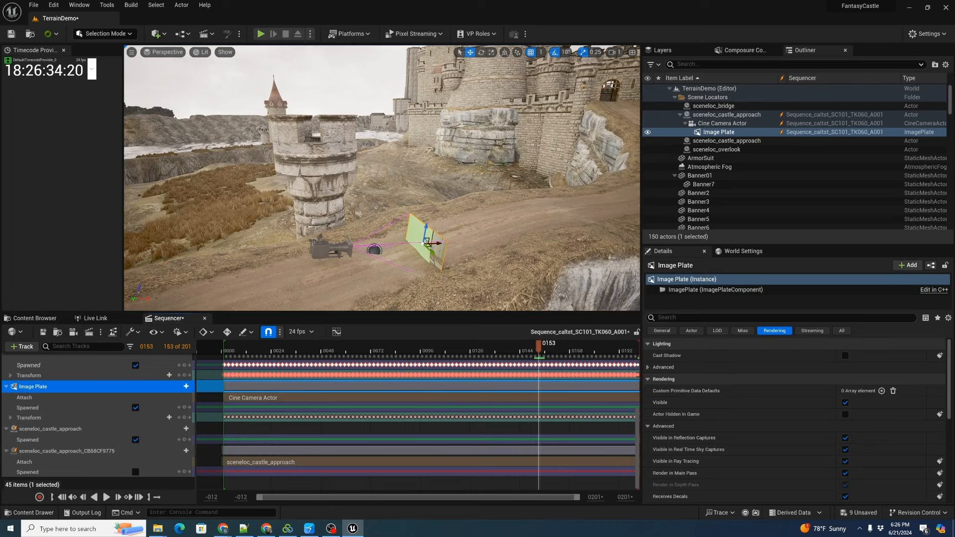
type("mat")
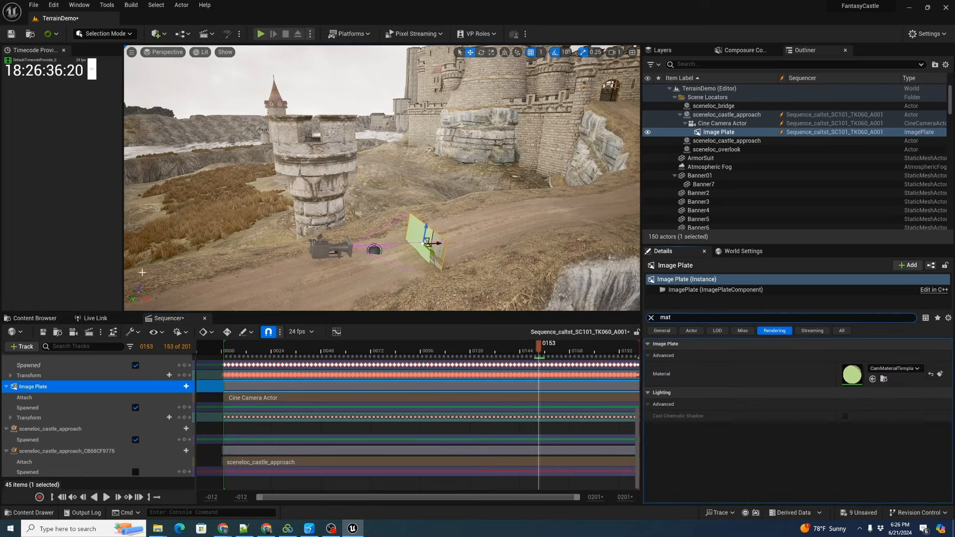
left_click(33, 318)
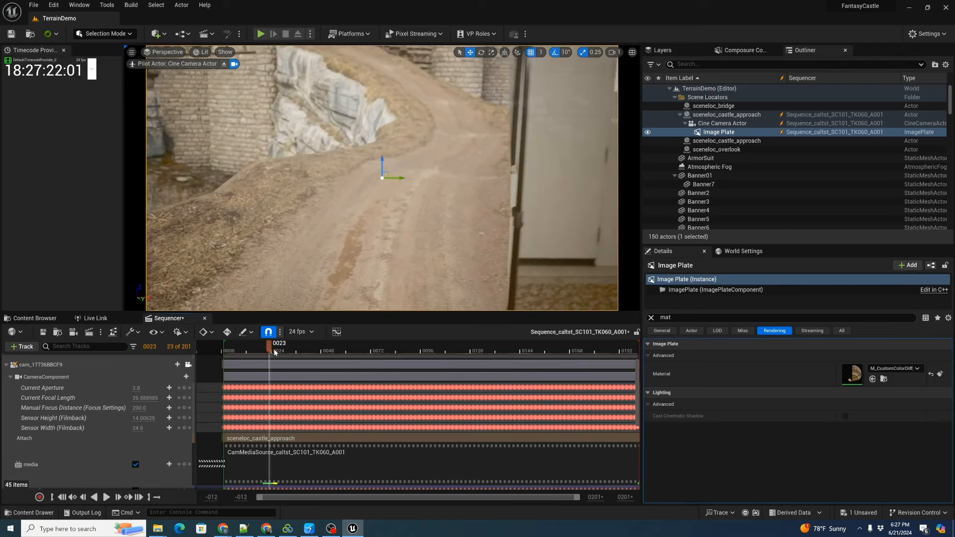
left_click(505, 343)
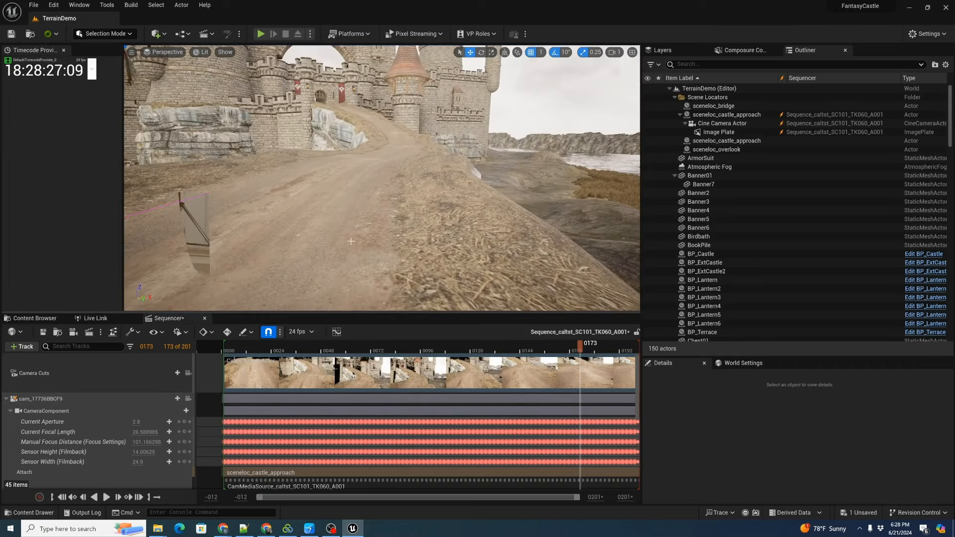
Delete the Image Plate's Transform keyframes and expand Location to confirm the plate sits in the camera view.
left_click(719, 131)
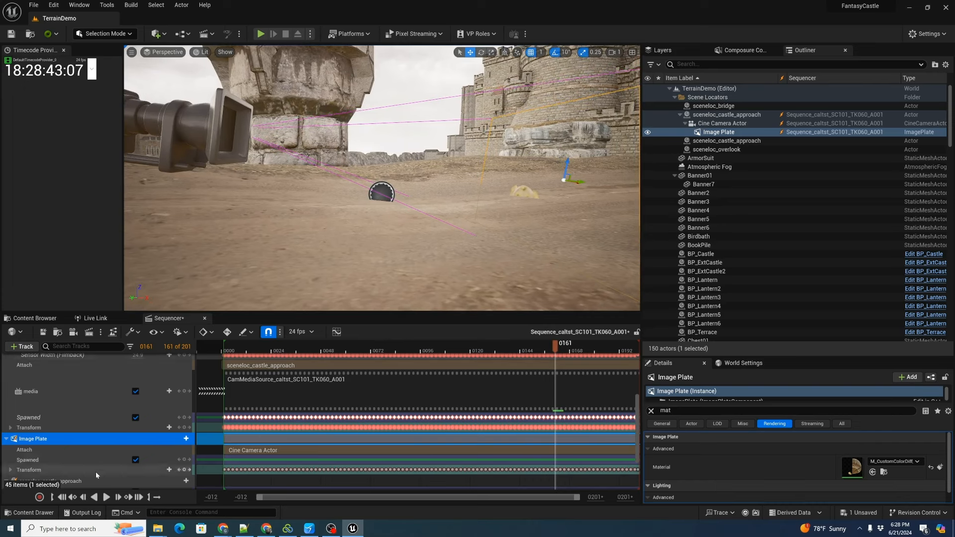
scroll("down", 3)
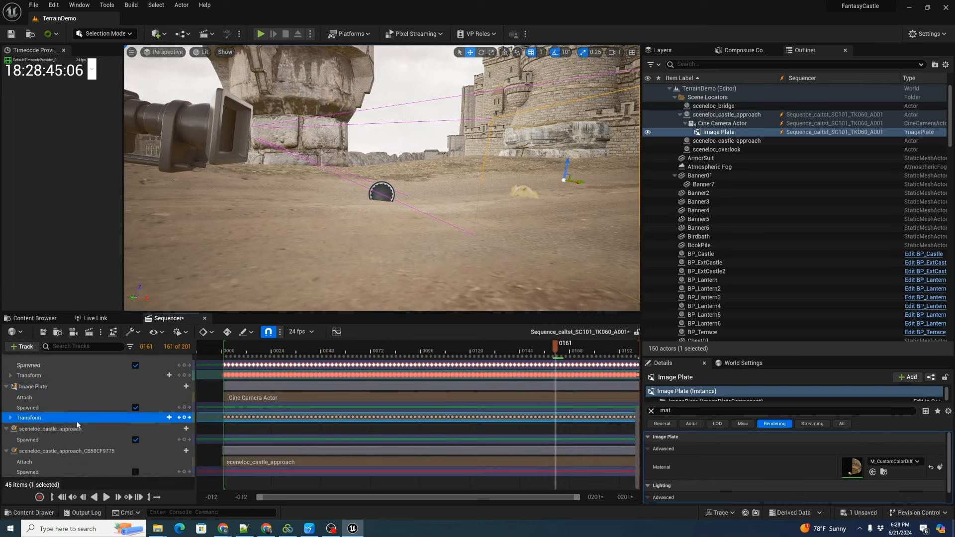
left_click(10, 417)
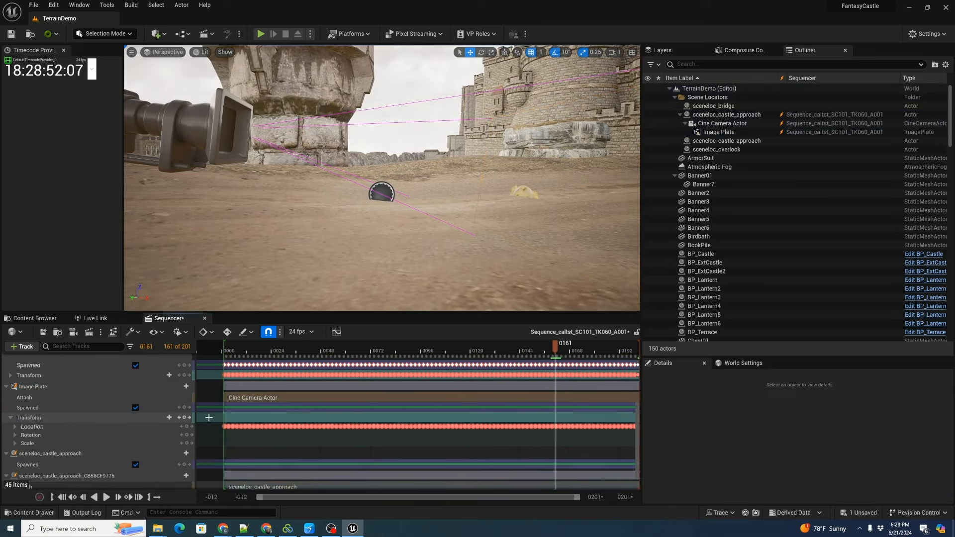
left_click(718, 132)
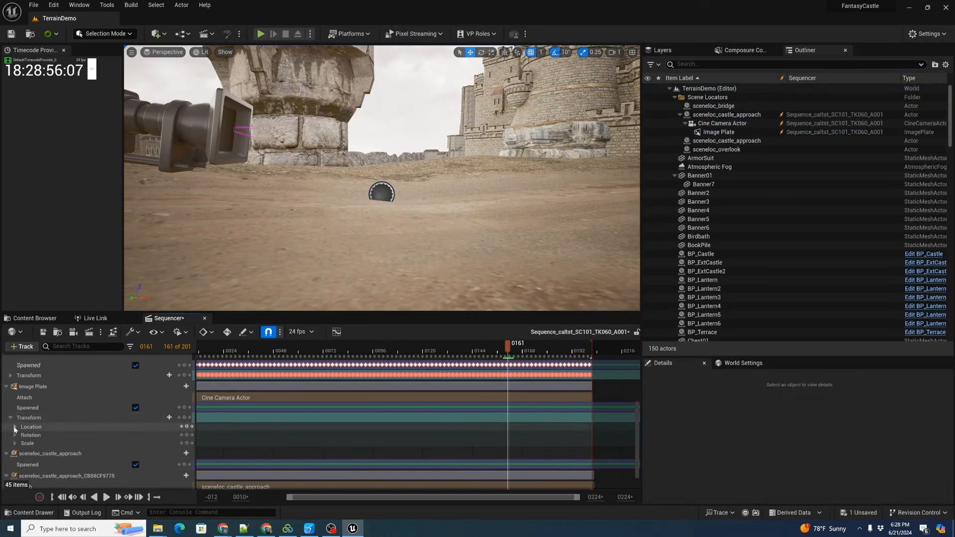
left_click(14, 426)
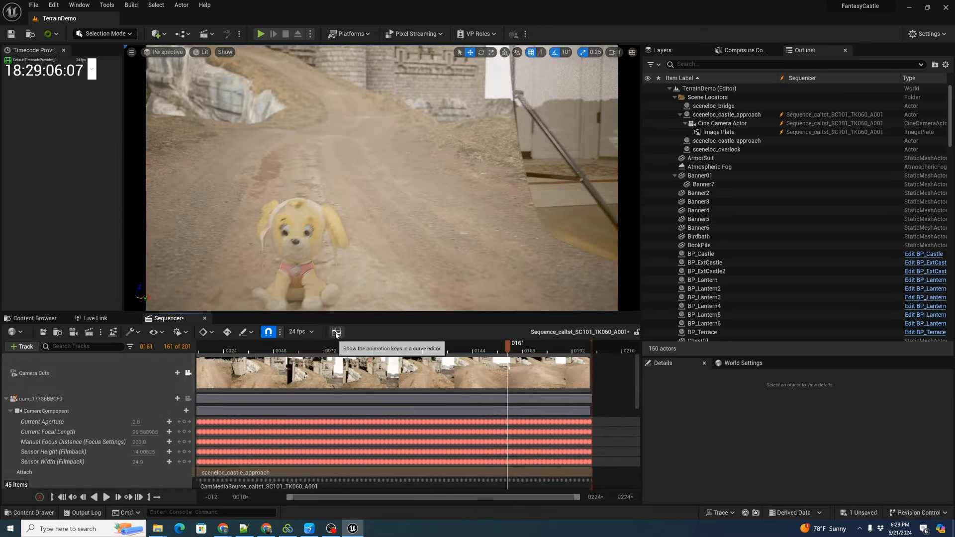
Add the TK060 sequence to Movie Render Queue with 16-bit EXR sequence output at 1920×1080, 24 fps, and accept.
left_click(718, 132)
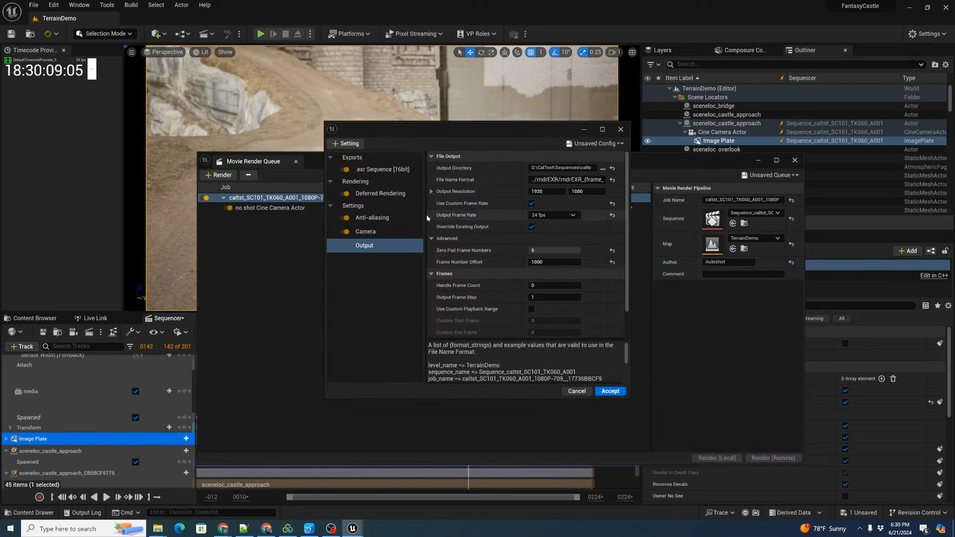
left_click(609, 390)
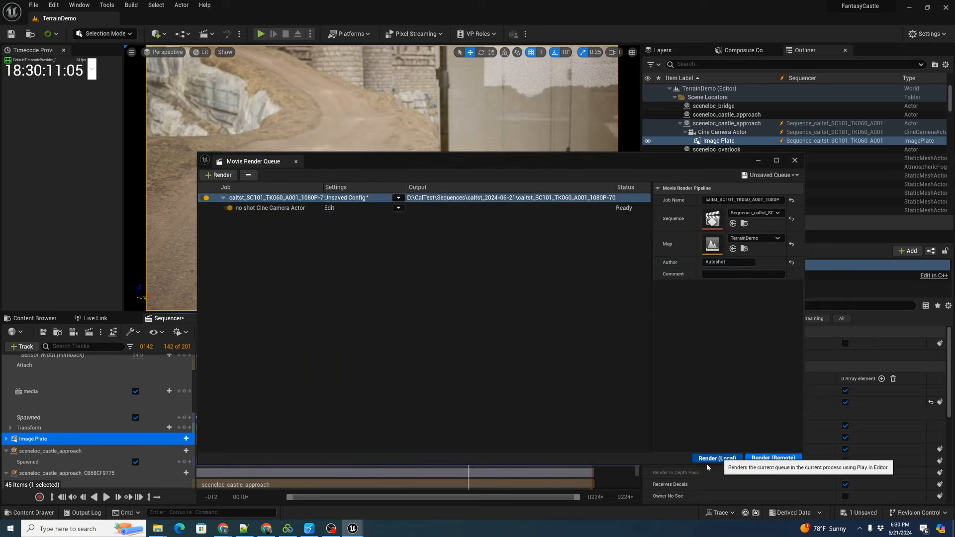